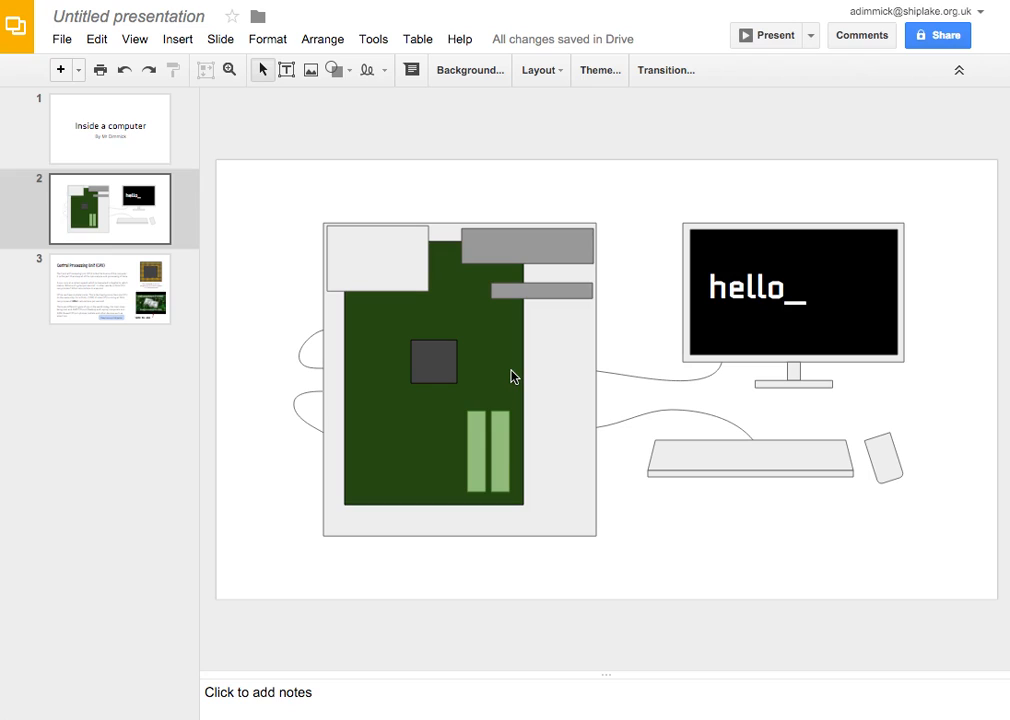
mouse_move(388, 268)
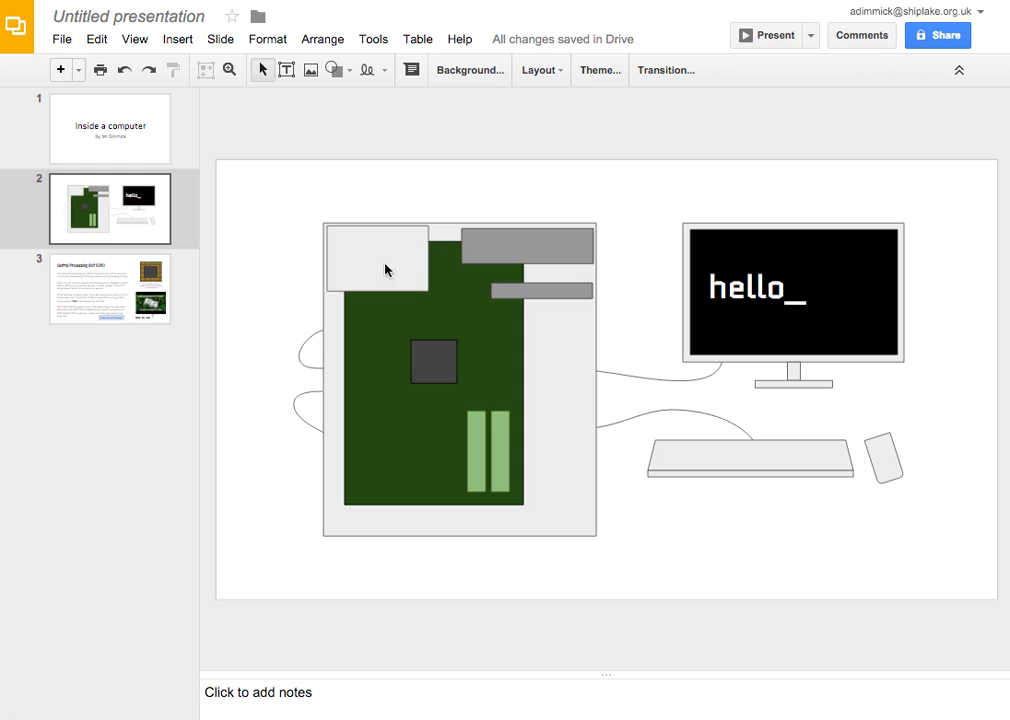
- Review the title and computer-diagram slides, ending on the Inside a computer title slide
click(112, 126)
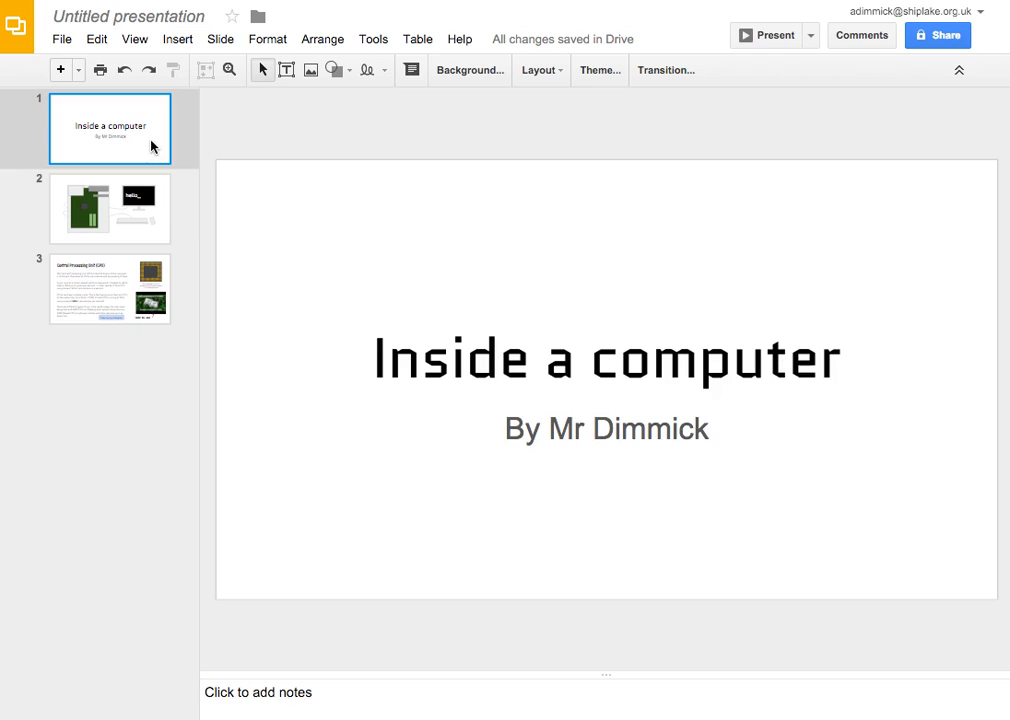
mouse_move(488, 480)
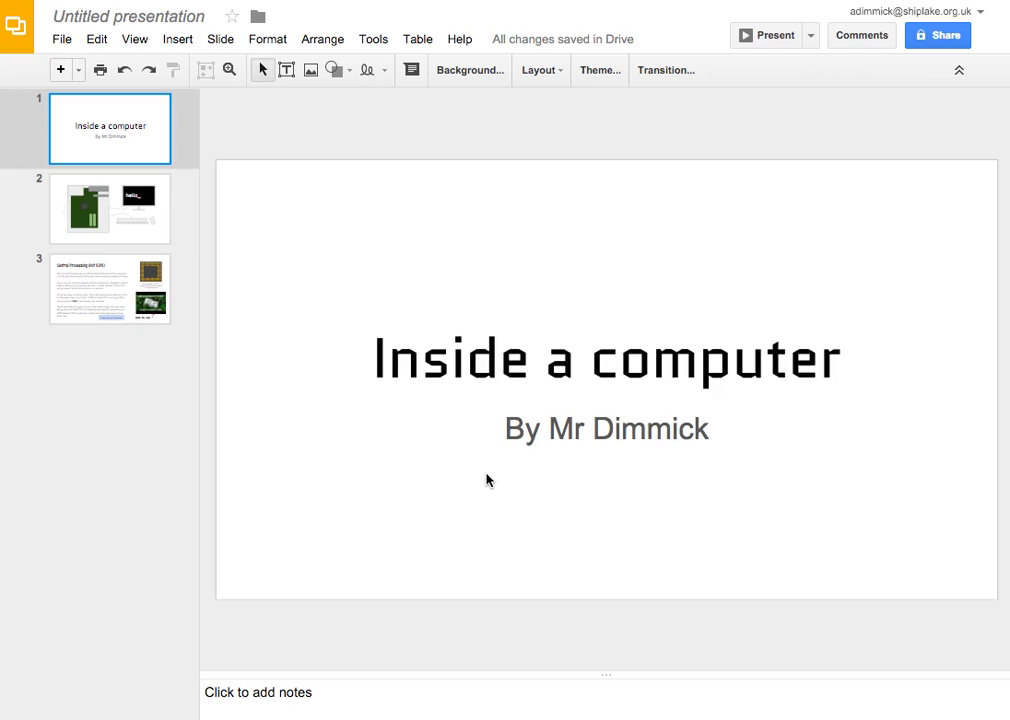
mouse_move(670, 492)
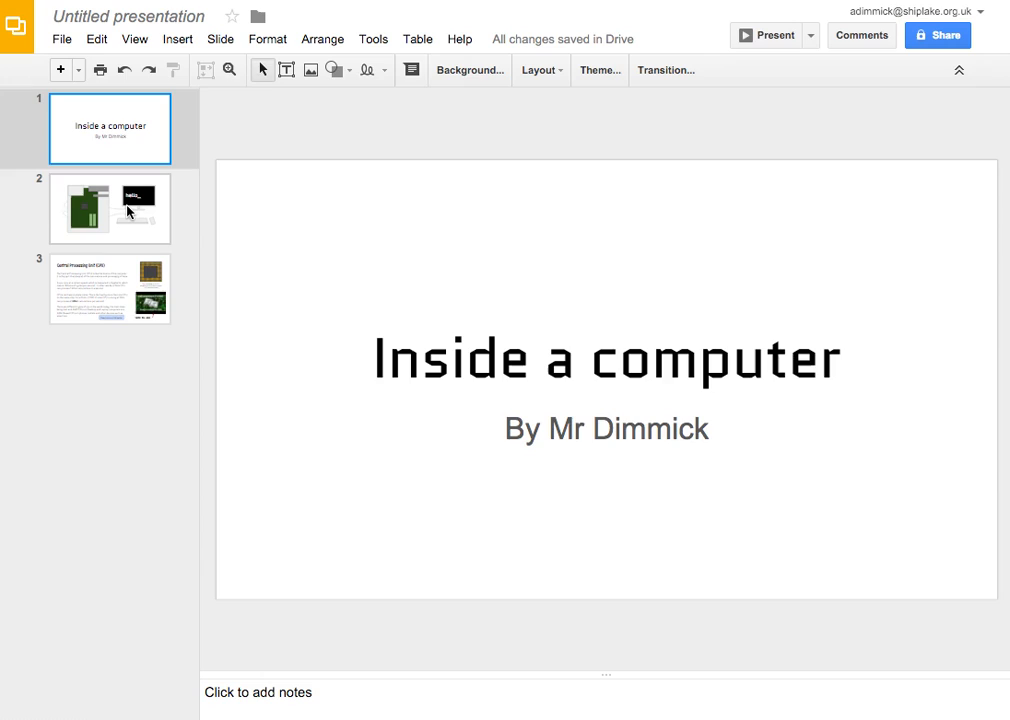
click(110, 208)
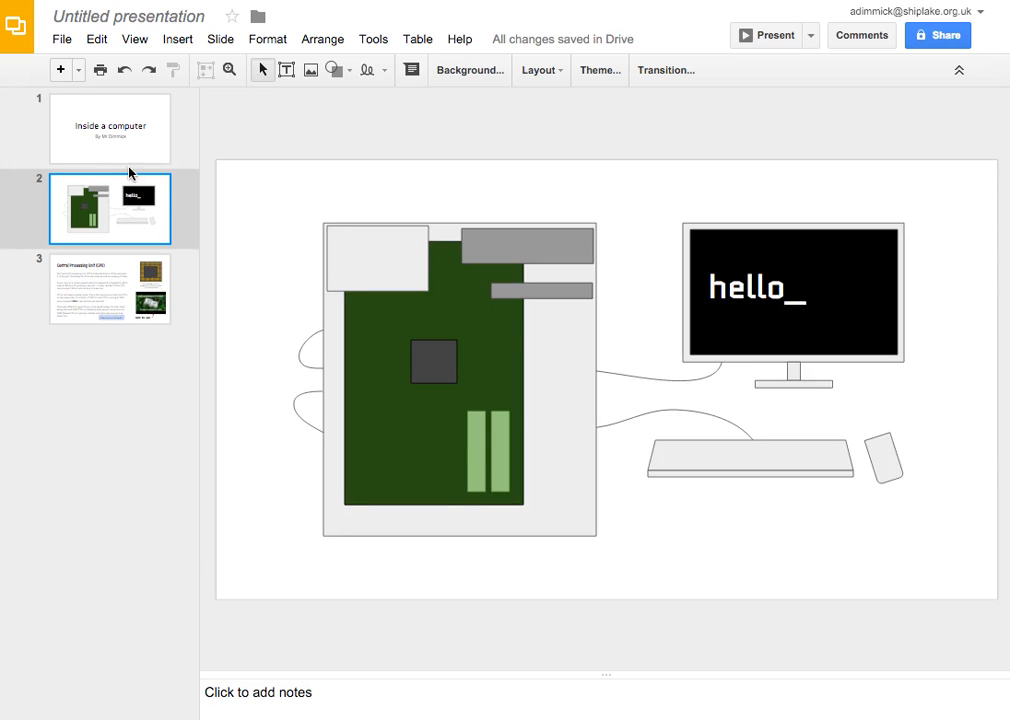
click(110, 126)
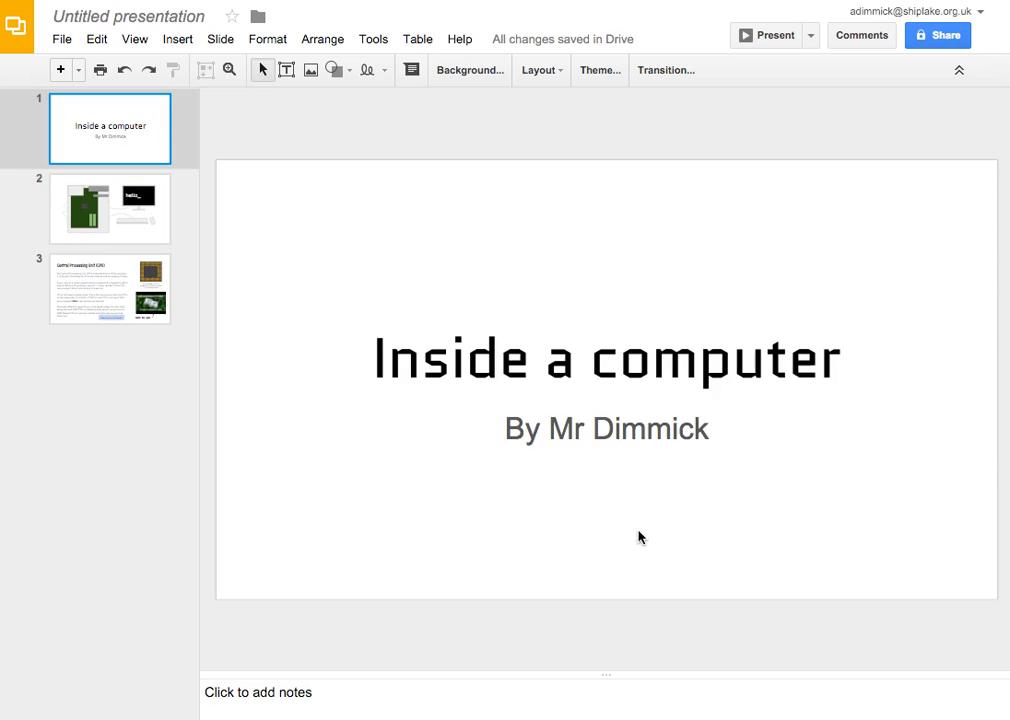
mouse_move(346, 100)
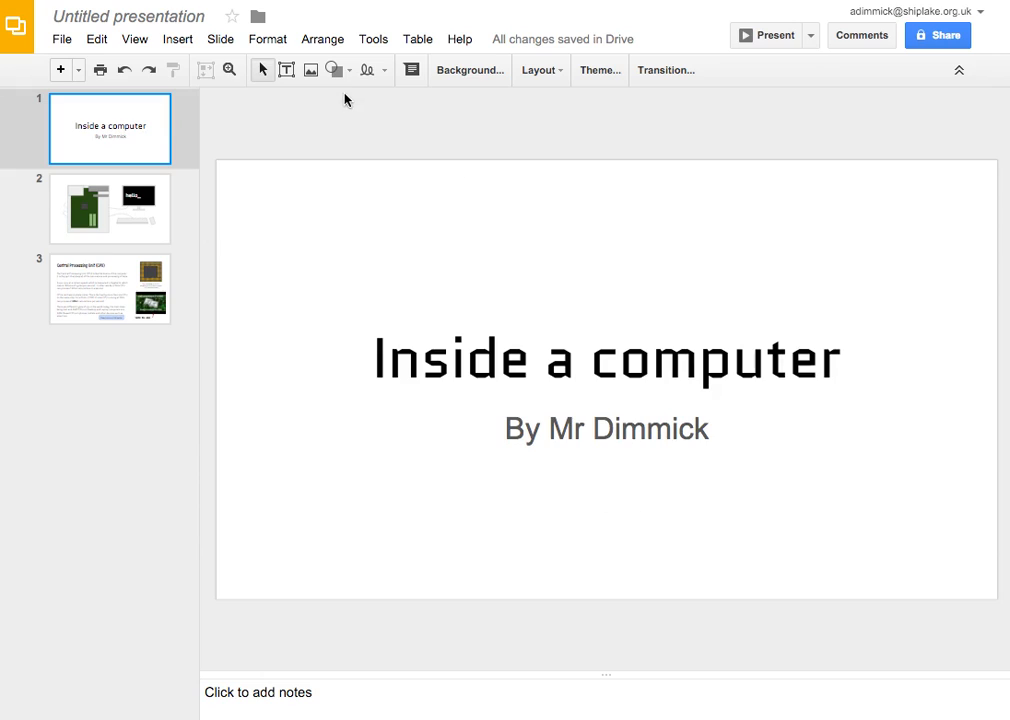
- Draw a rounded rectangle below the subtitle on the title slide
click(332, 70)
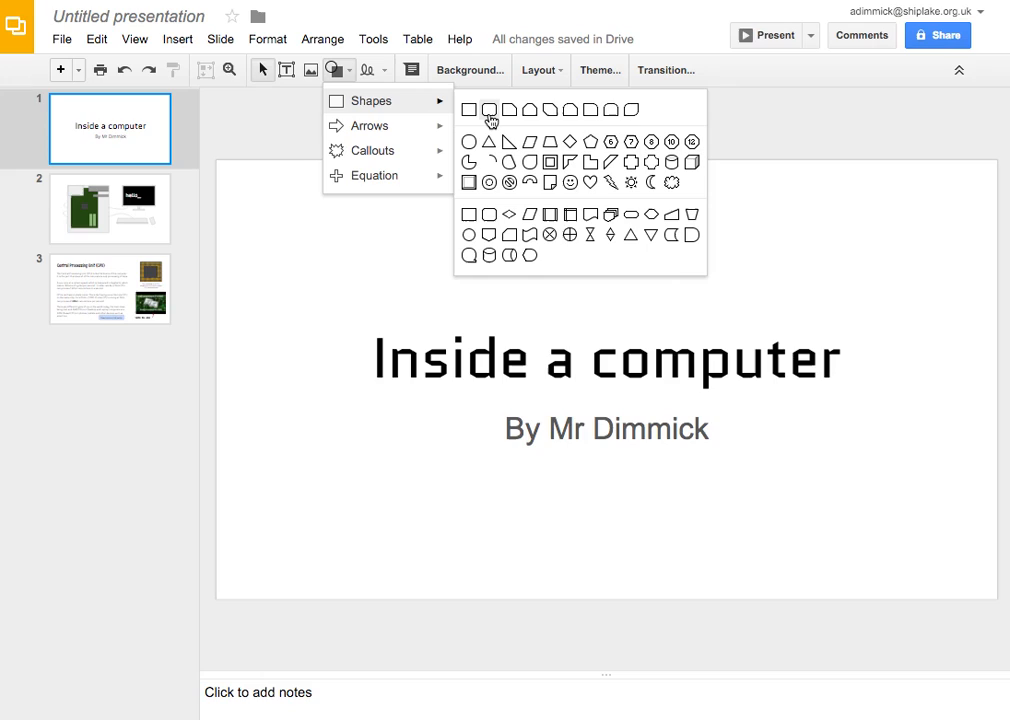
mouse_move(492, 112)
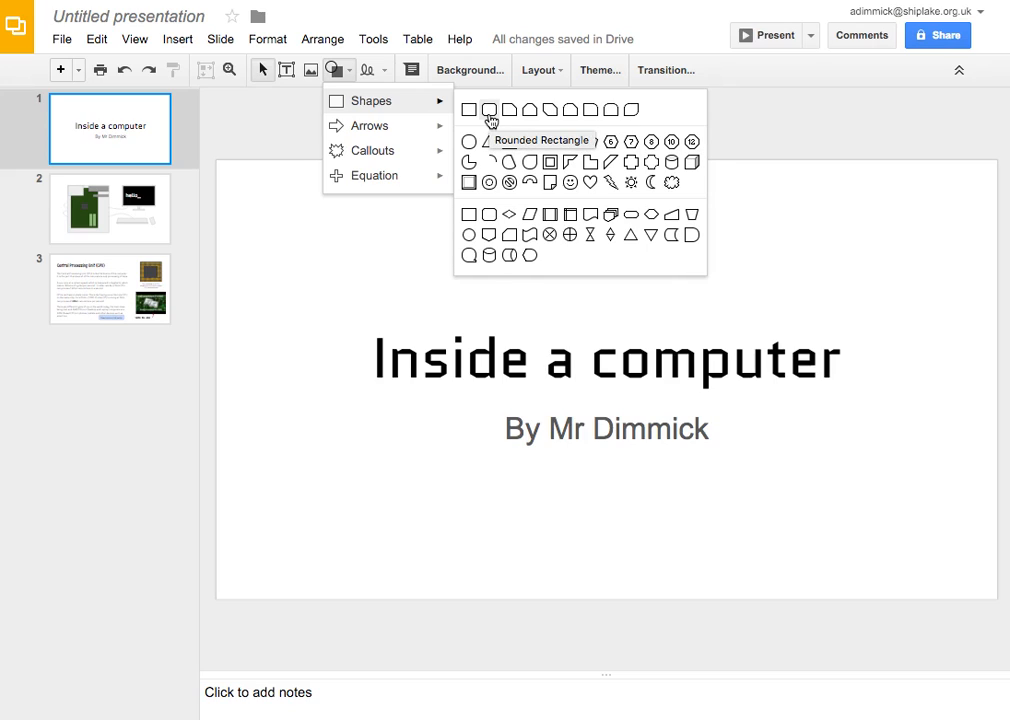
click(496, 110)
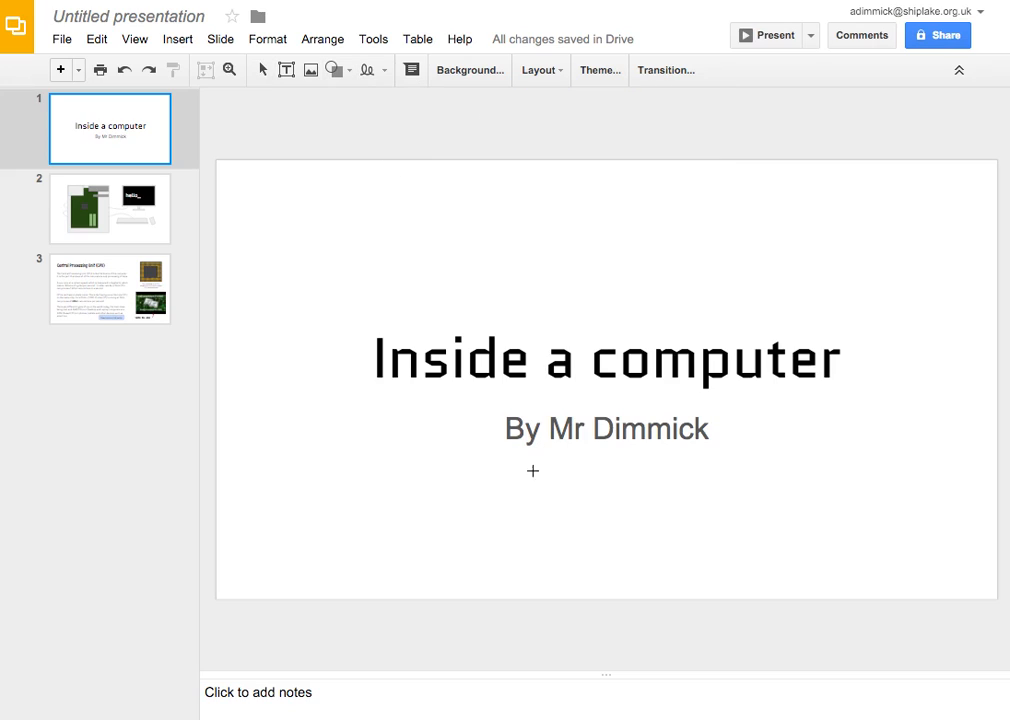
mouse_move(476, 484)
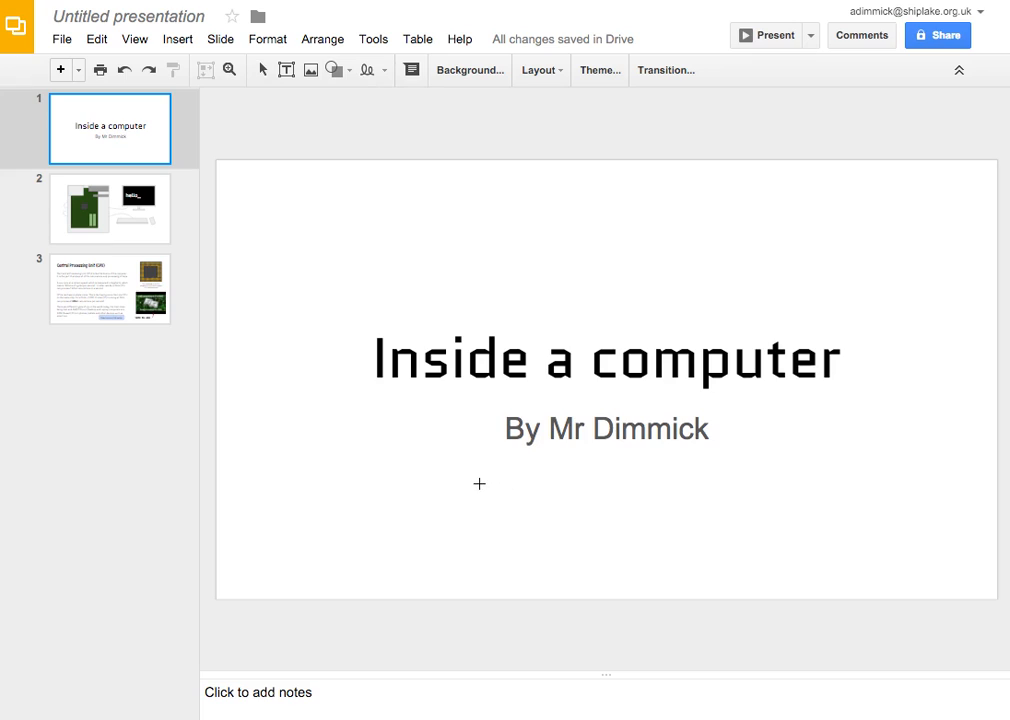
drag(492, 486, 732, 540)
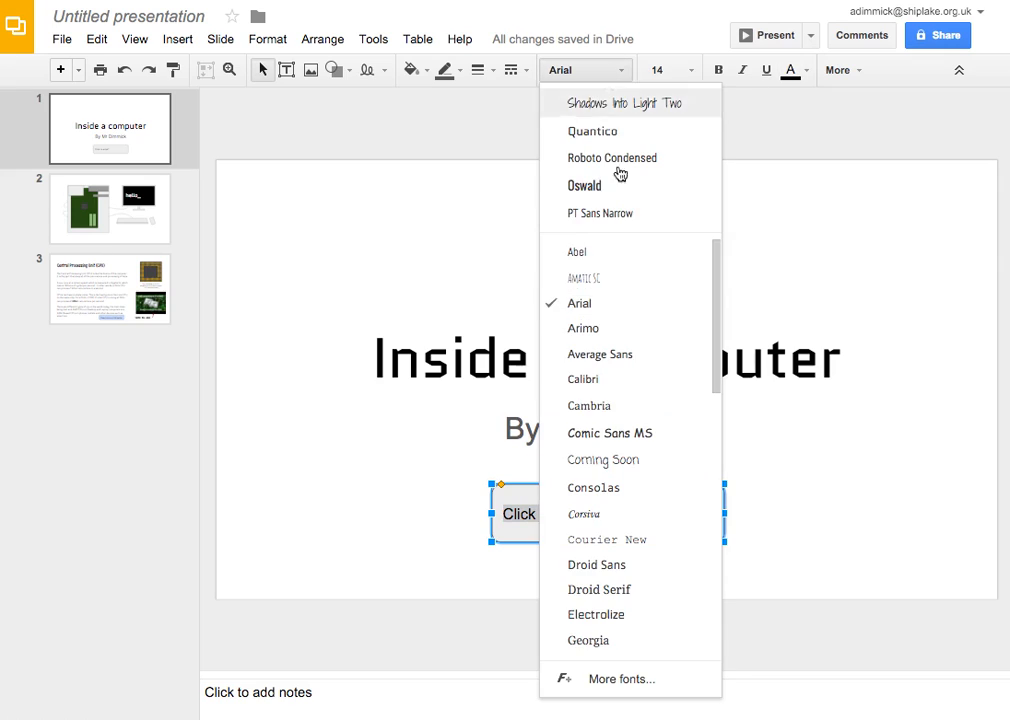
- Give the button text the Rock Salt font at size 24
scroll(down, 3)
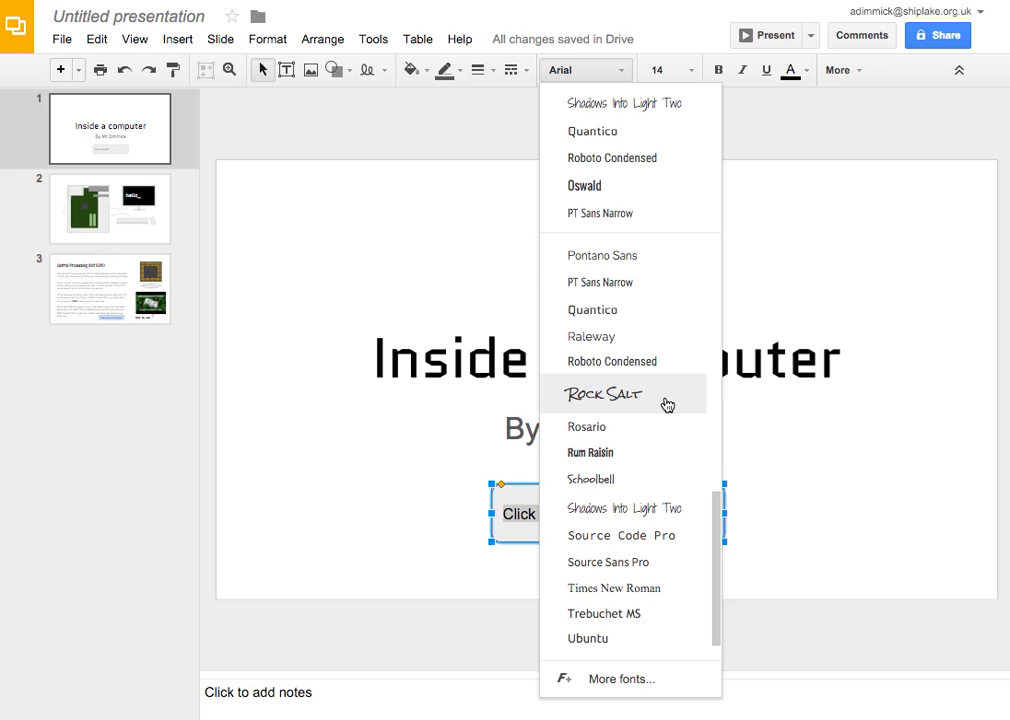
click(604, 392)
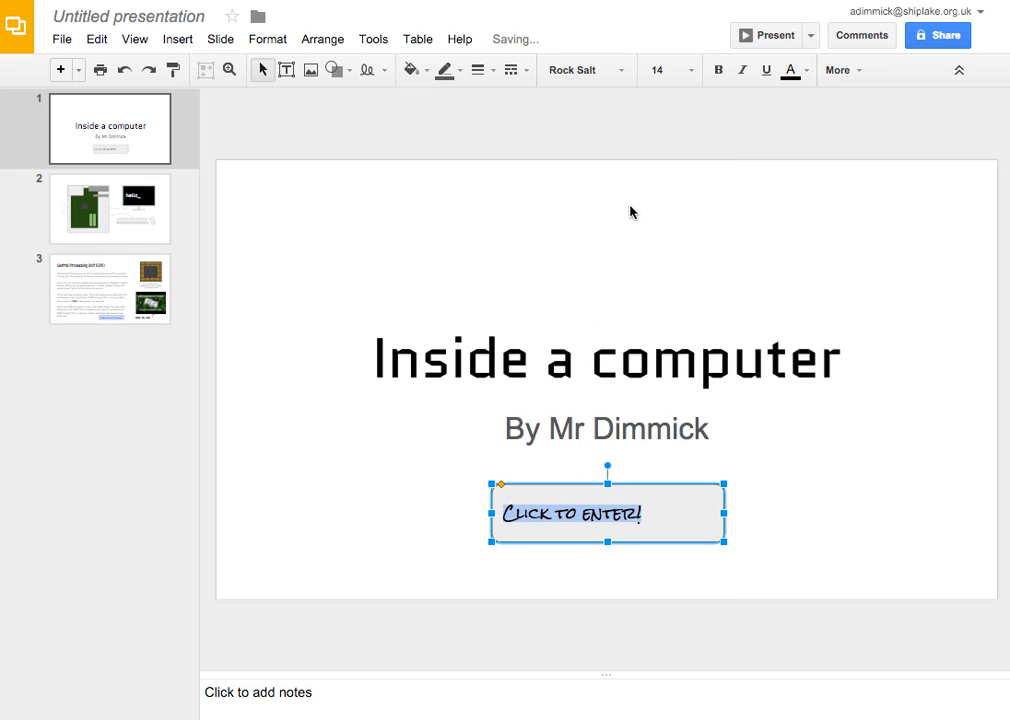
click(690, 68)
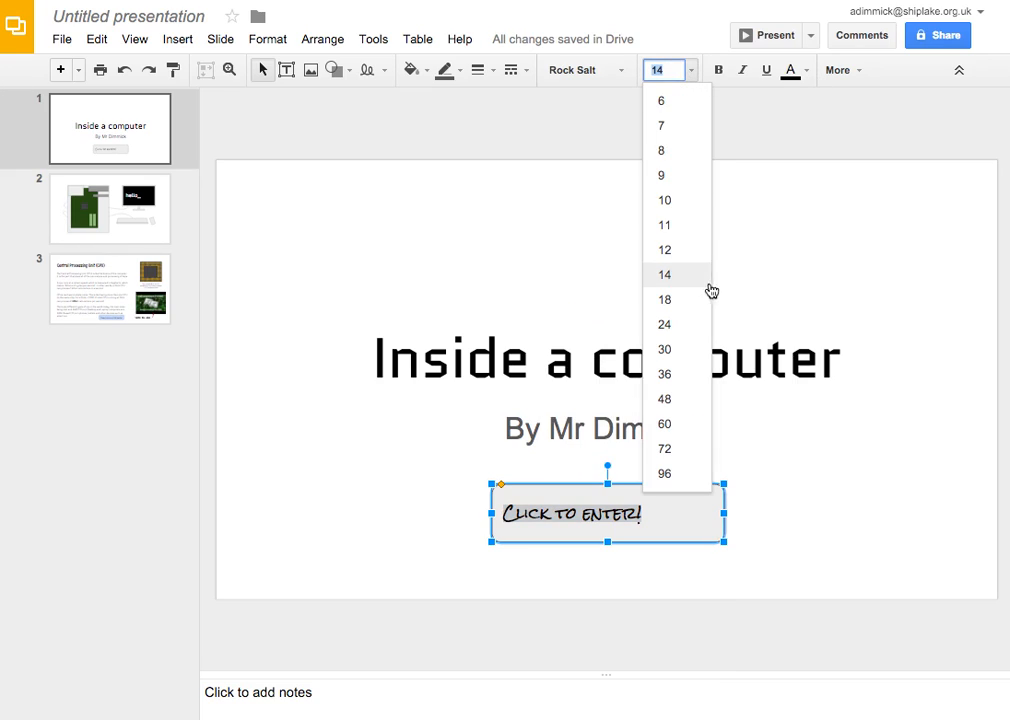
click(664, 324)
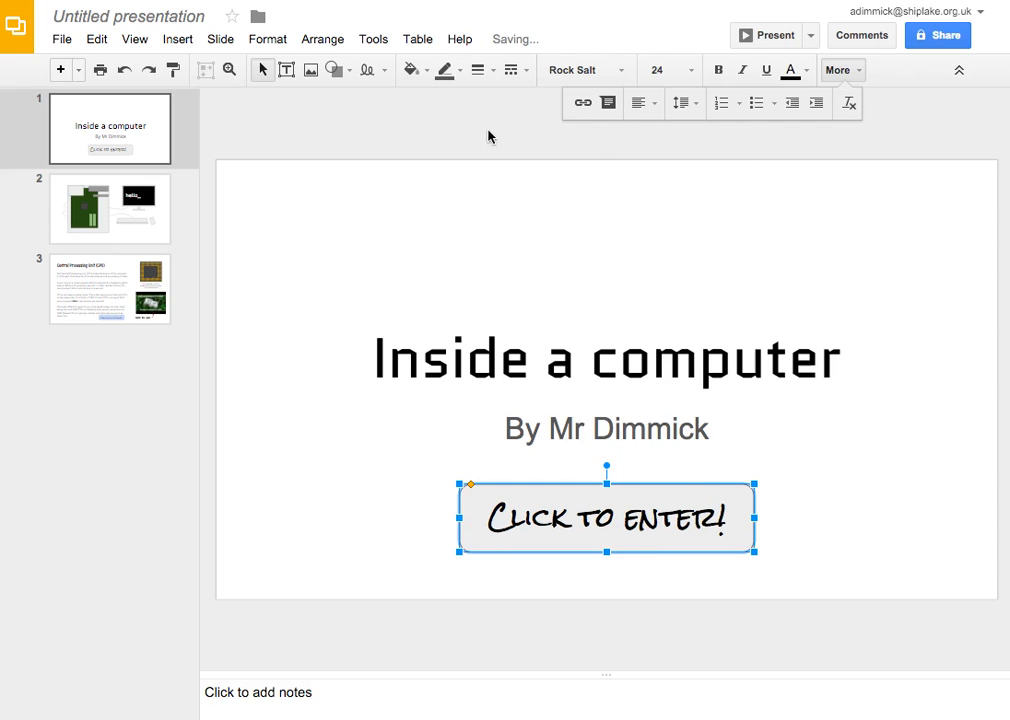
- Give the button a pale pink fill and a dark red outline
click(410, 70)
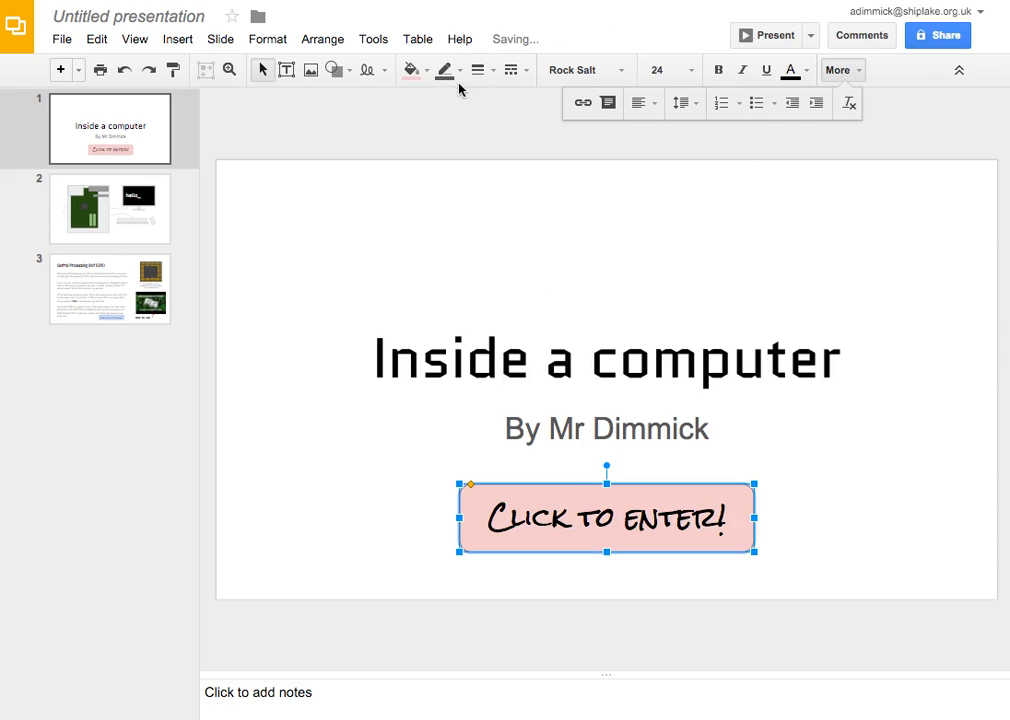
click(456, 118)
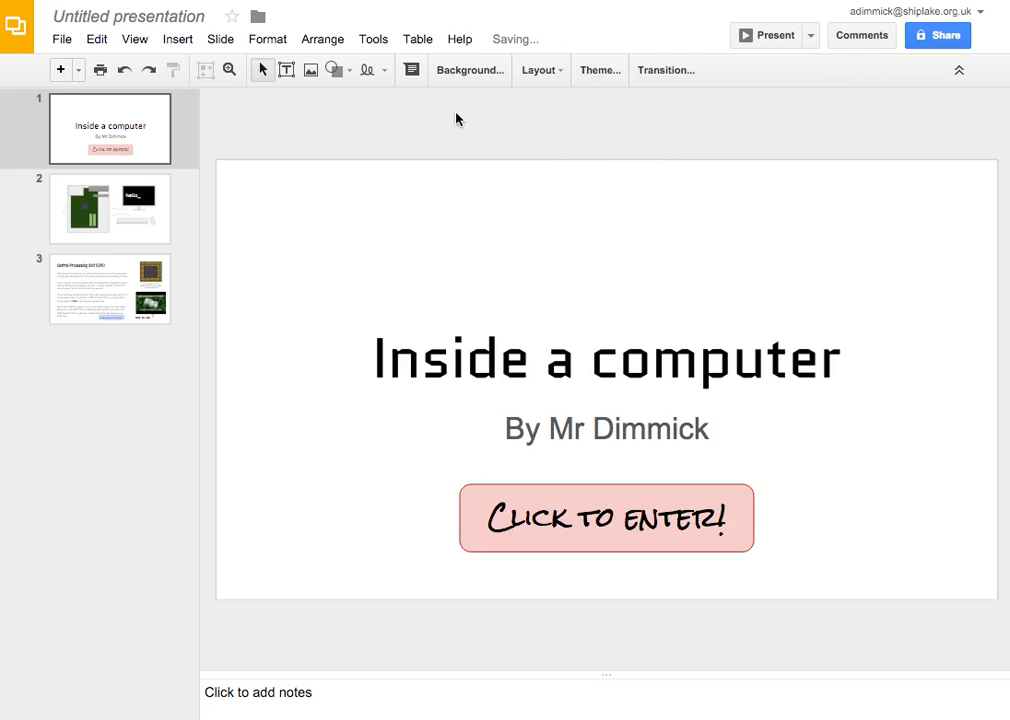
mouse_move(680, 500)
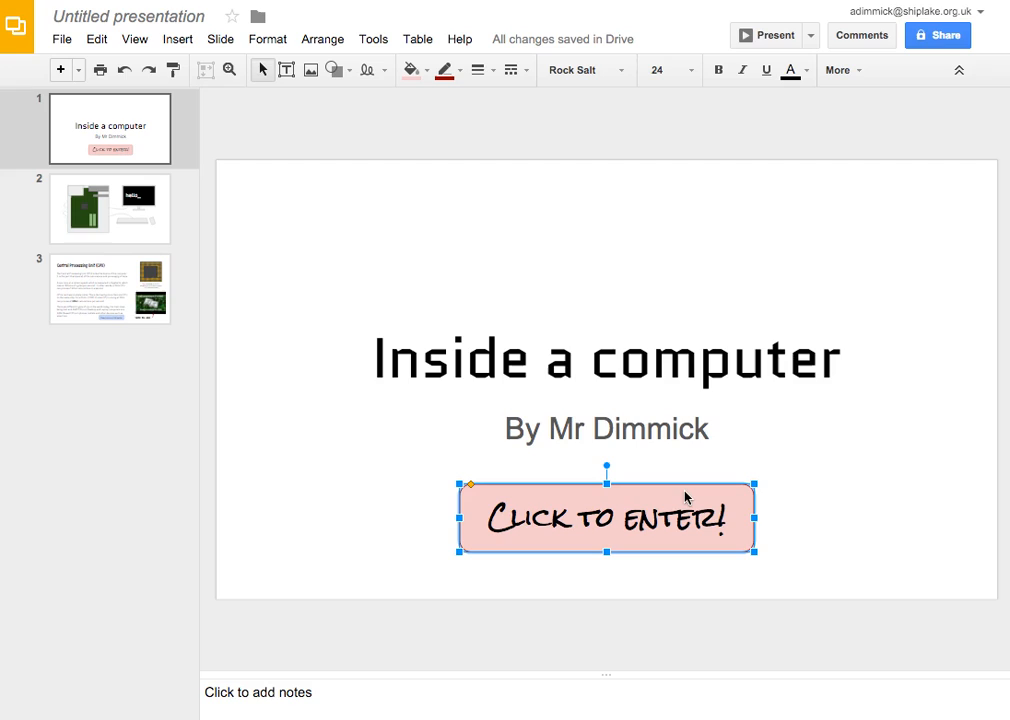
click(110, 208)
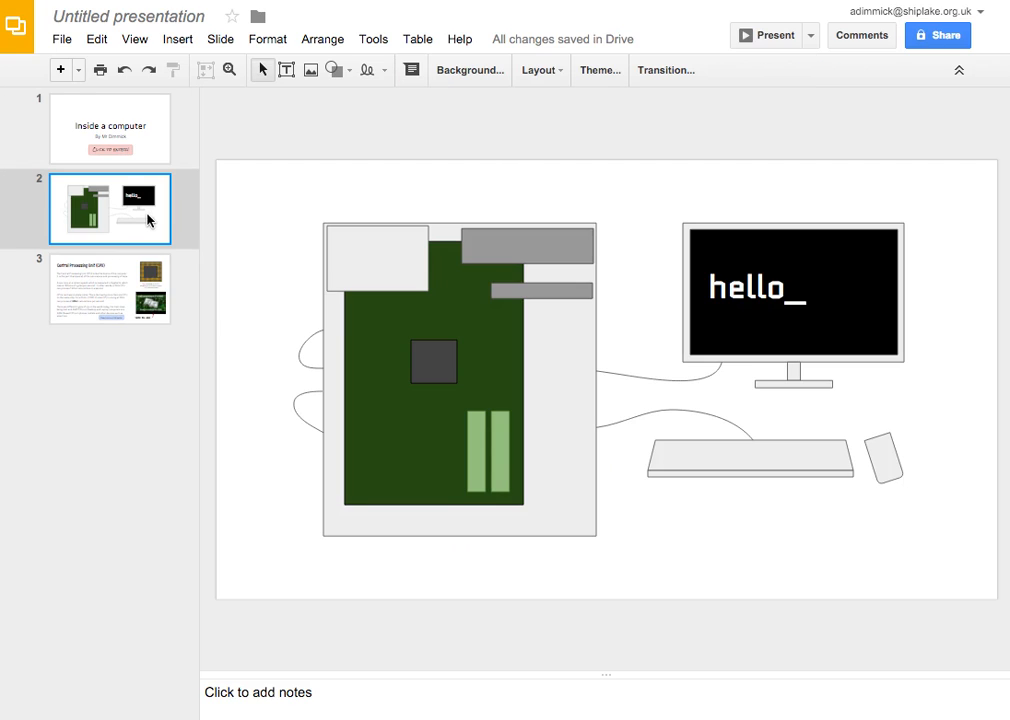
click(110, 128)
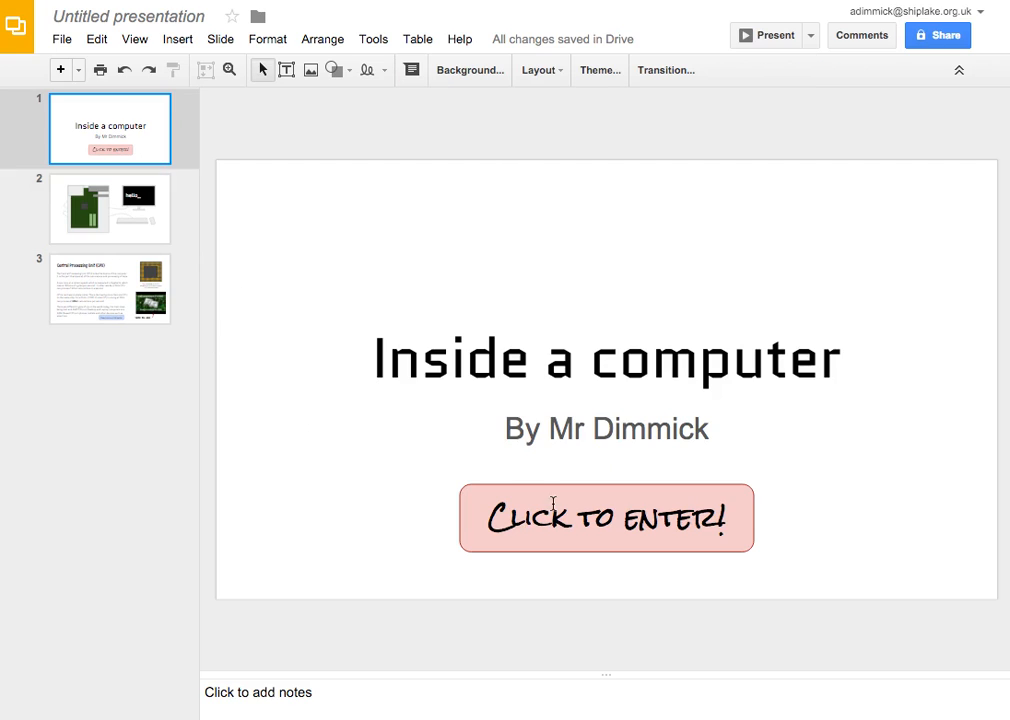
- Link the Click to enter! button to the next slide in this presentation
right_click(608, 518)
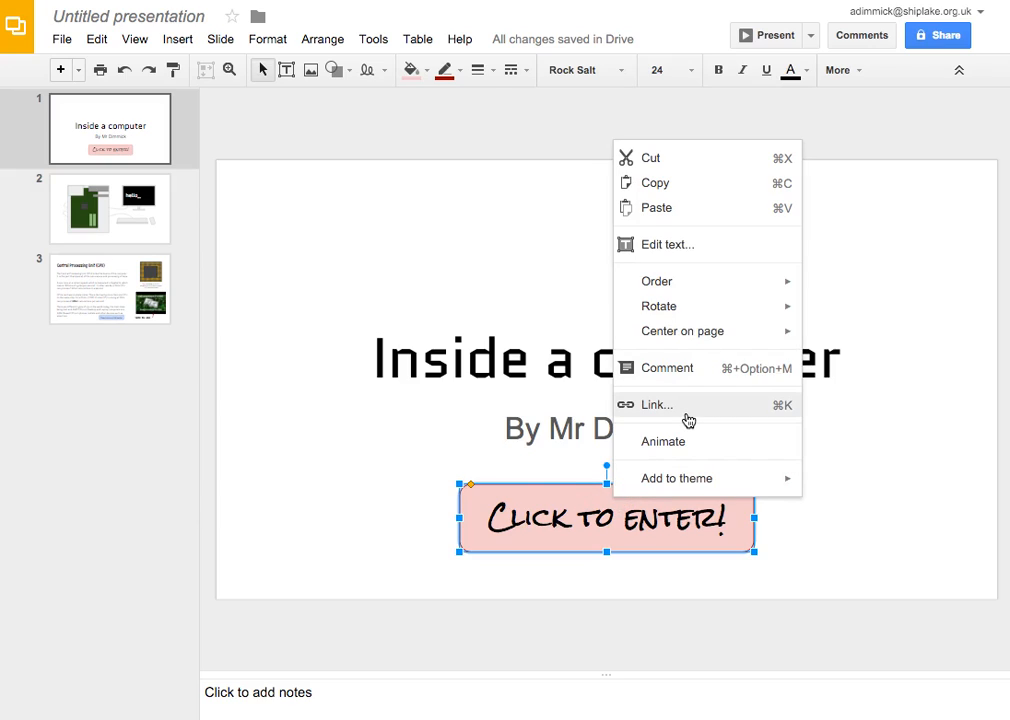
click(656, 404)
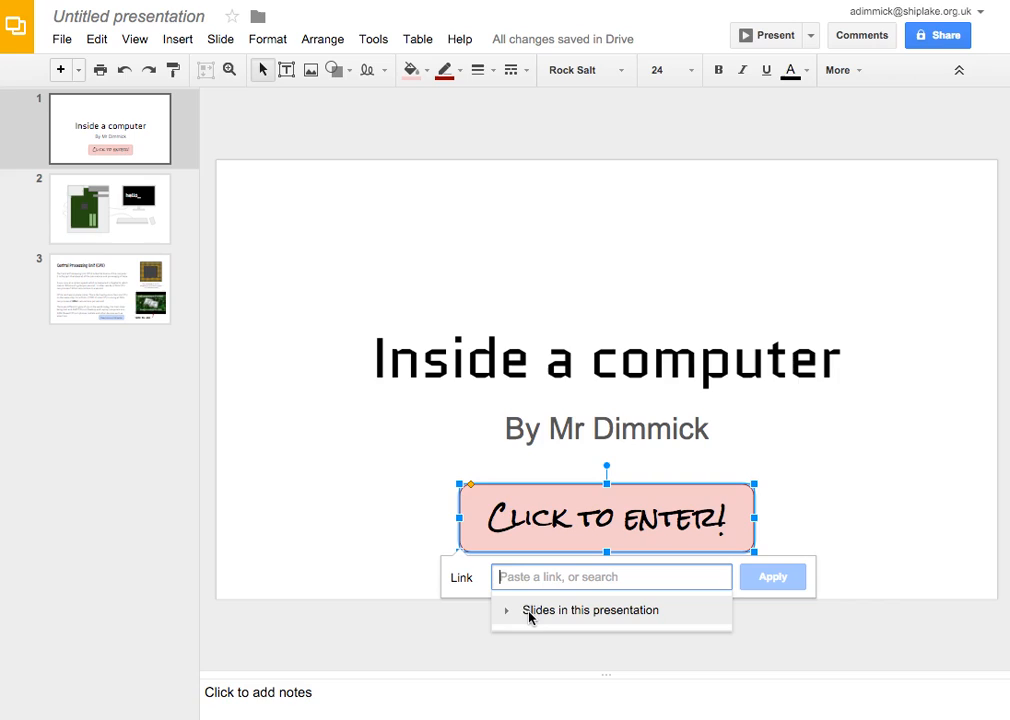
mouse_move(586, 616)
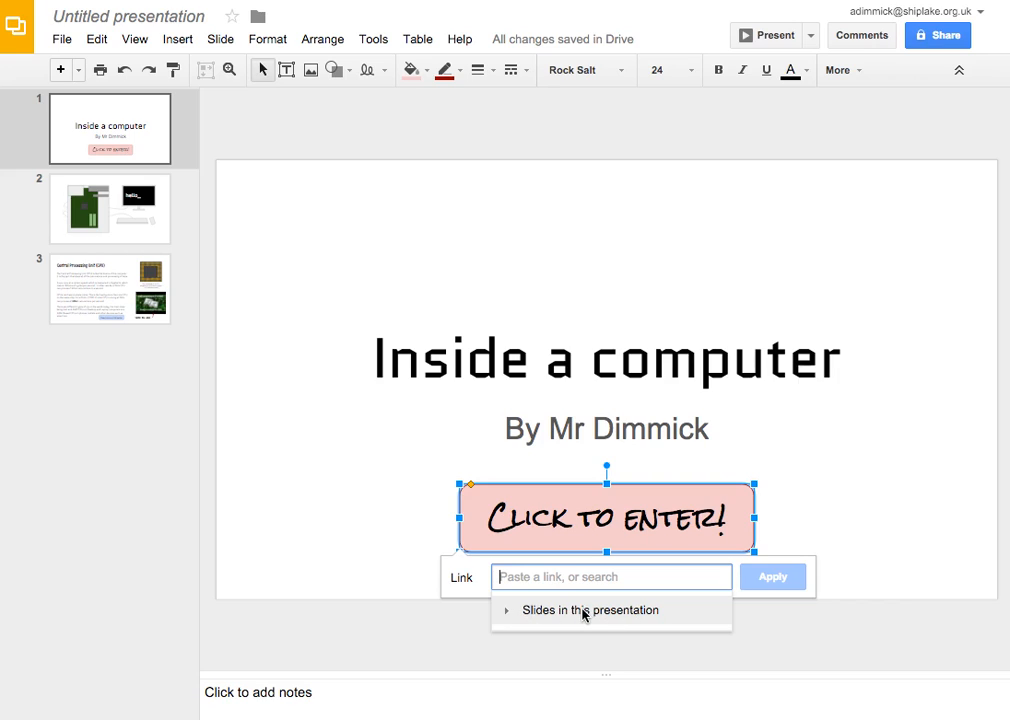
click(584, 610)
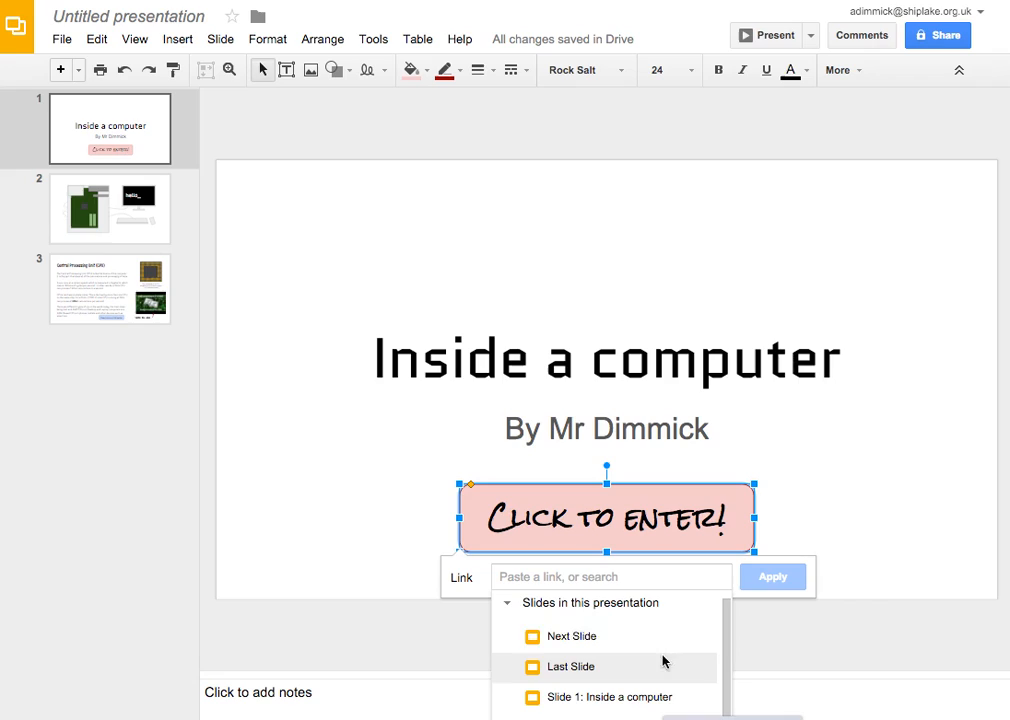
mouse_move(652, 636)
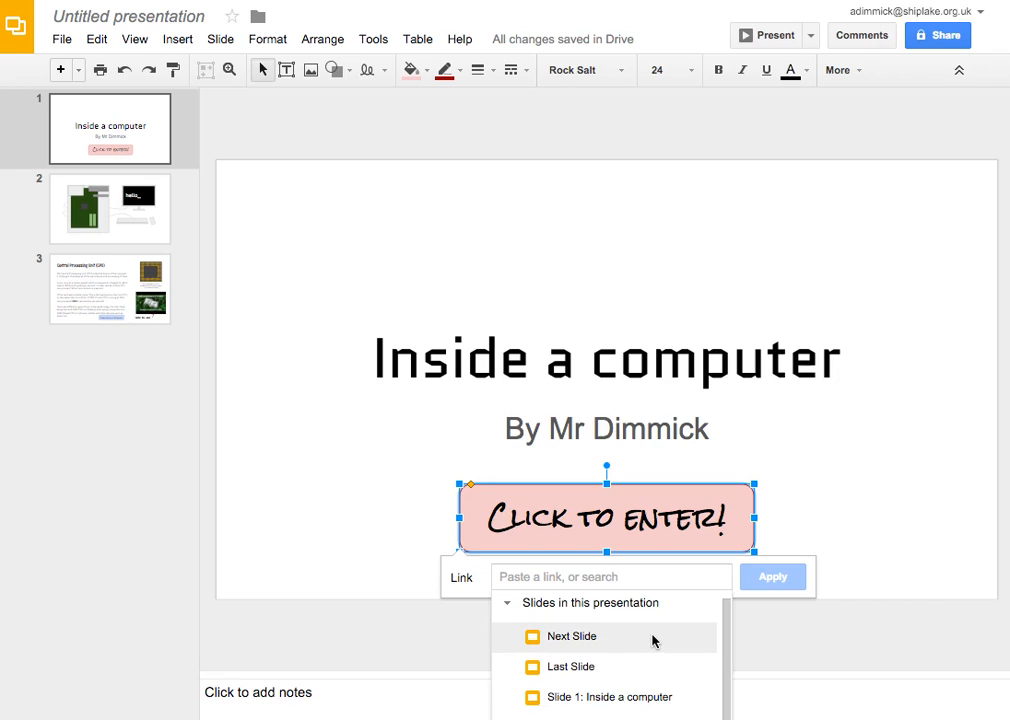
mouse_move(652, 640)
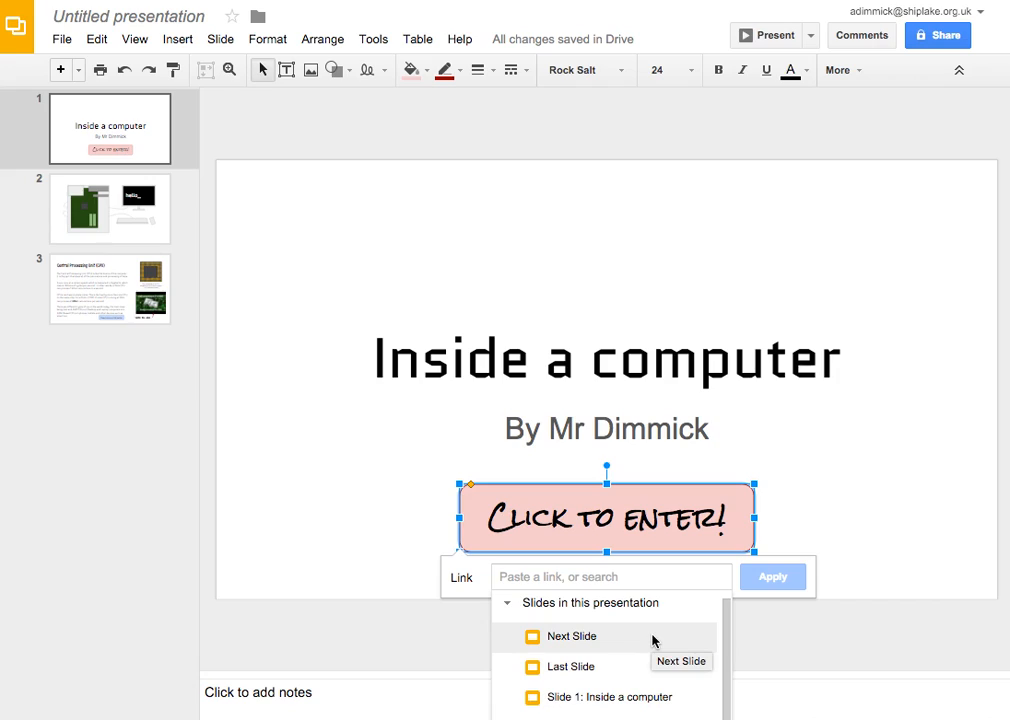
click(584, 636)
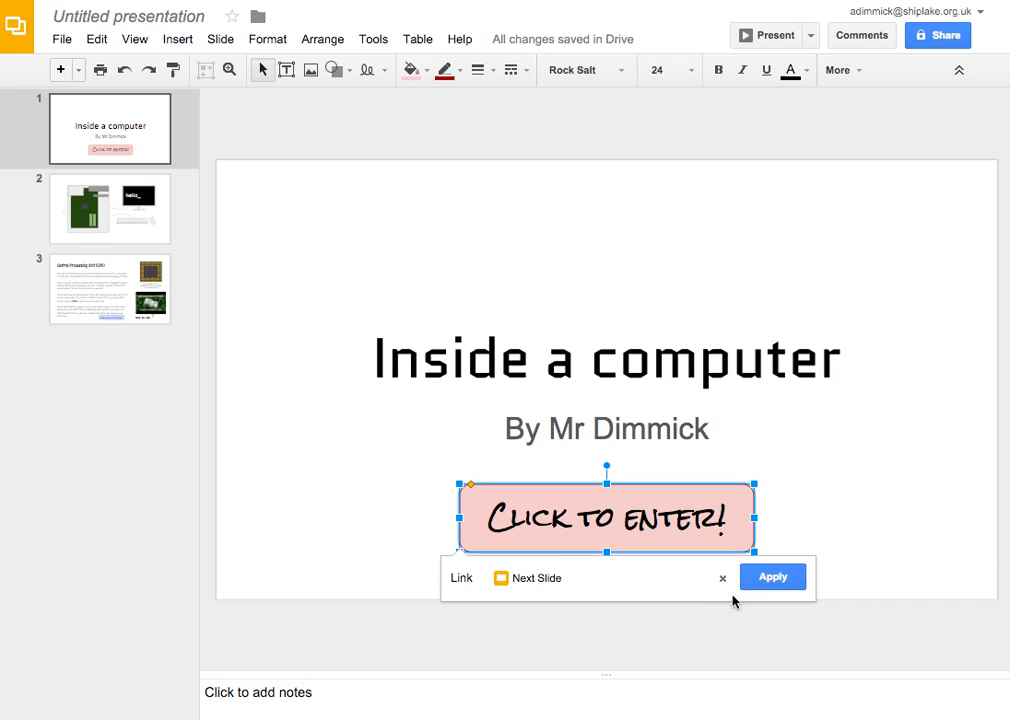
click(772, 576)
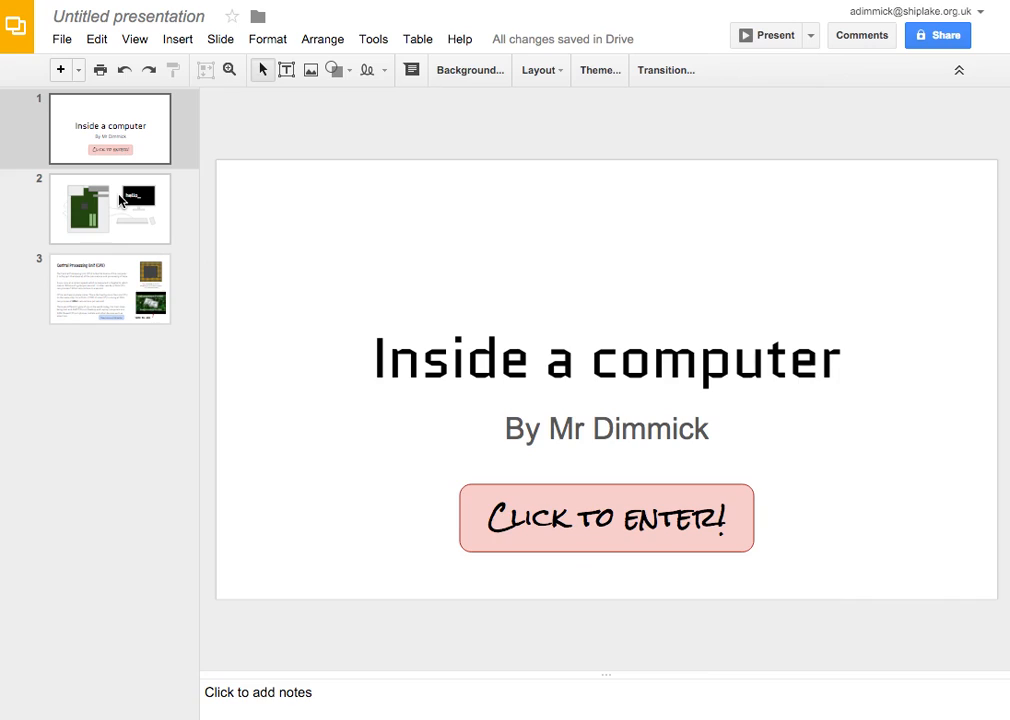
click(110, 208)
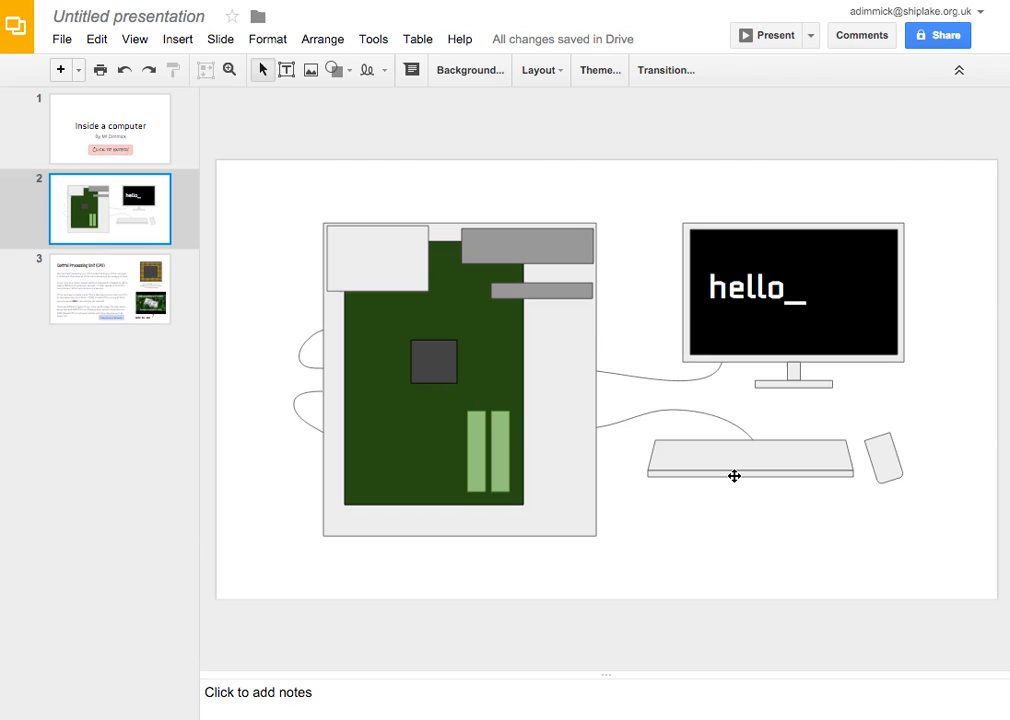
mouse_move(682, 514)
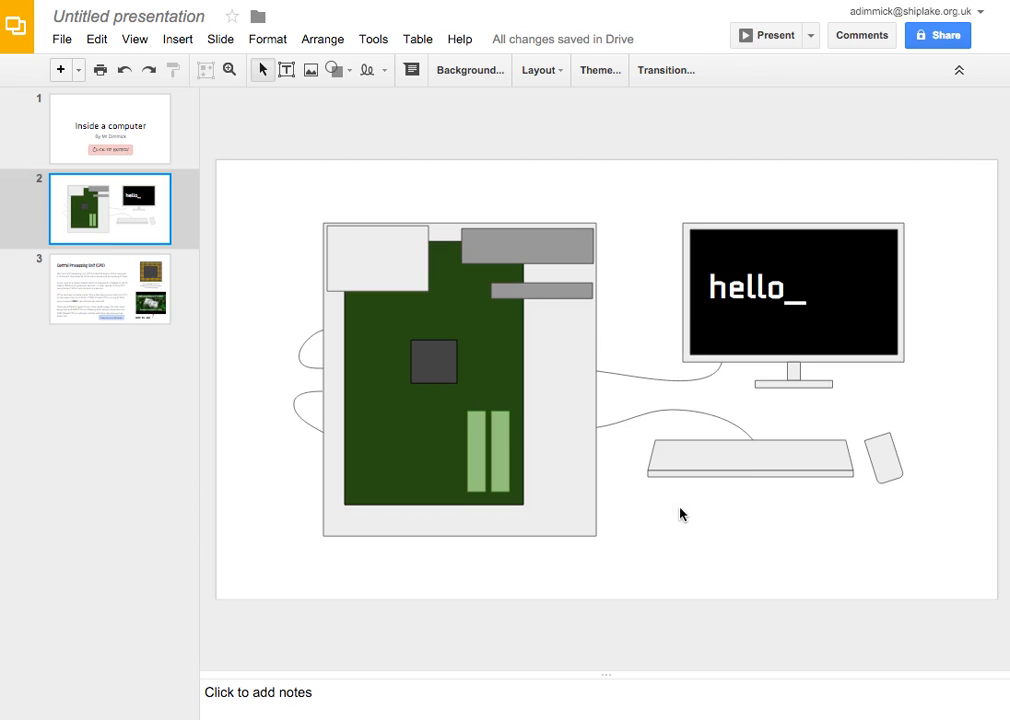
mouse_move(172, 302)
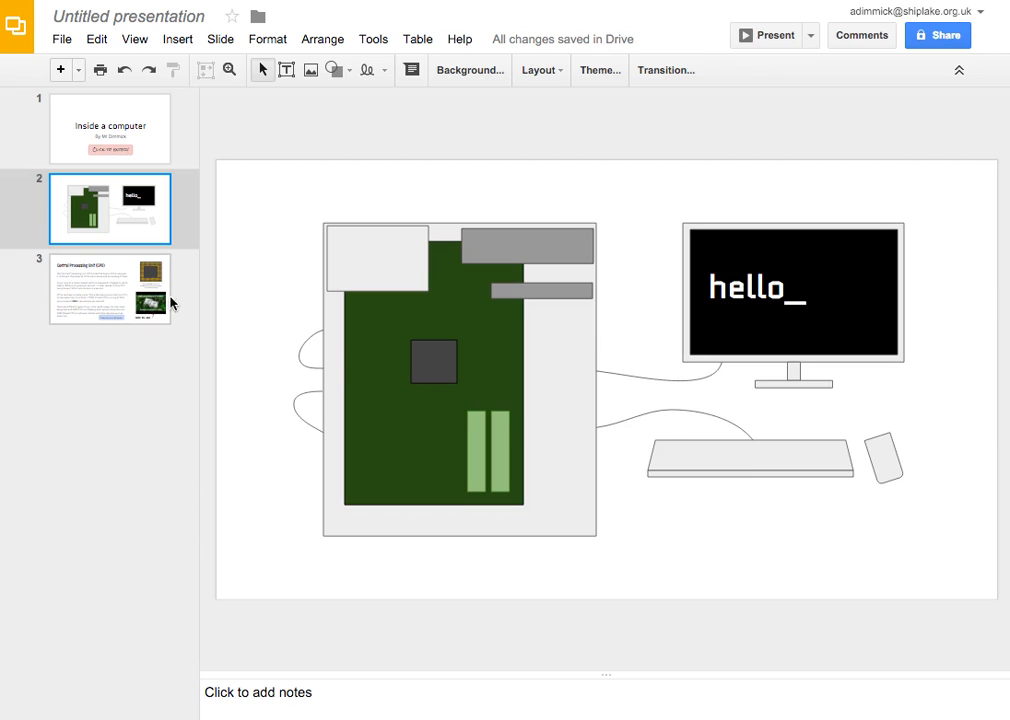
mouse_move(500, 258)
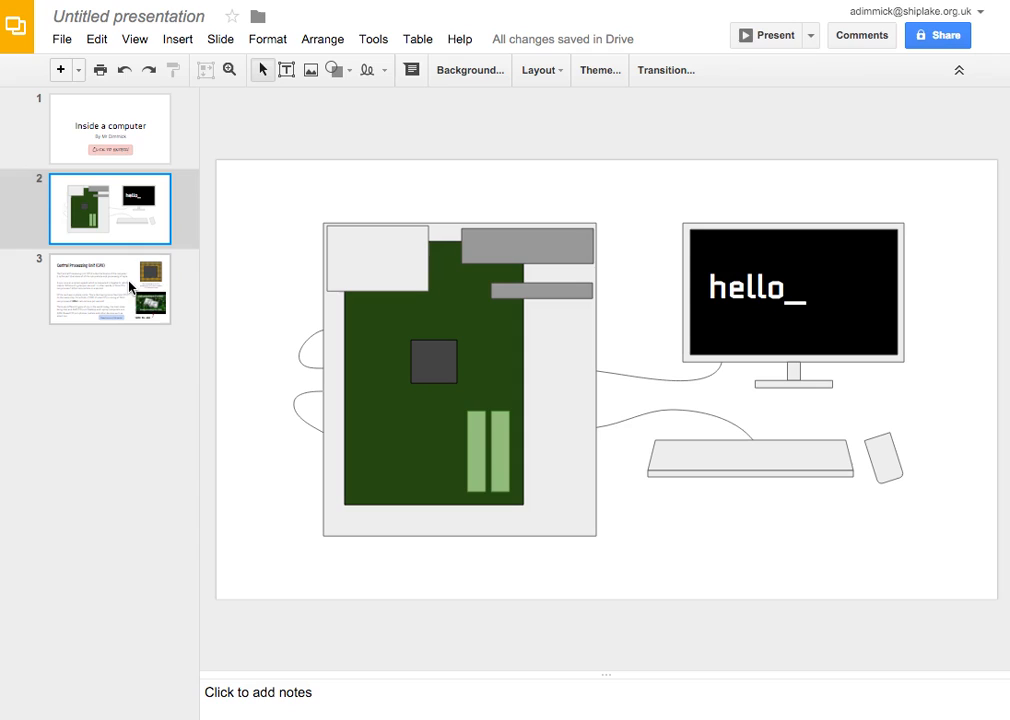
click(104, 288)
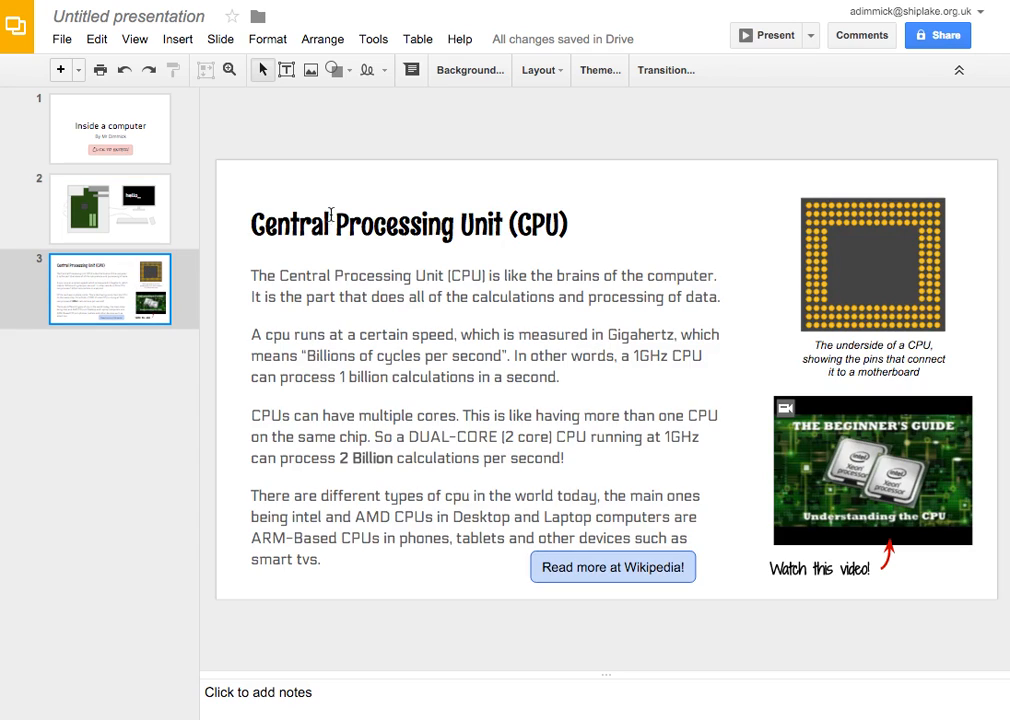
mouse_move(476, 442)
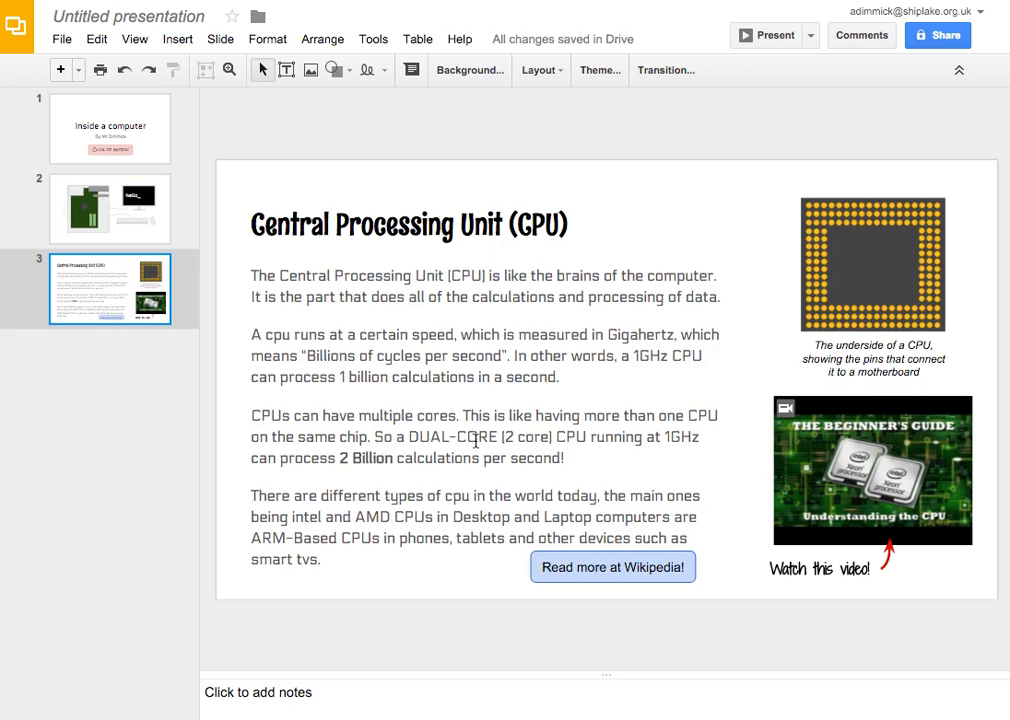
mouse_move(112, 364)
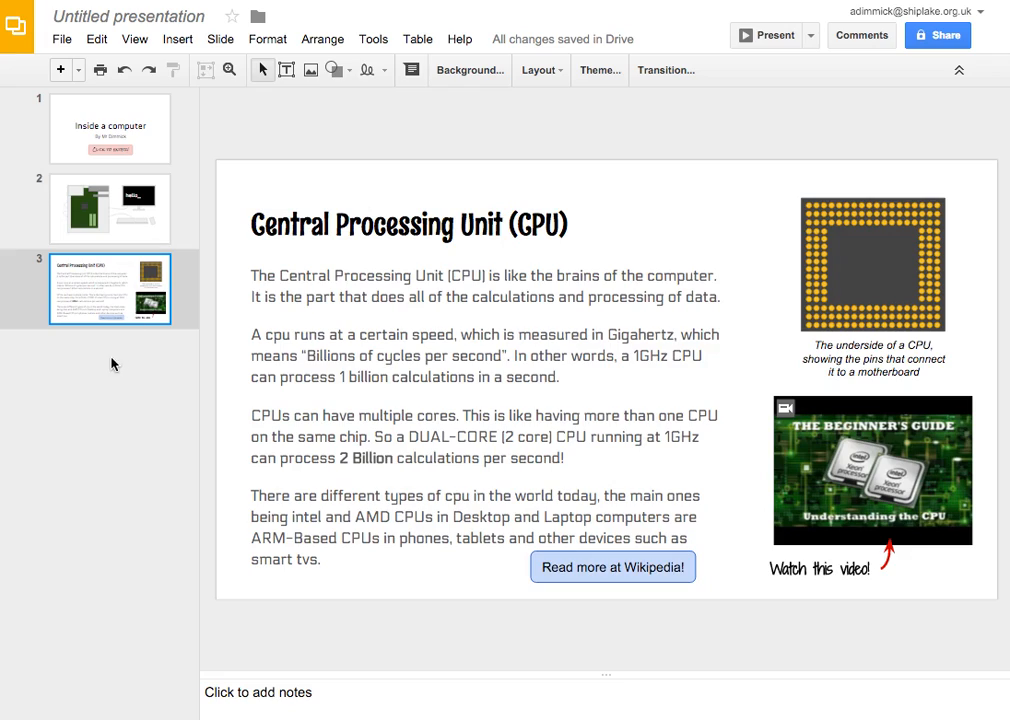
mouse_move(112, 224)
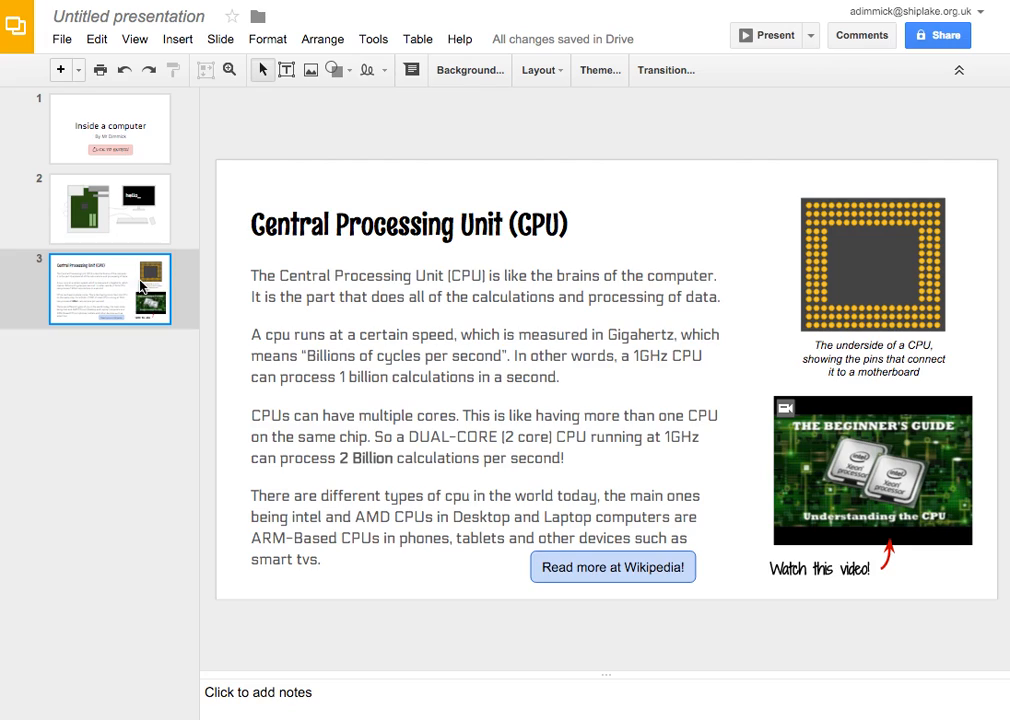
mouse_move(152, 218)
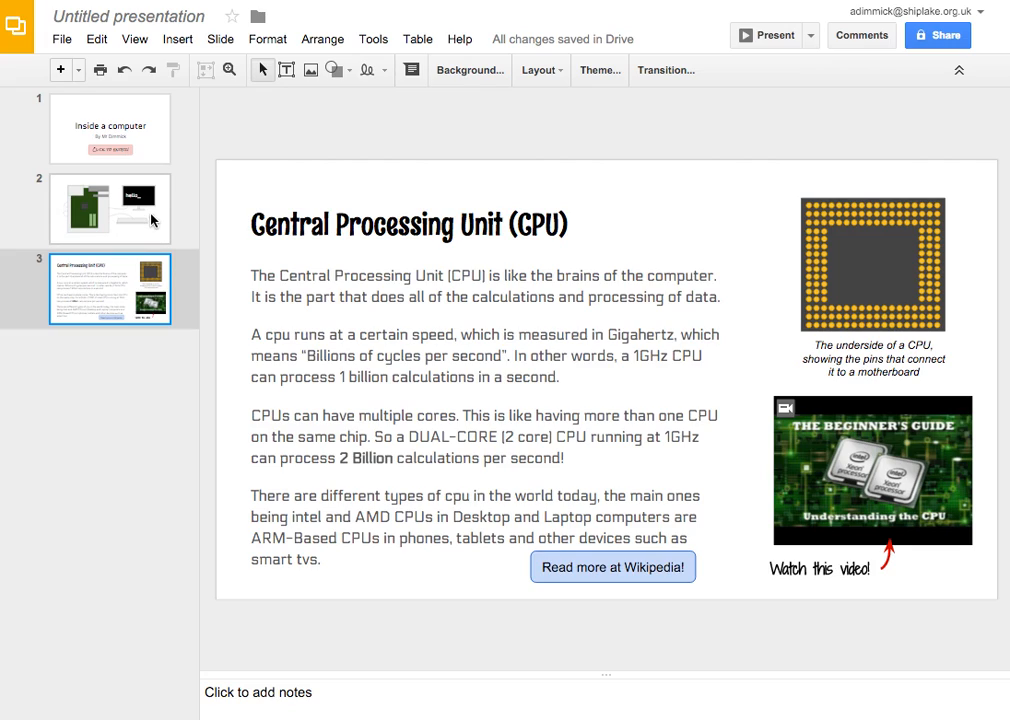
click(110, 208)
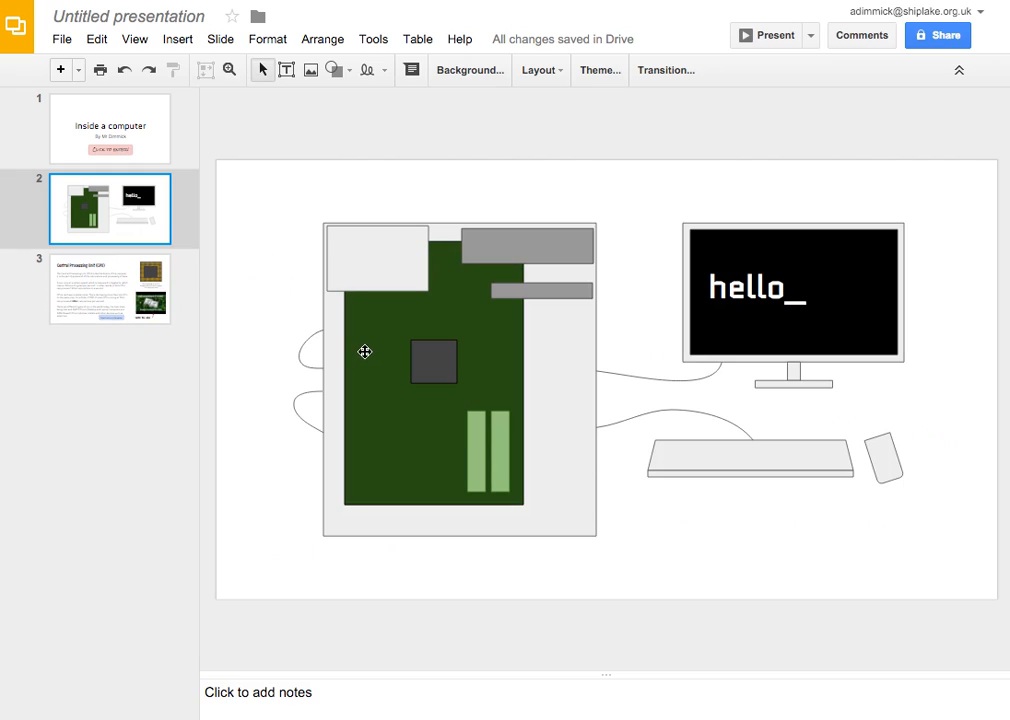
mouse_move(444, 376)
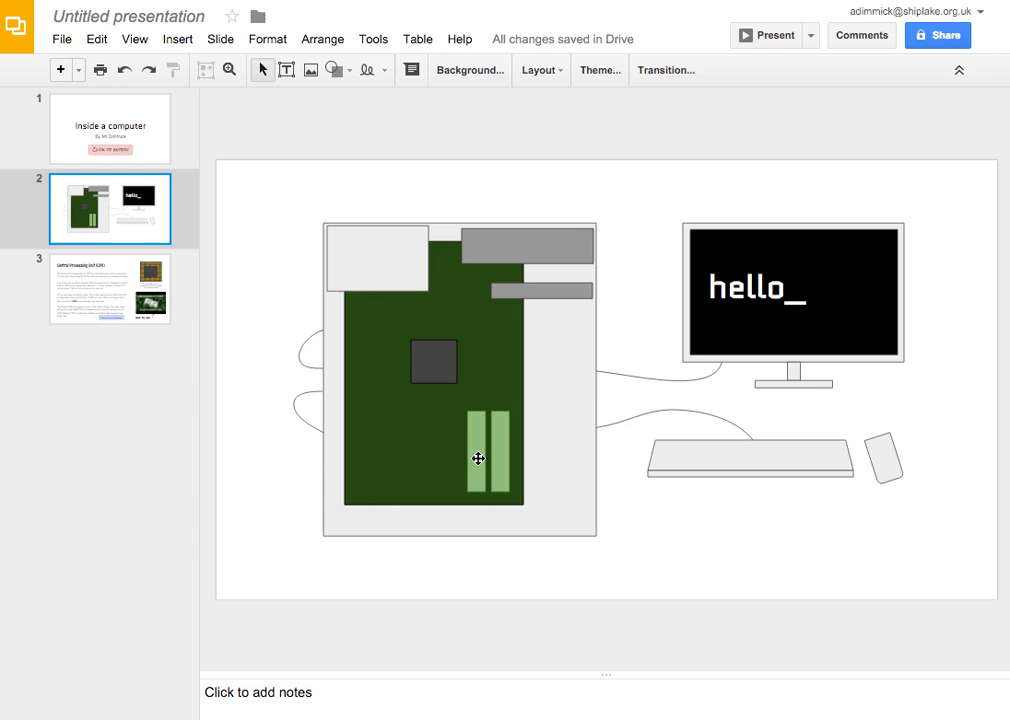
mouse_move(480, 448)
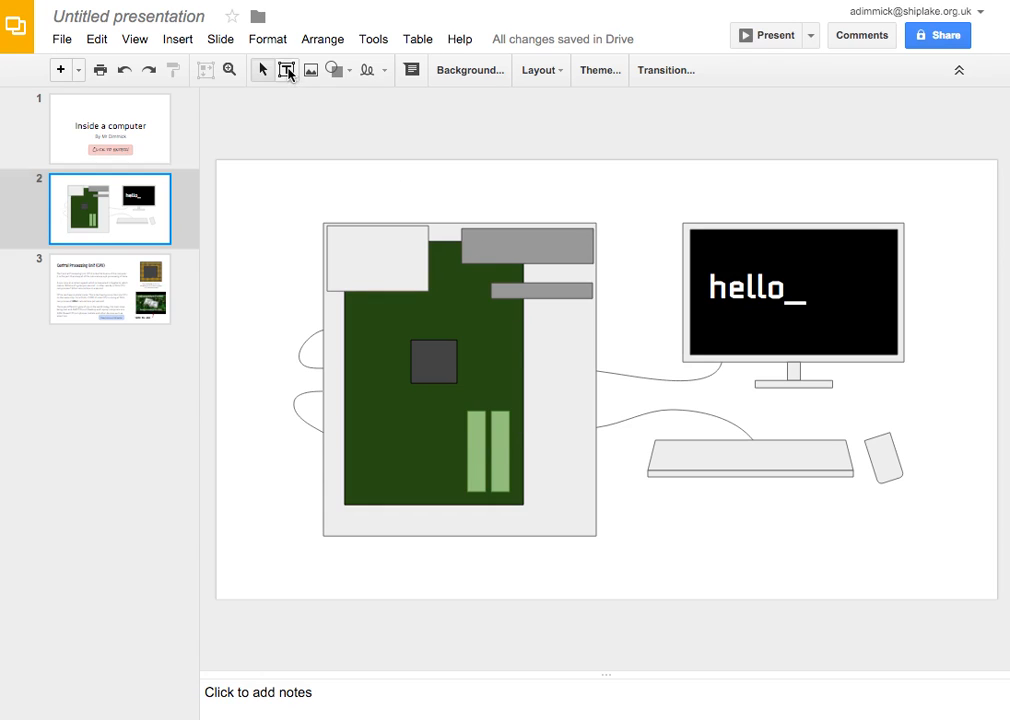
- Add a larger text box beneath the keyboard reading 'Click on a part of the computer for more information!'
click(288, 70)
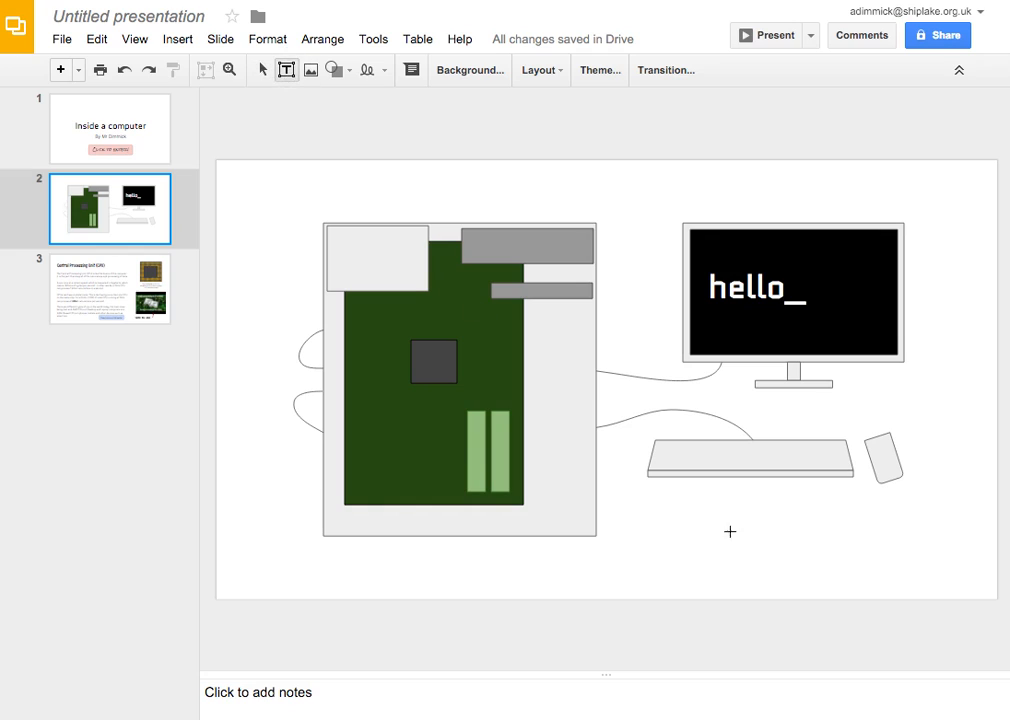
drag(640, 504, 950, 550)
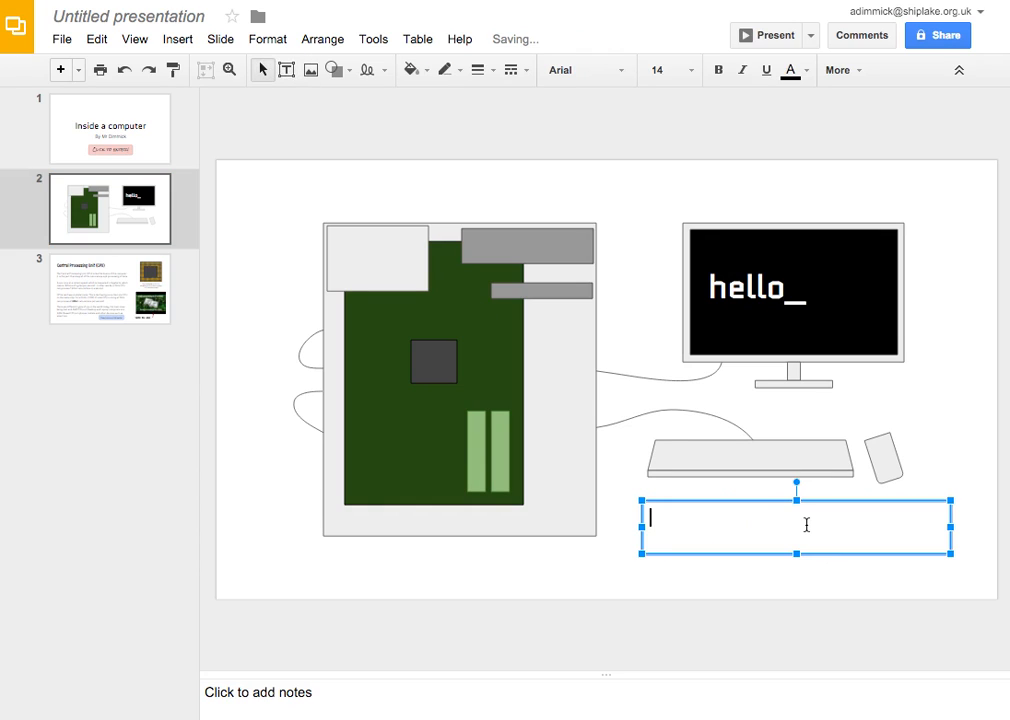
text(Click on a part of r)
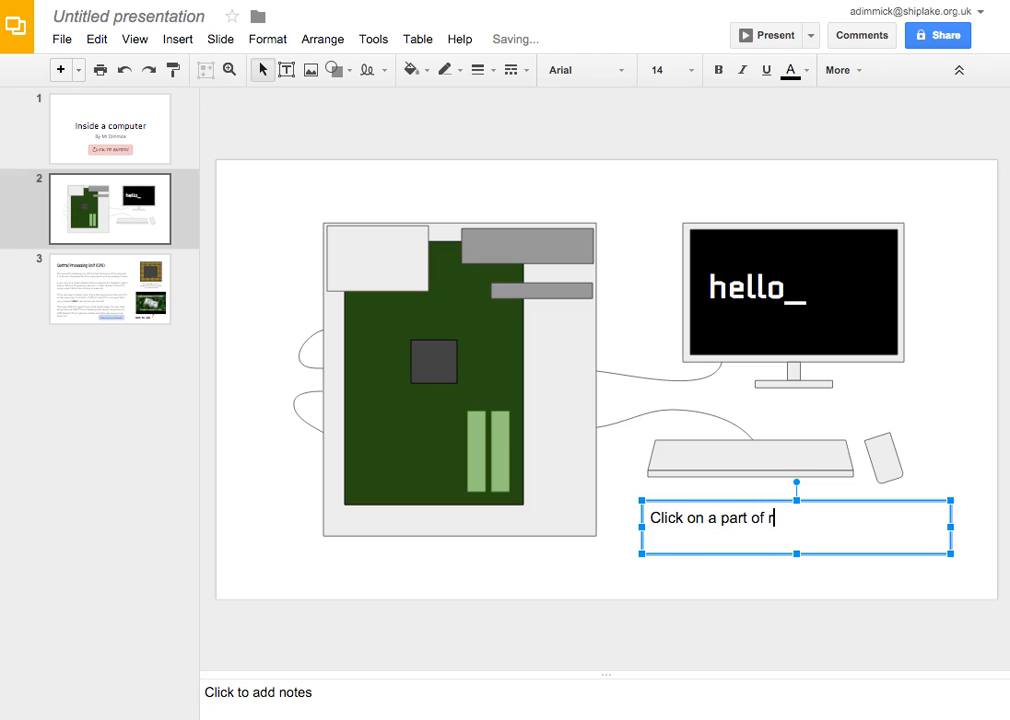
text(the computer fo)
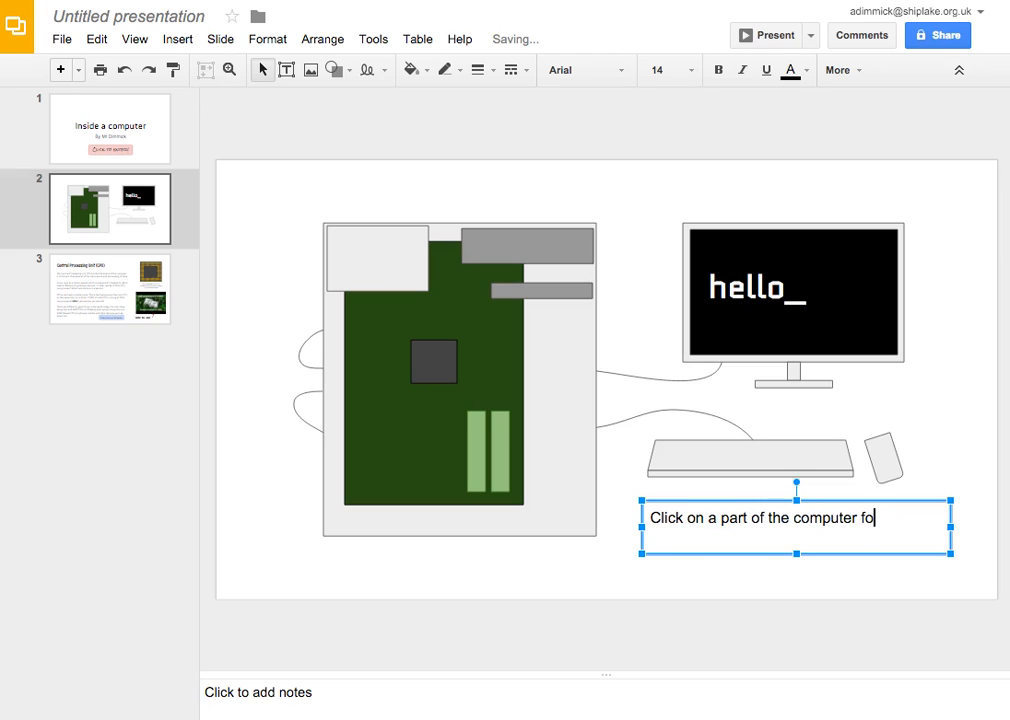
text(r more information!)
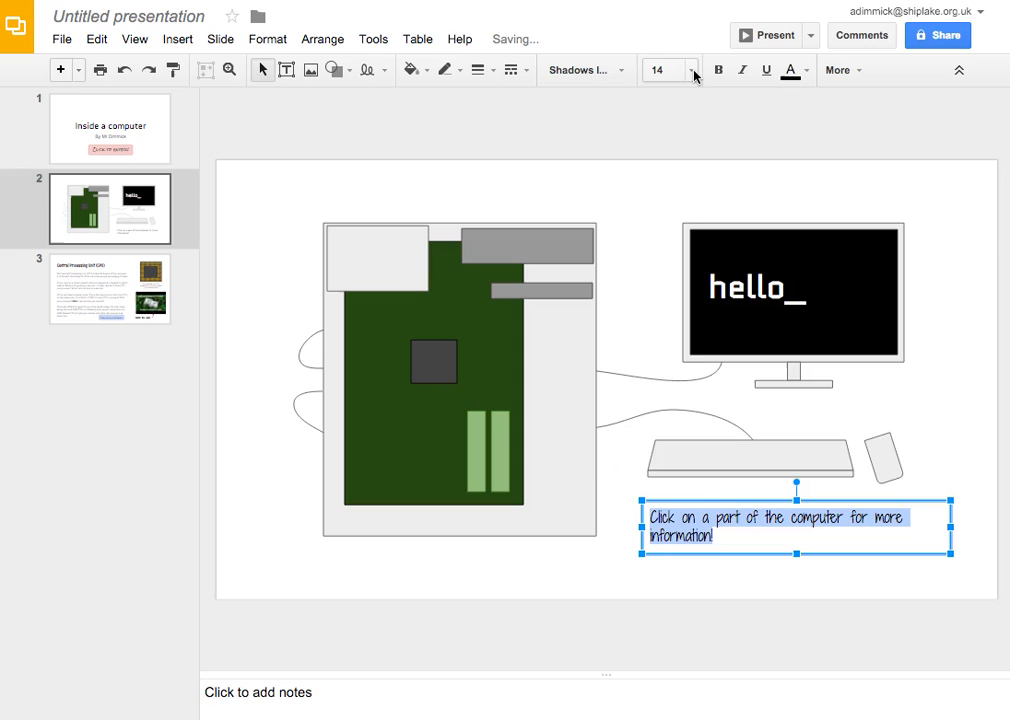
click(692, 70)
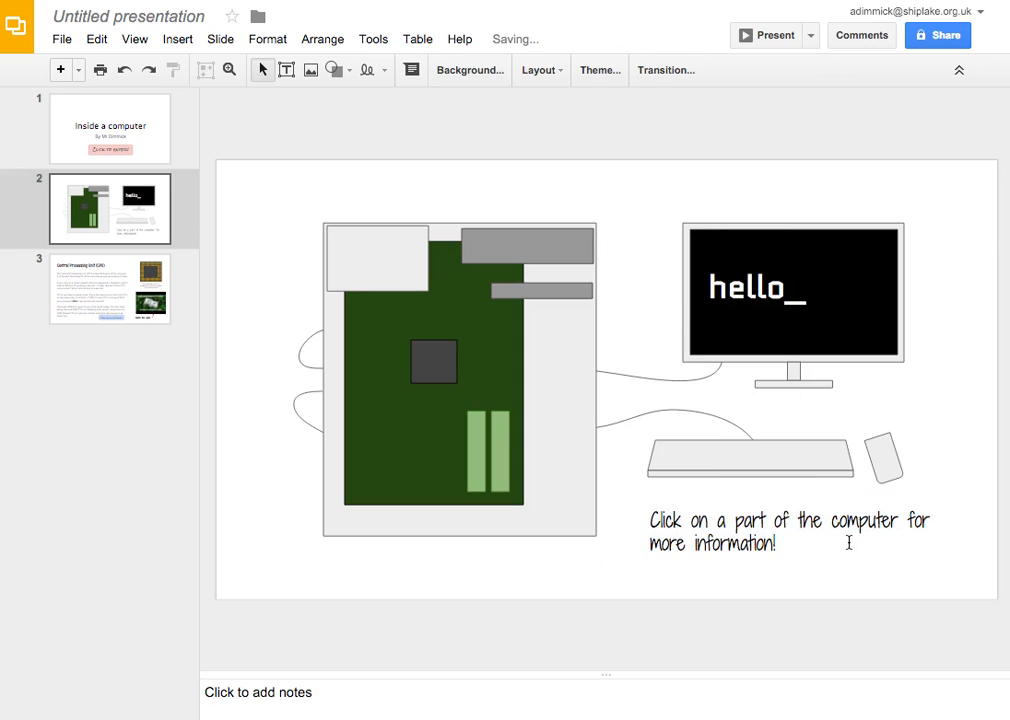
mouse_move(870, 572)
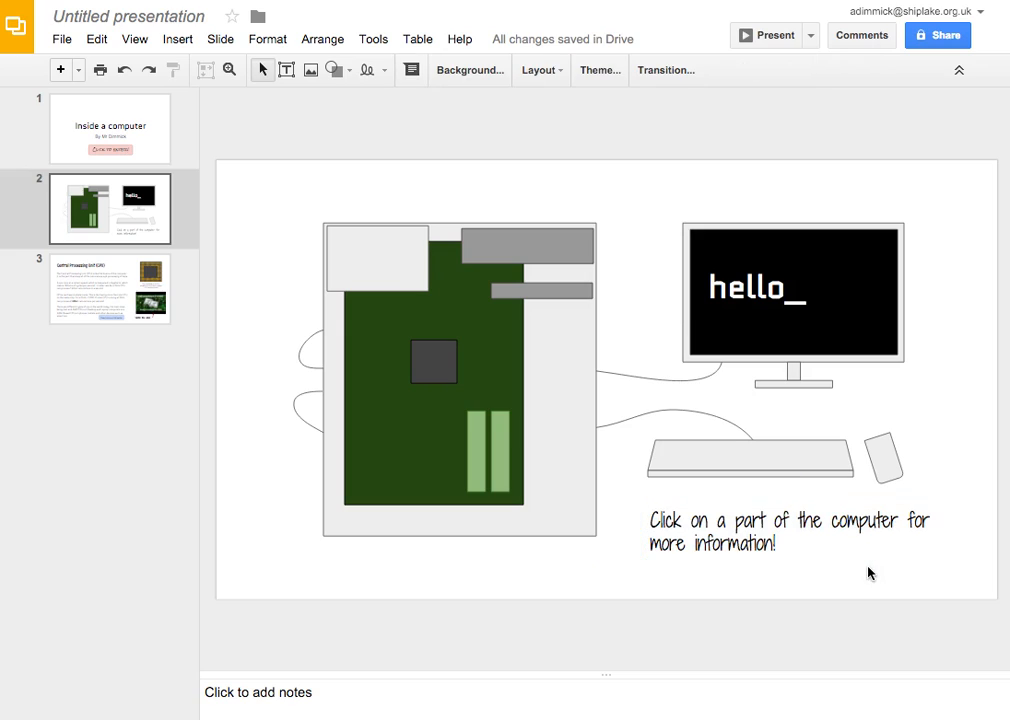
mouse_move(480, 374)
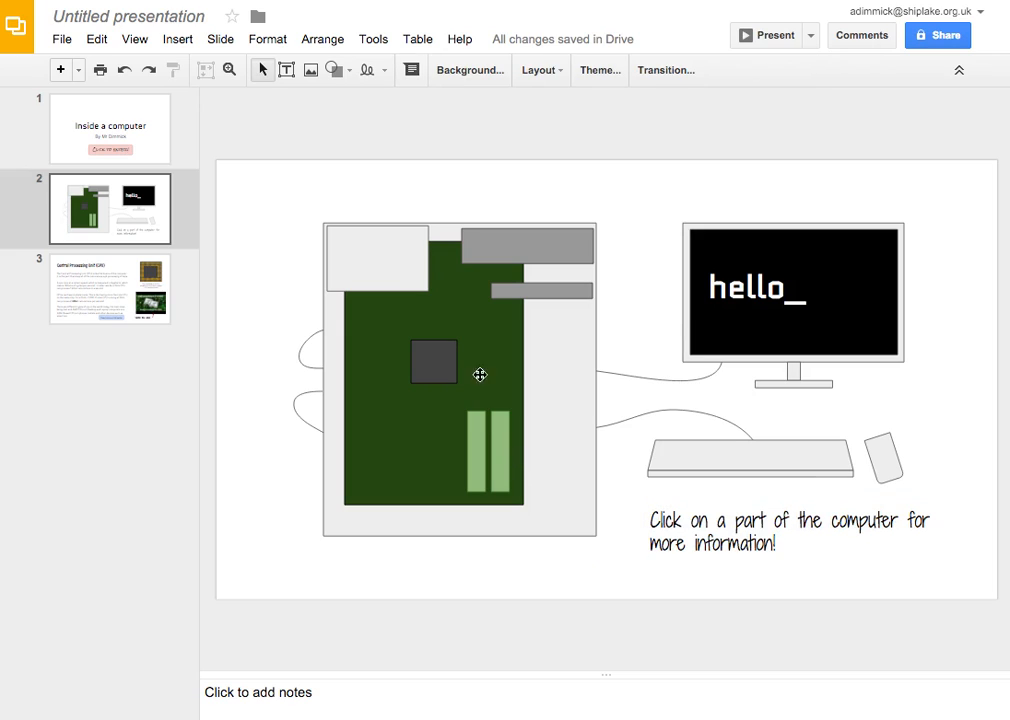
mouse_move(470, 398)
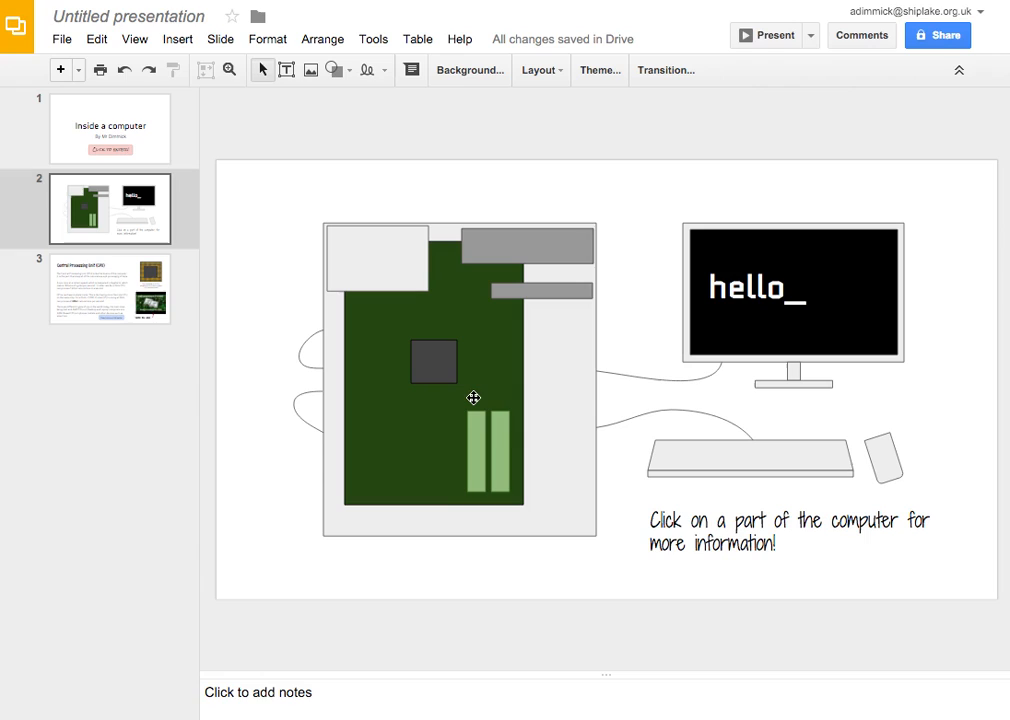
- Draw a rounded rectangle over the CPU chip and make its fill transparent
click(332, 70)
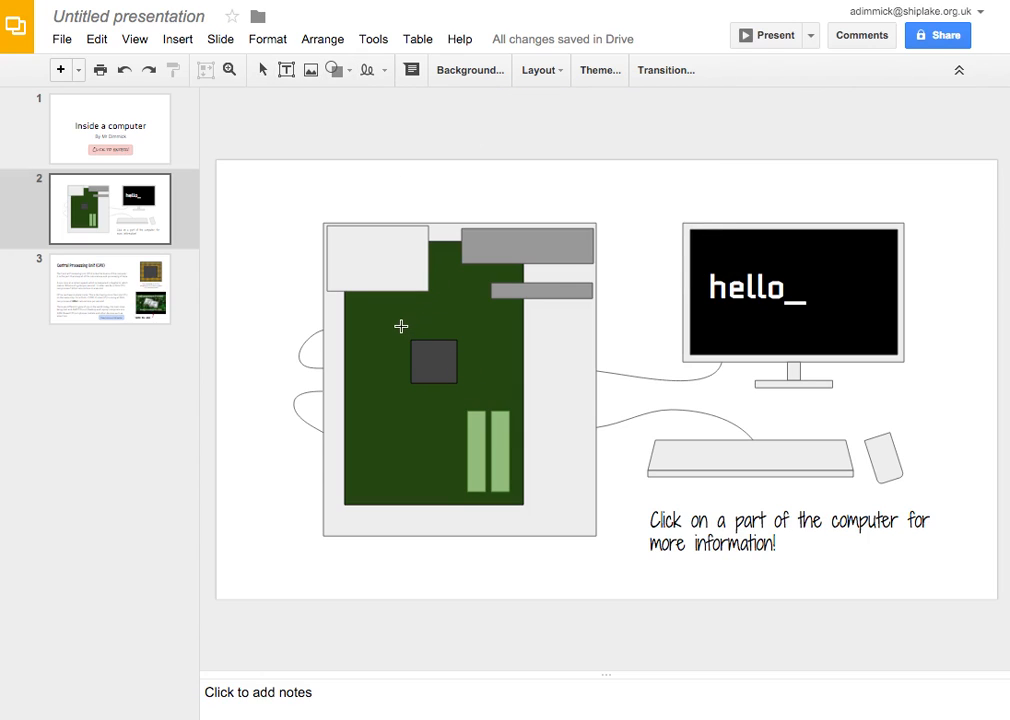
click(434, 360)
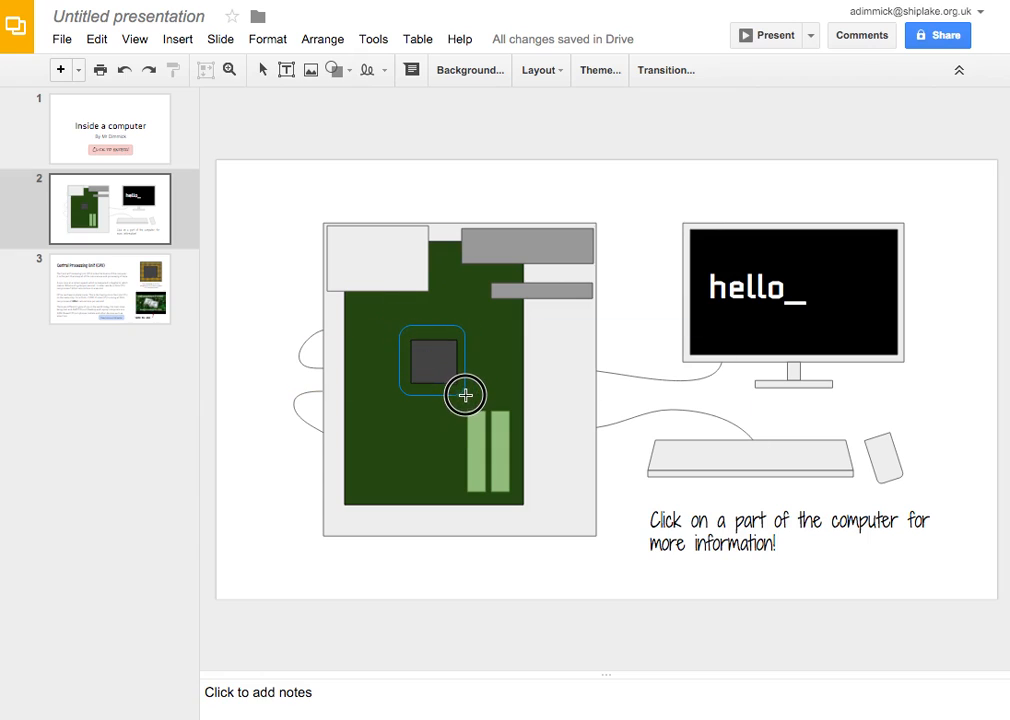
click(434, 360)
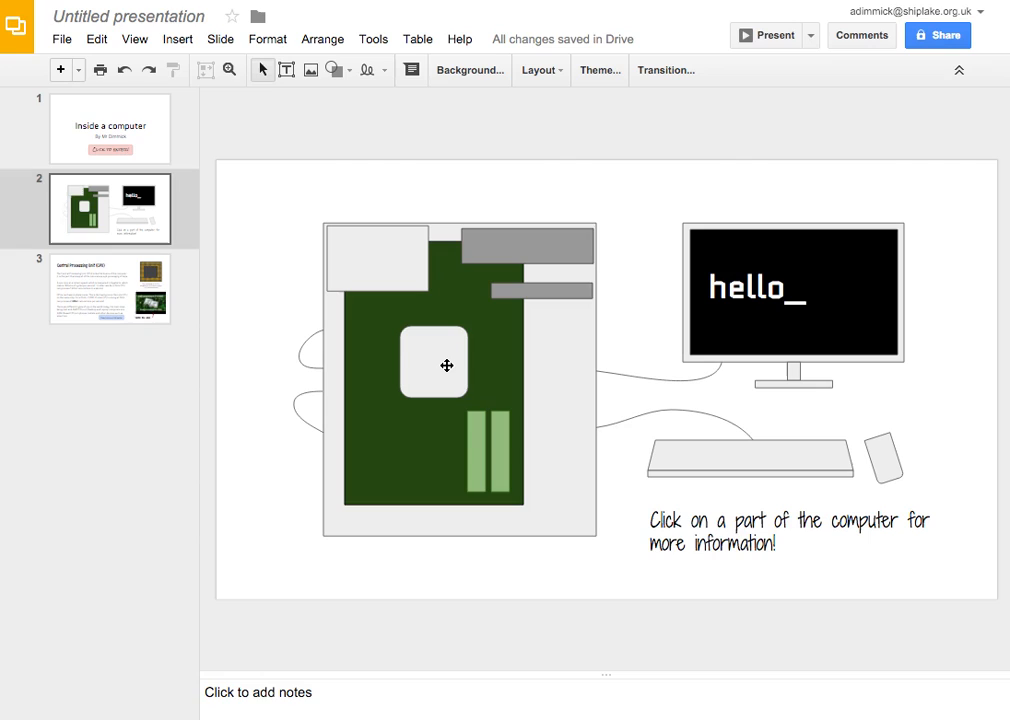
click(446, 364)
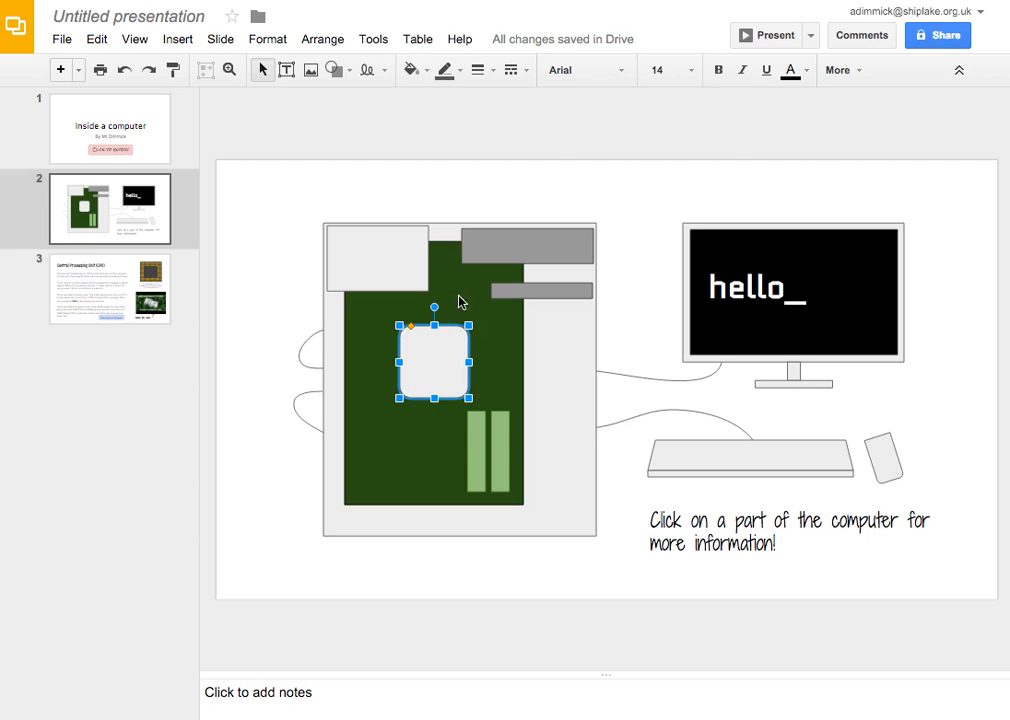
click(410, 70)
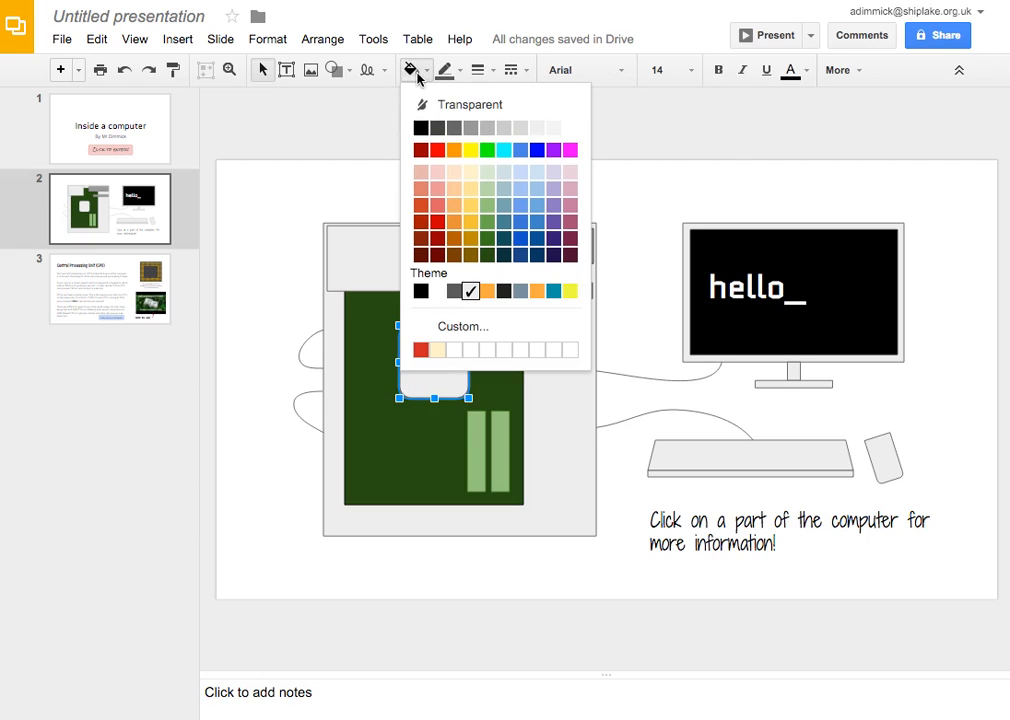
mouse_move(532, 110)
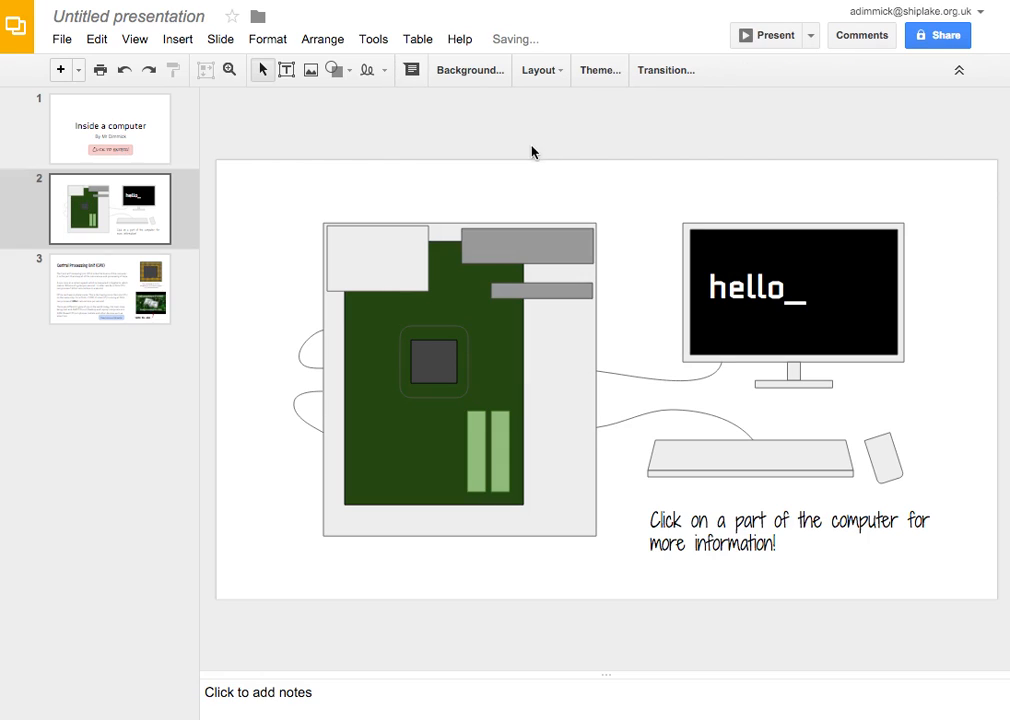
- Give the rectangle around the CPU chip an orange outline
click(434, 362)
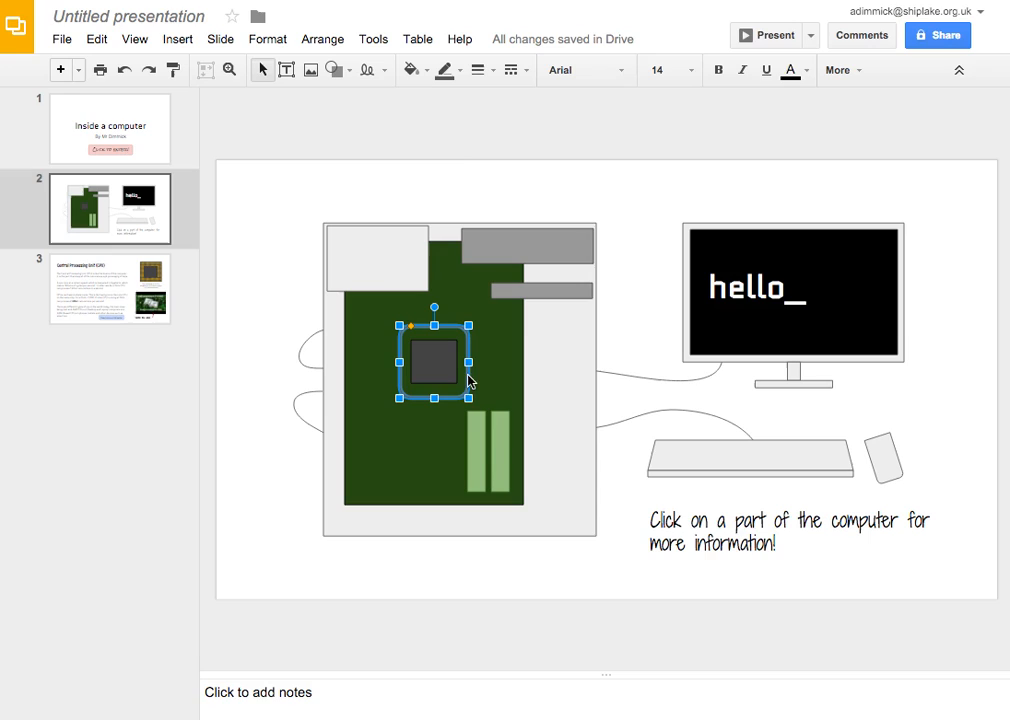
mouse_move(440, 70)
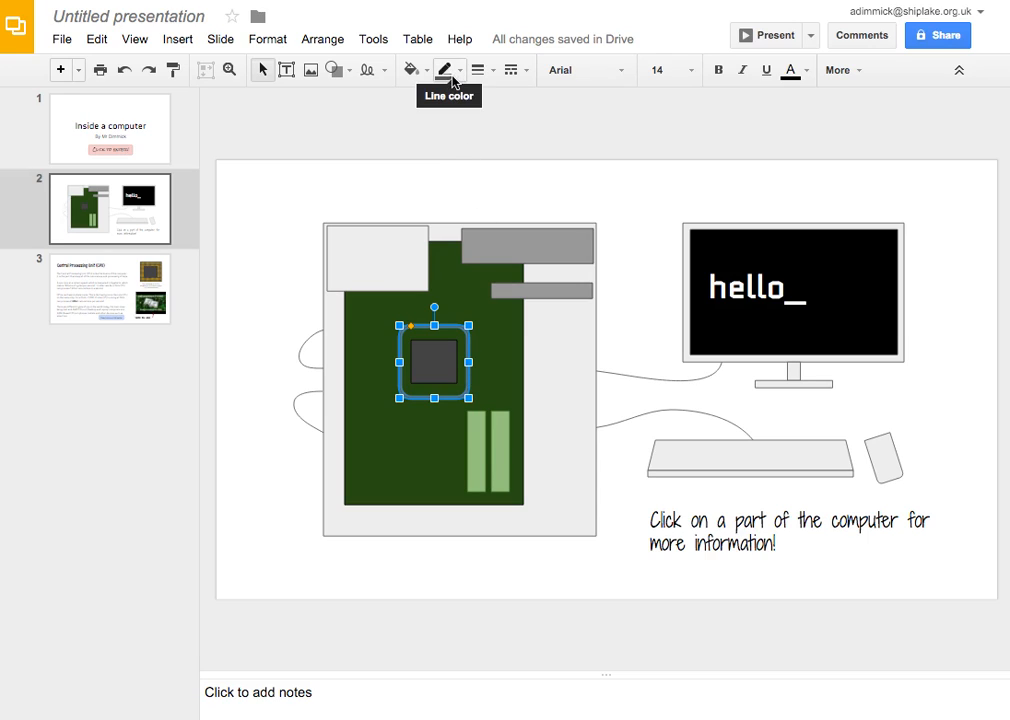
click(442, 68)
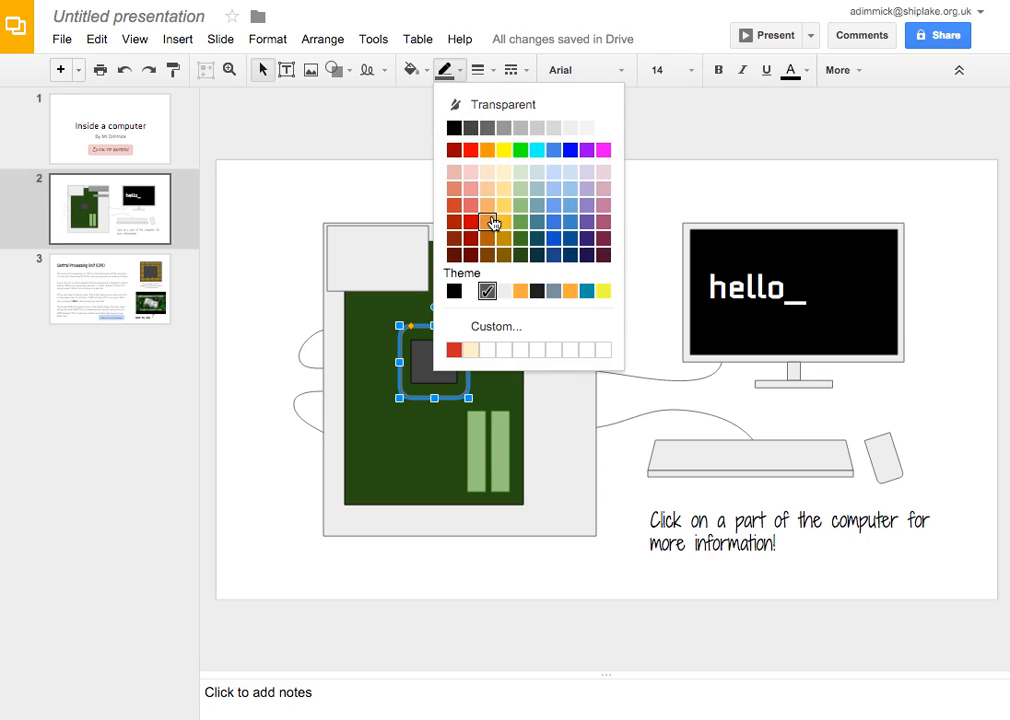
click(476, 68)
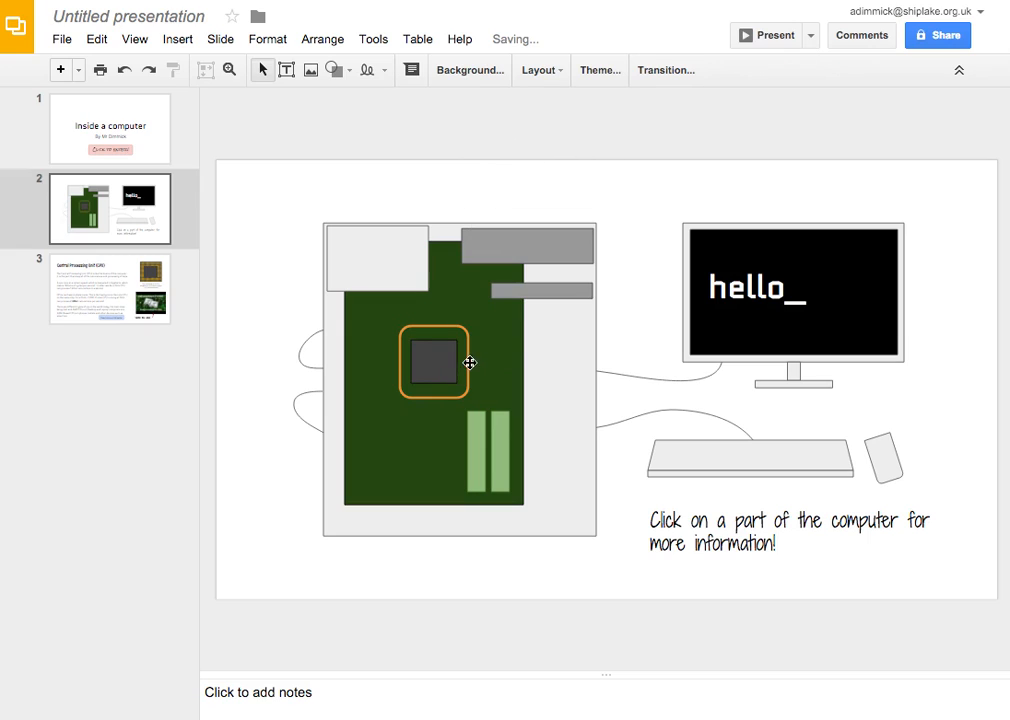
mouse_move(452, 328)
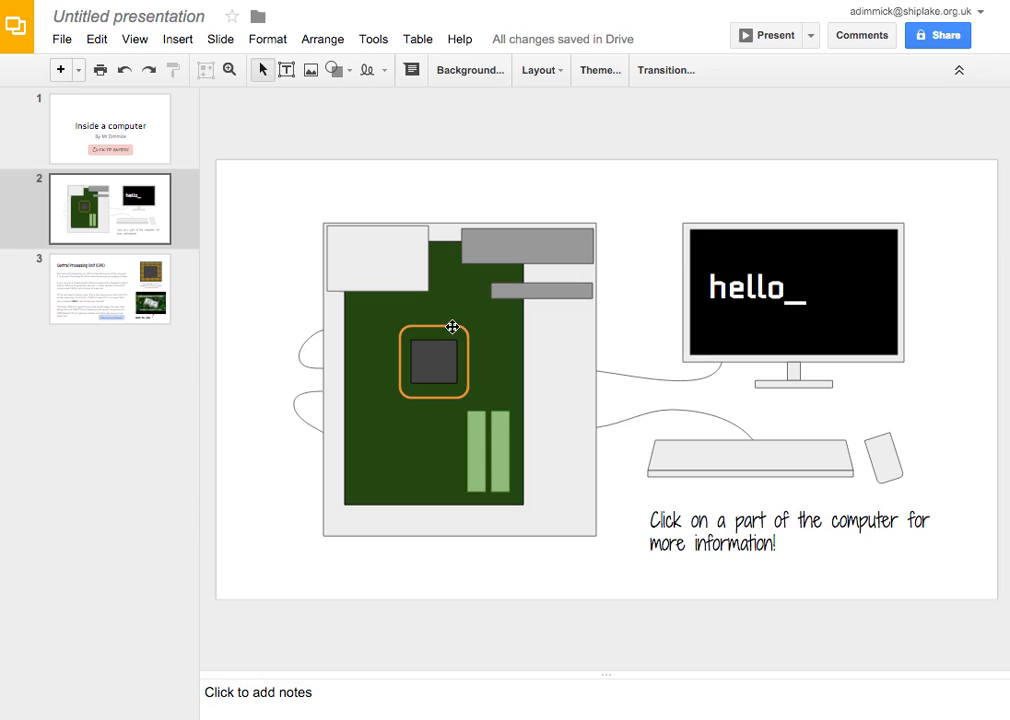
mouse_move(428, 326)
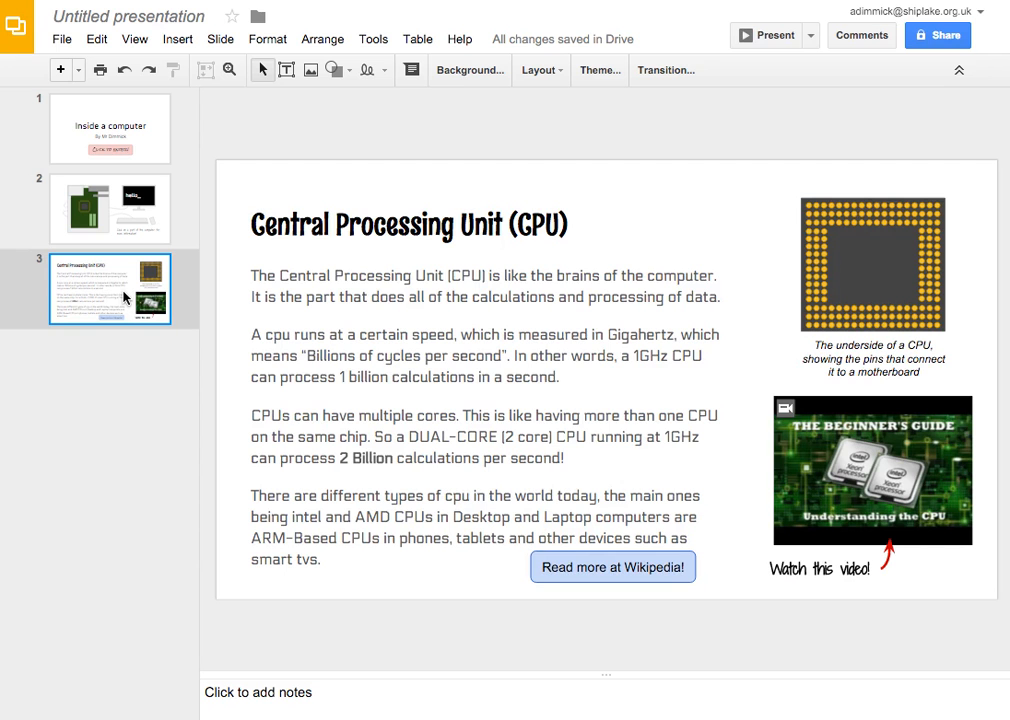
- Link the CPU outline to slide 3, the Central Processing Unit slide, and go to it
click(110, 208)
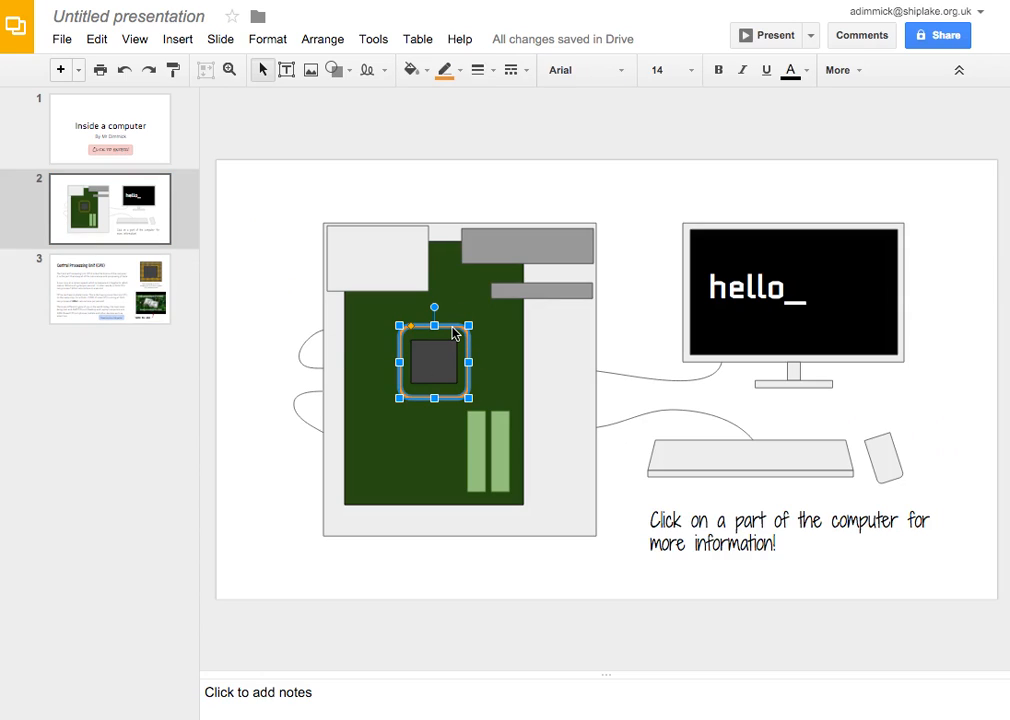
right_click(436, 360)
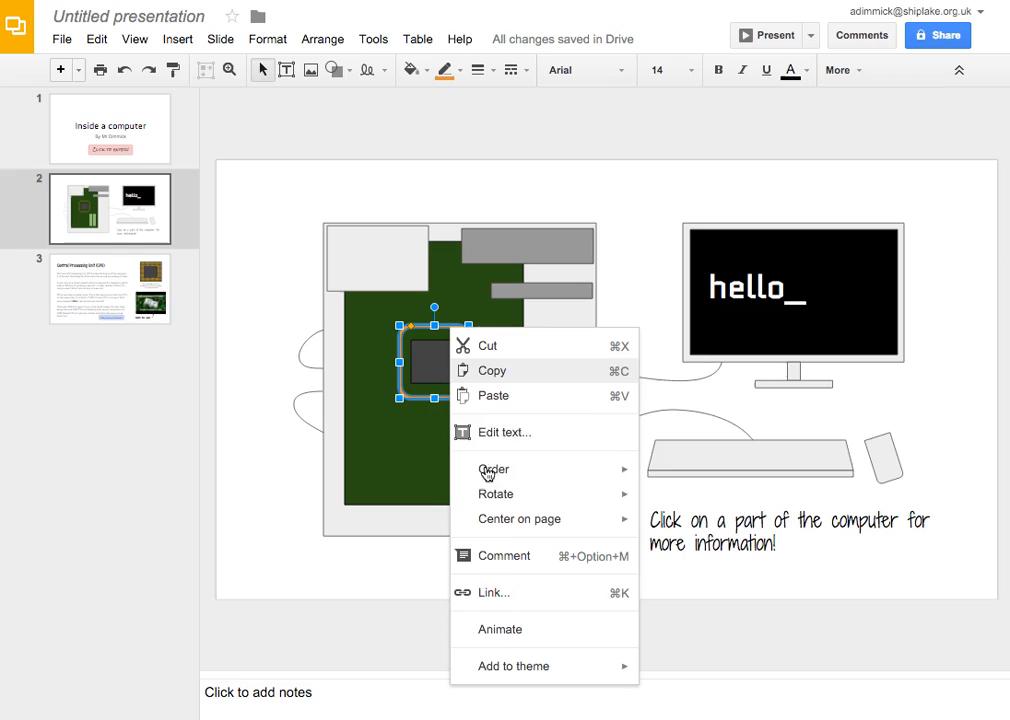
click(496, 592)
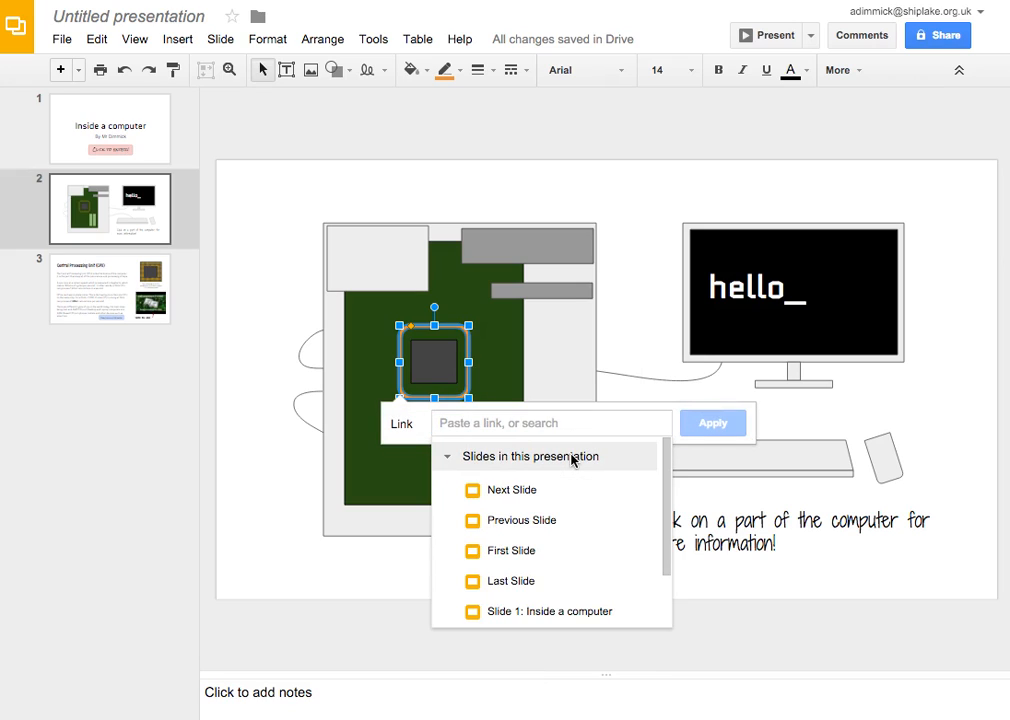
scroll(down, 3)
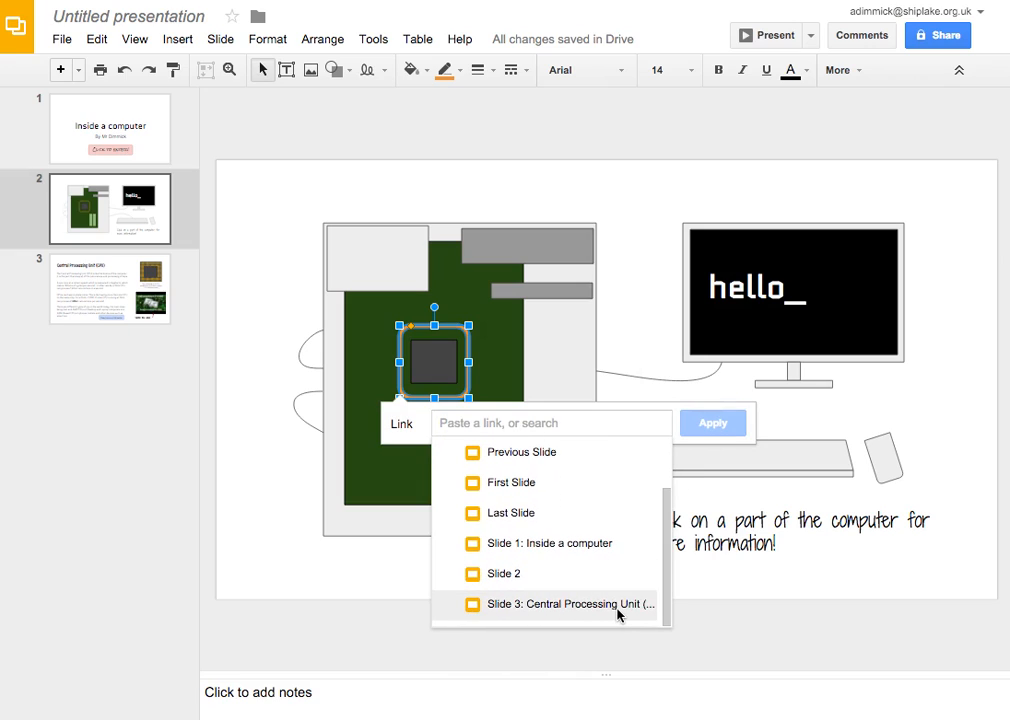
click(568, 604)
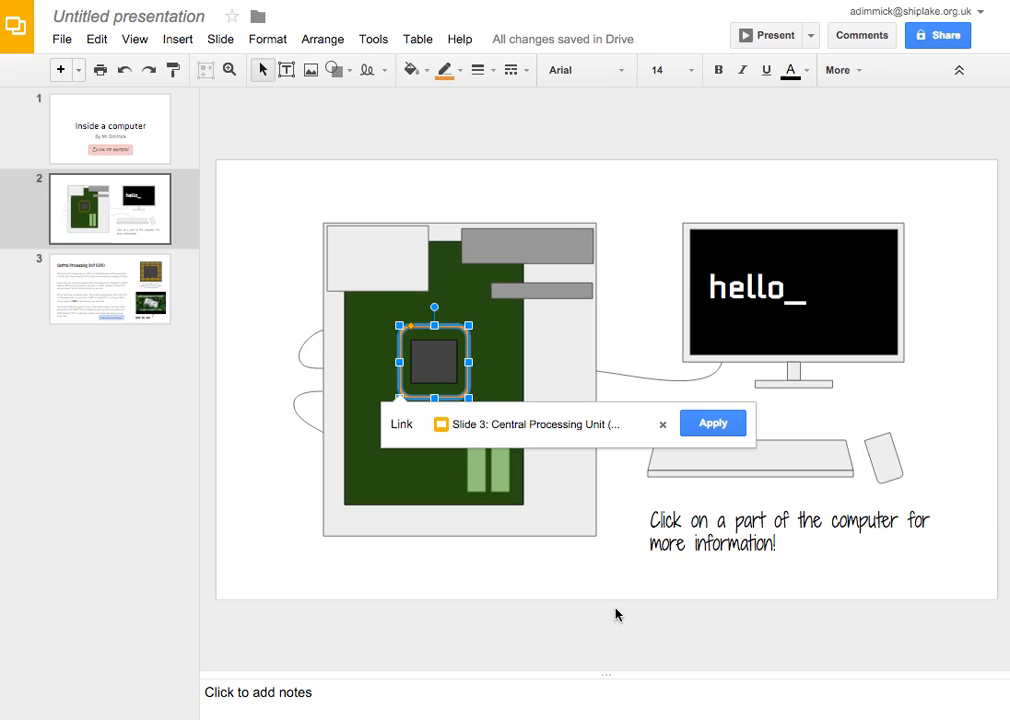
mouse_move(520, 348)
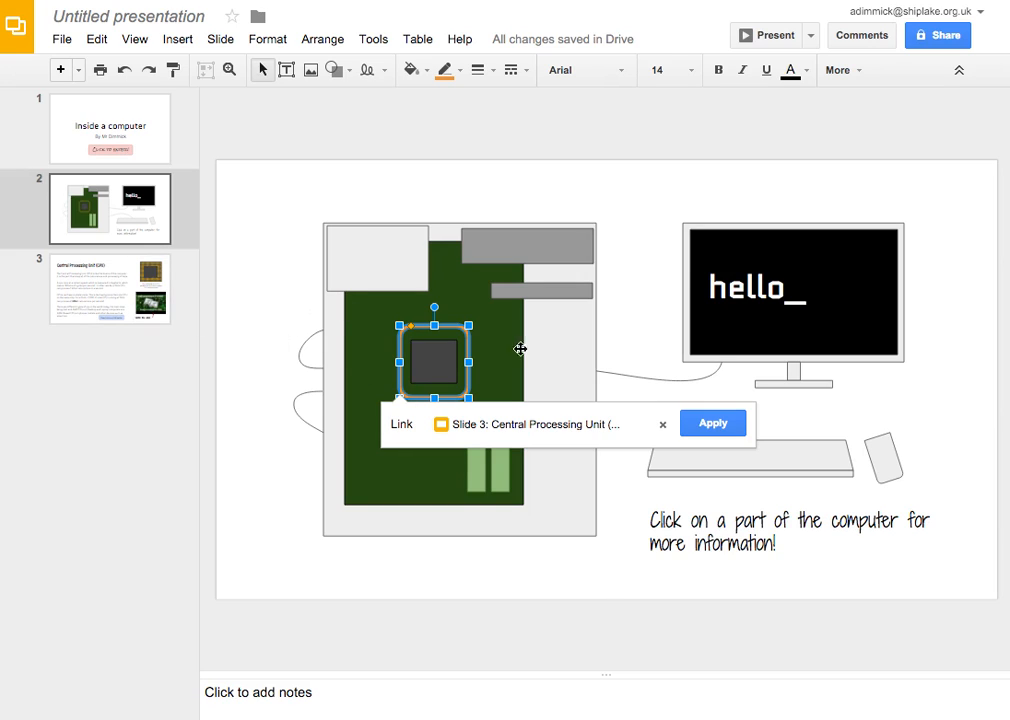
click(712, 424)
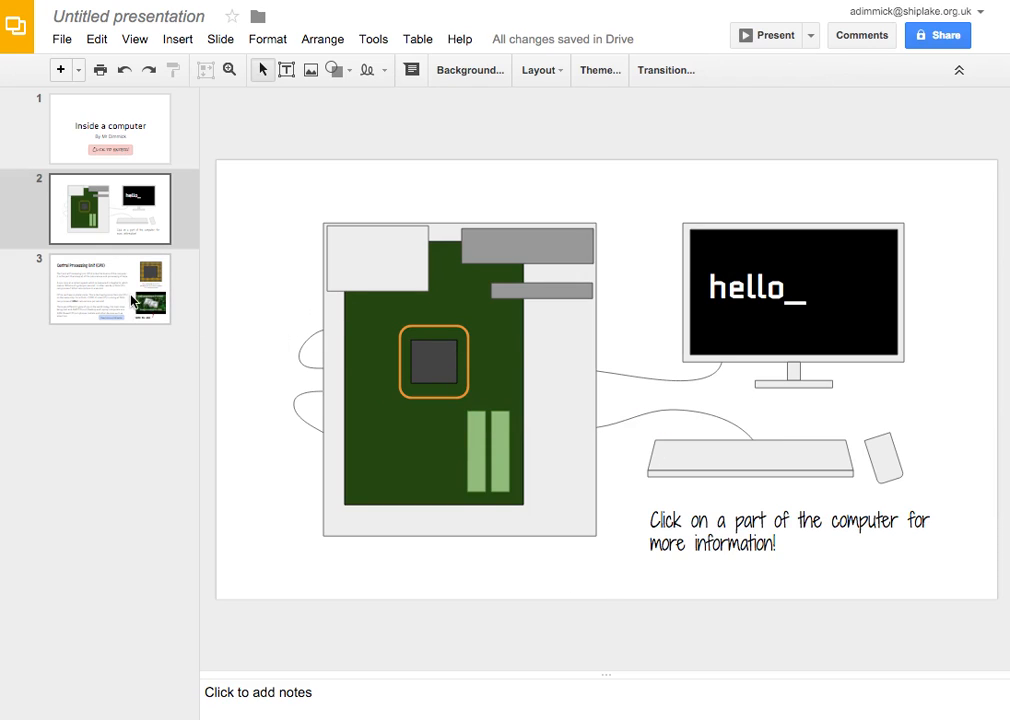
click(110, 288)
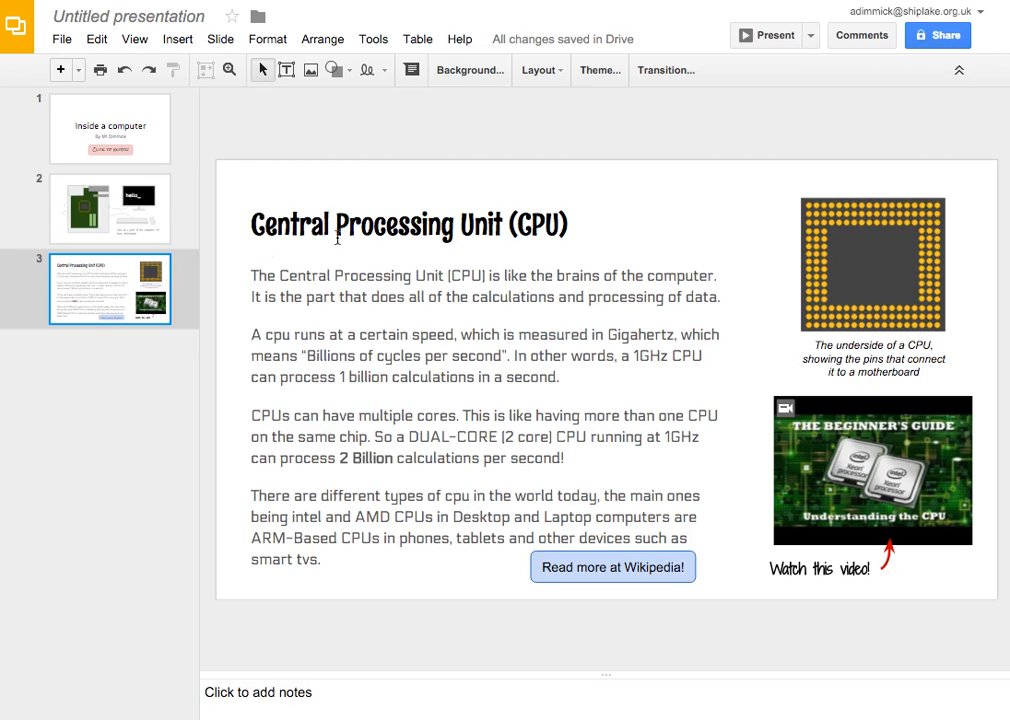
mouse_move(676, 234)
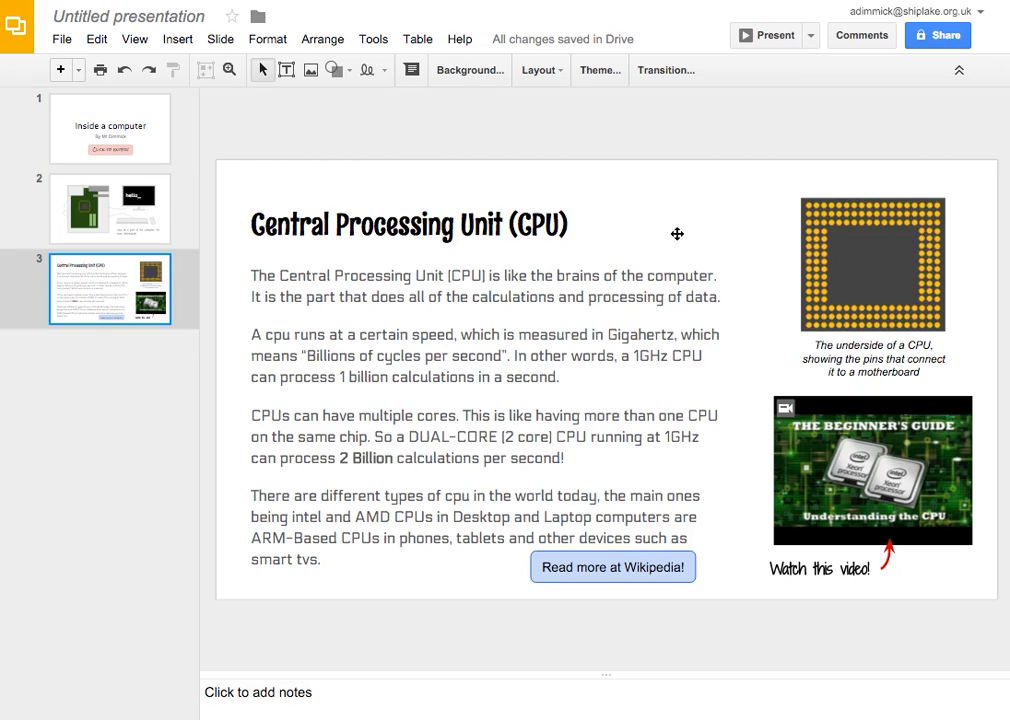
- Place a left arrow reading 'Back to main menu' beside the Central Processing Unit title
click(110, 208)
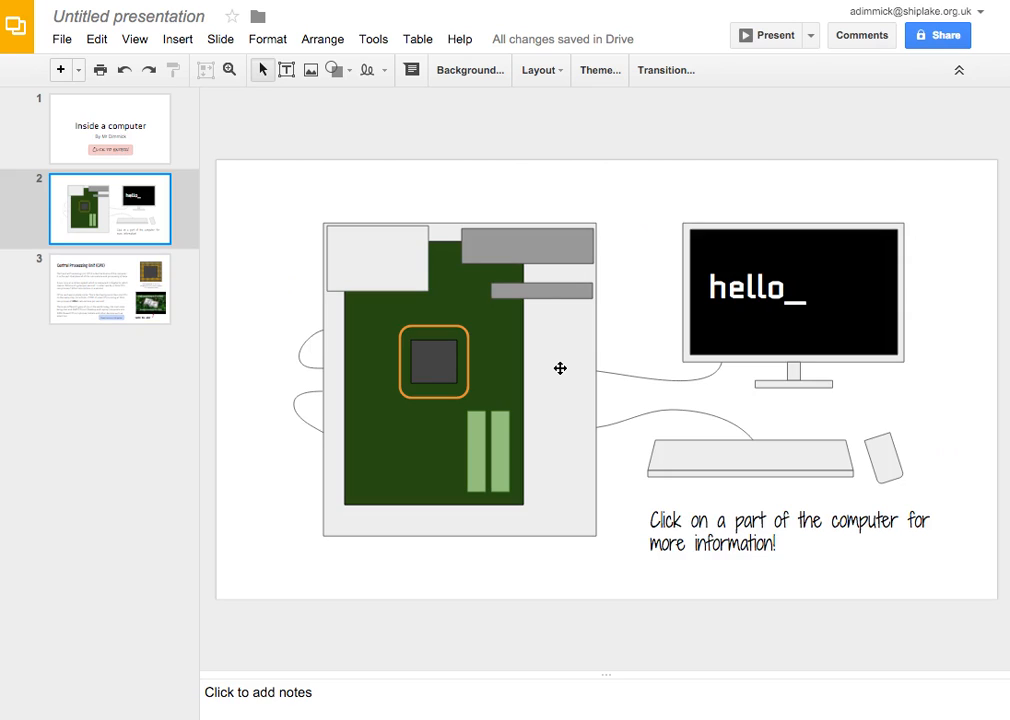
mouse_move(148, 300)
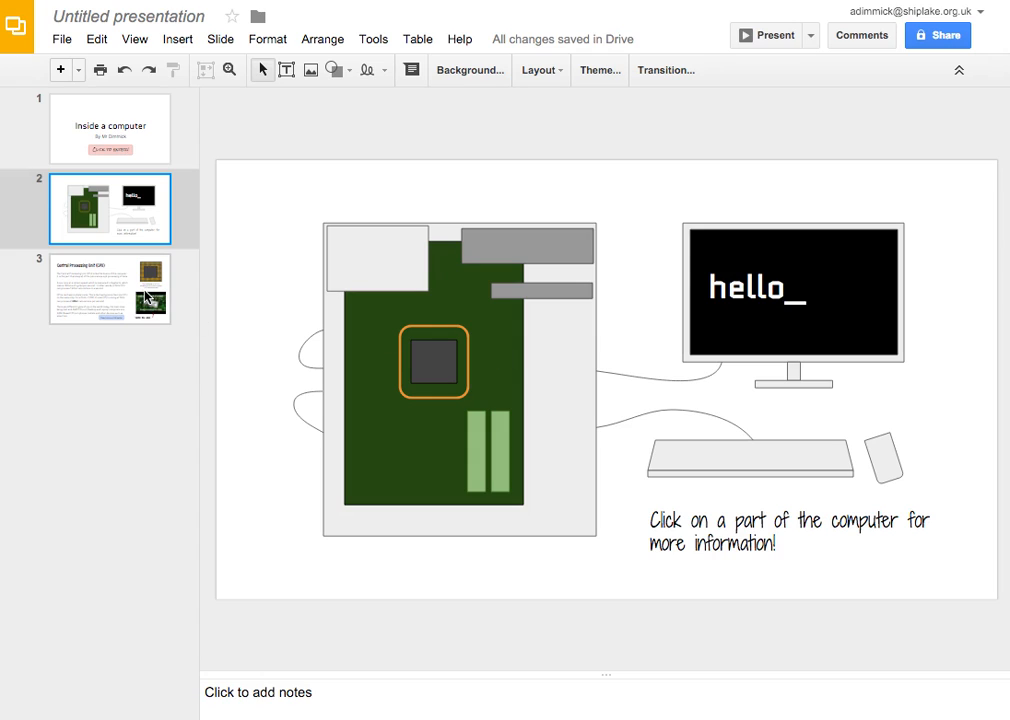
click(112, 288)
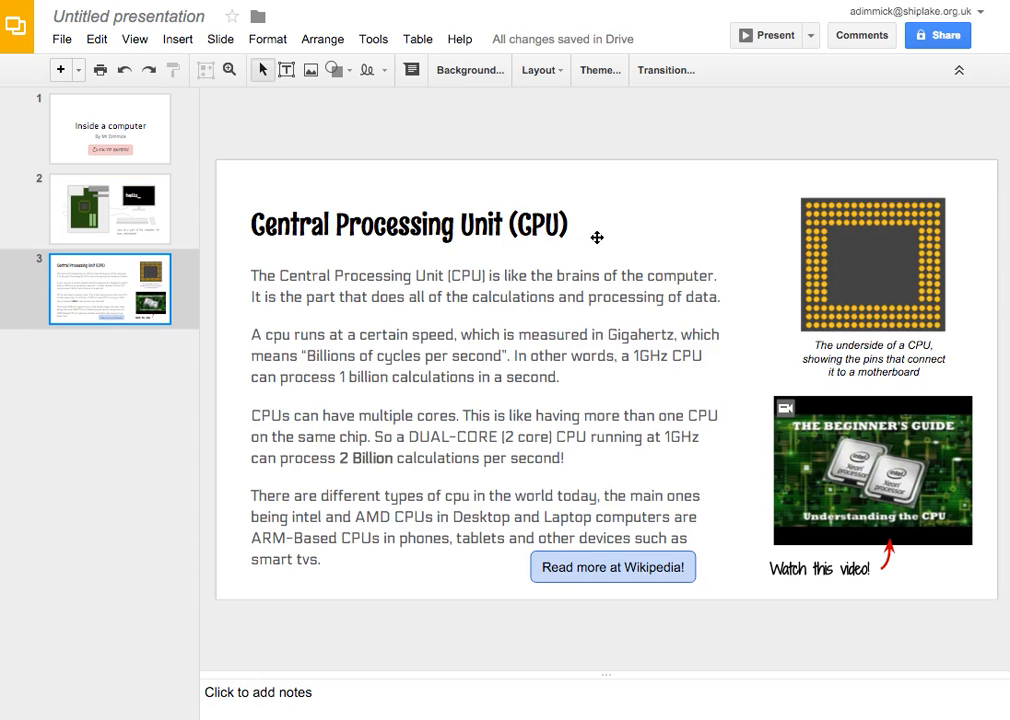
mouse_move(620, 234)
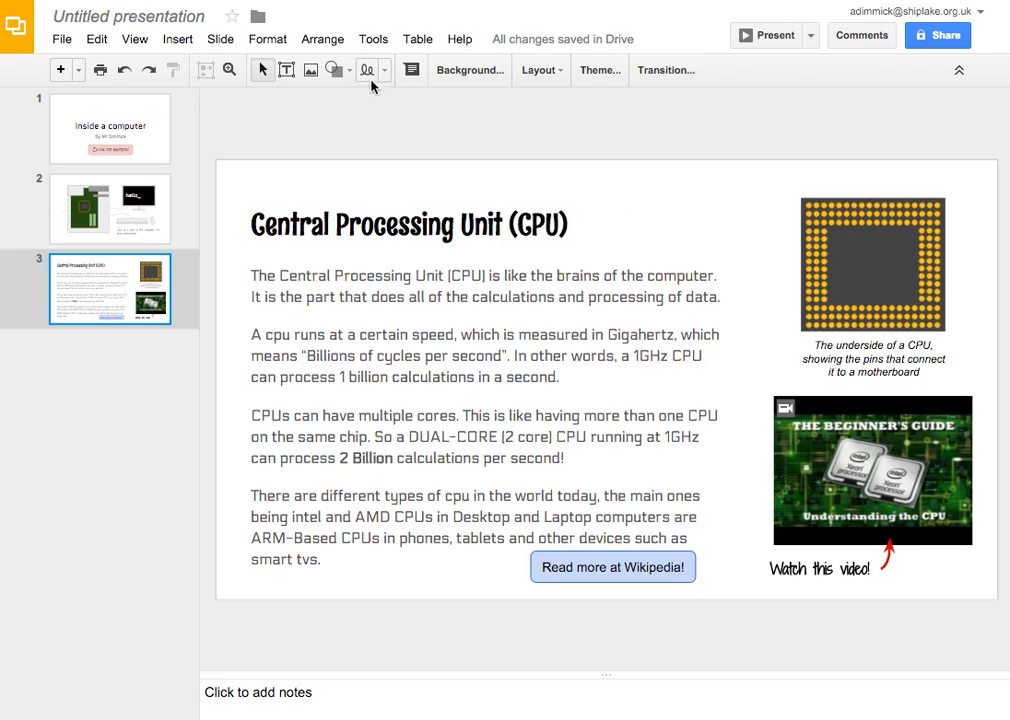
click(332, 70)
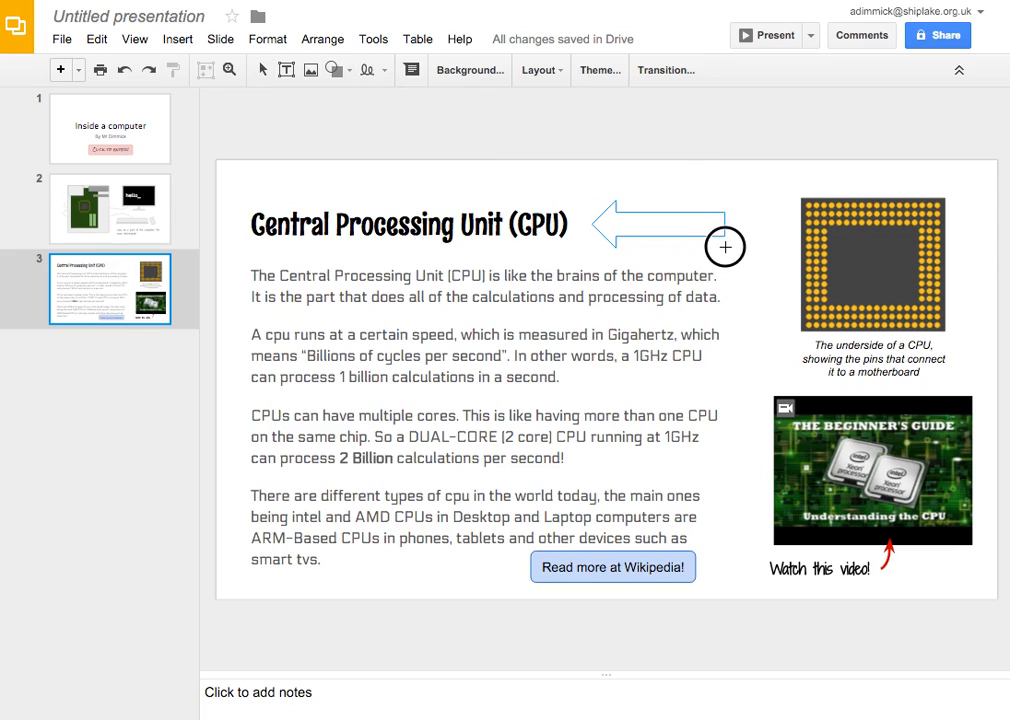
click(660, 222)
text(Back to main menu)
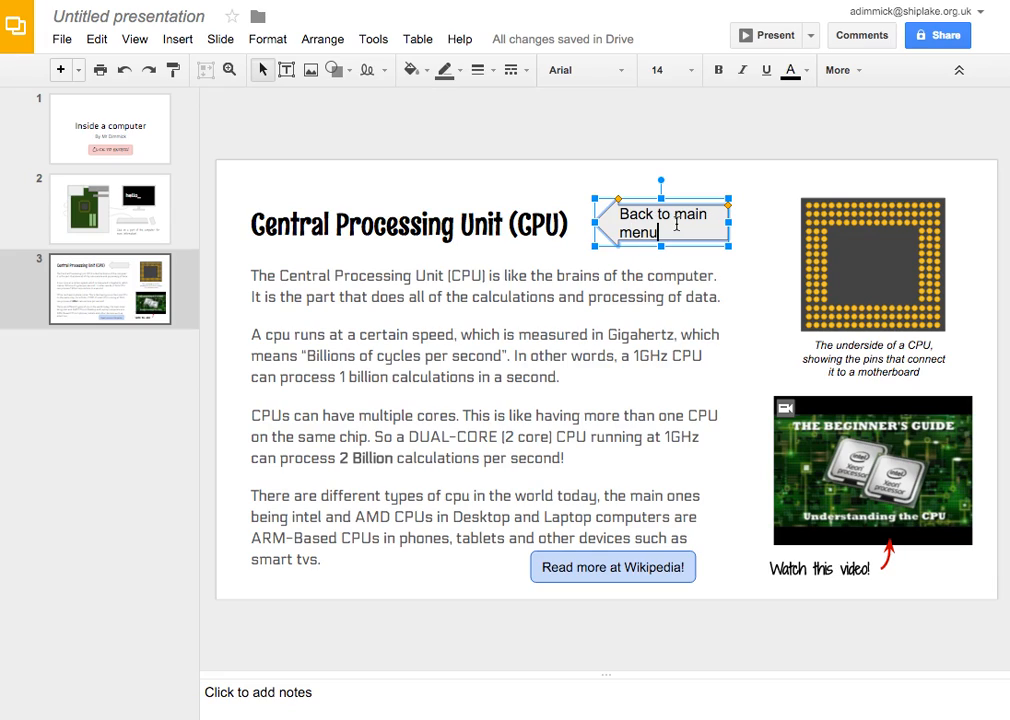
- Reduce the Back to main menu arrow text to size 10
click(690, 70)
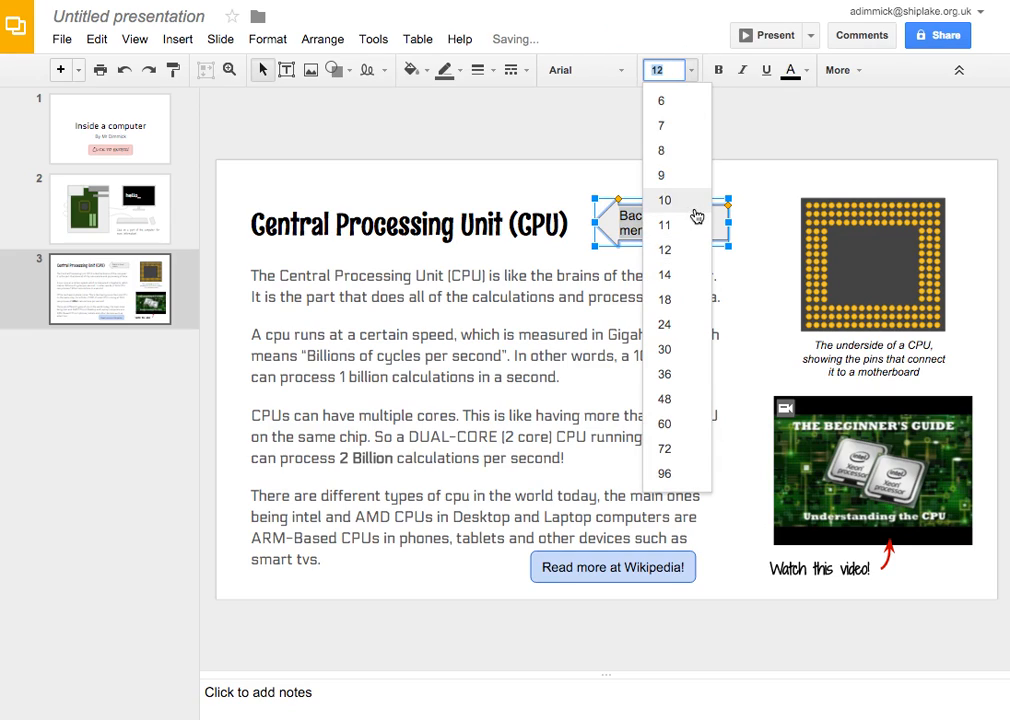
click(666, 200)
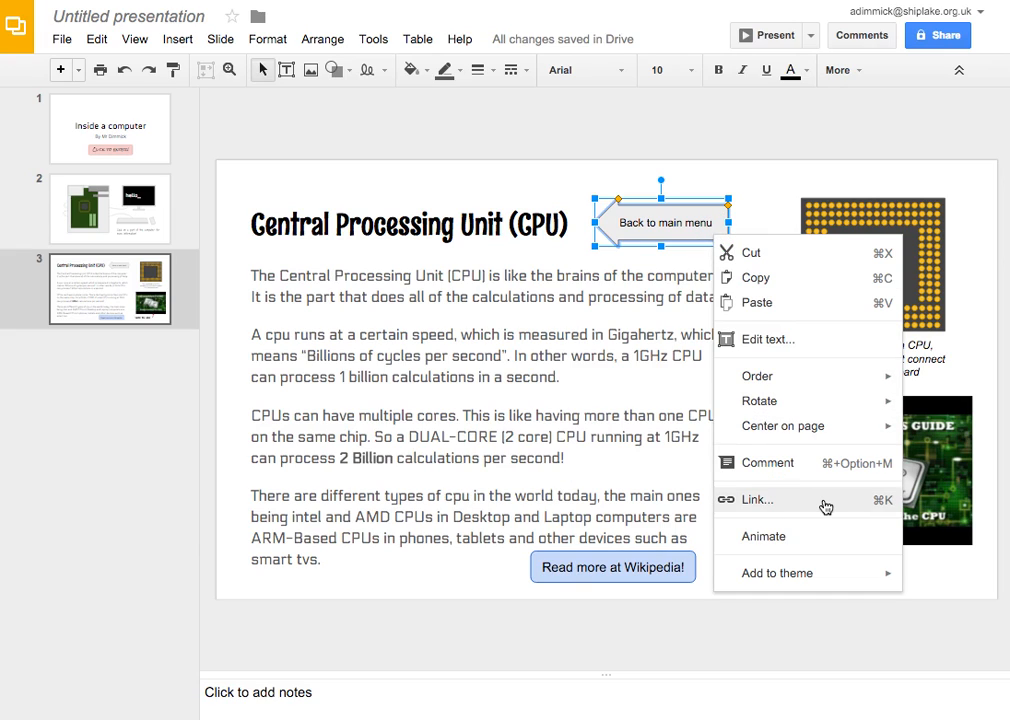
click(602, 272)
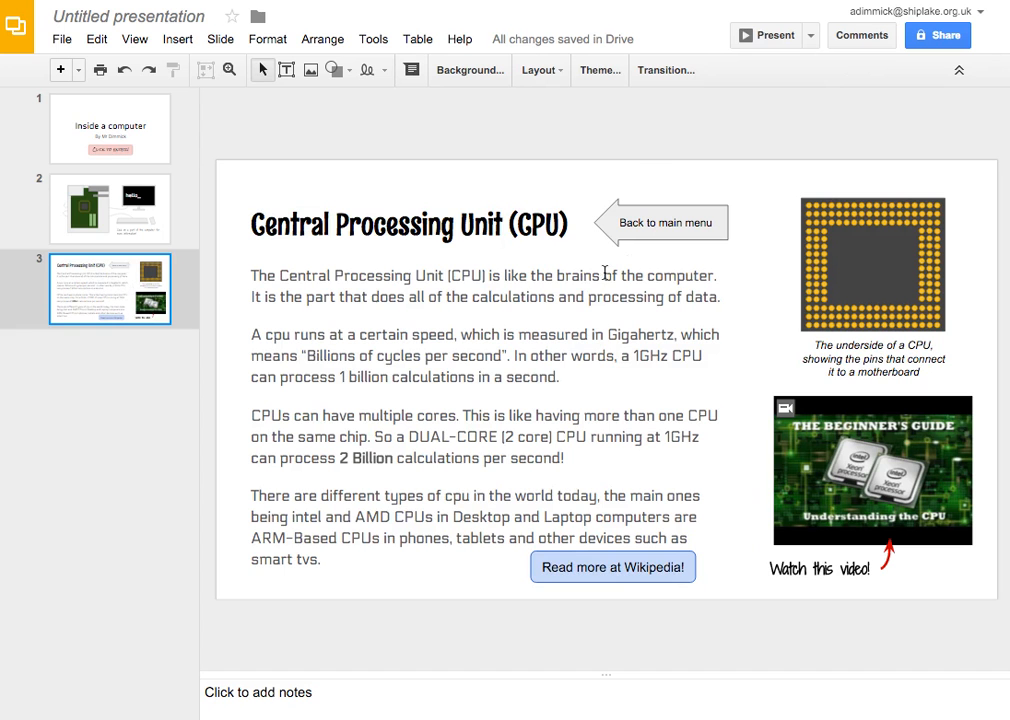
click(662, 222)
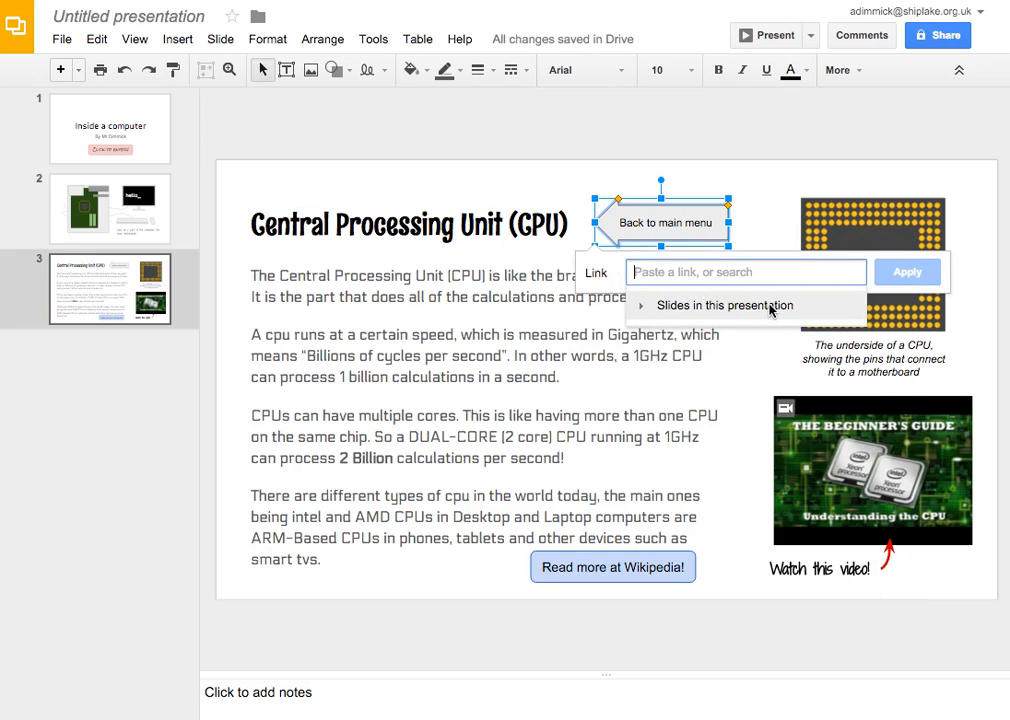
- Link the back arrow to slide 2 and return to the title slide
click(724, 304)
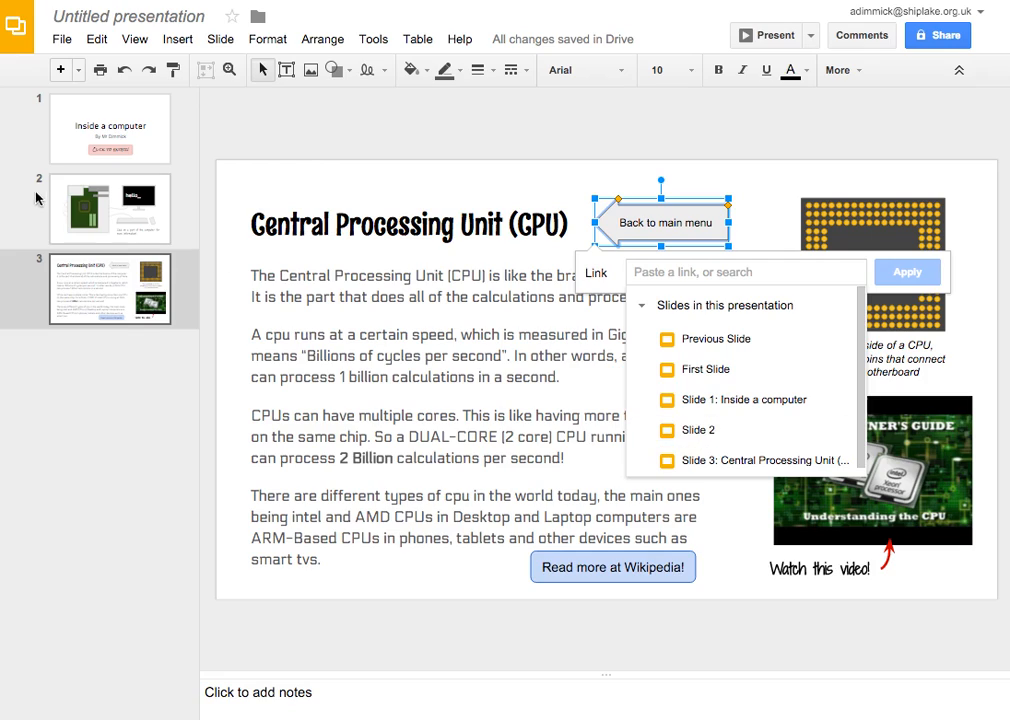
mouse_move(44, 194)
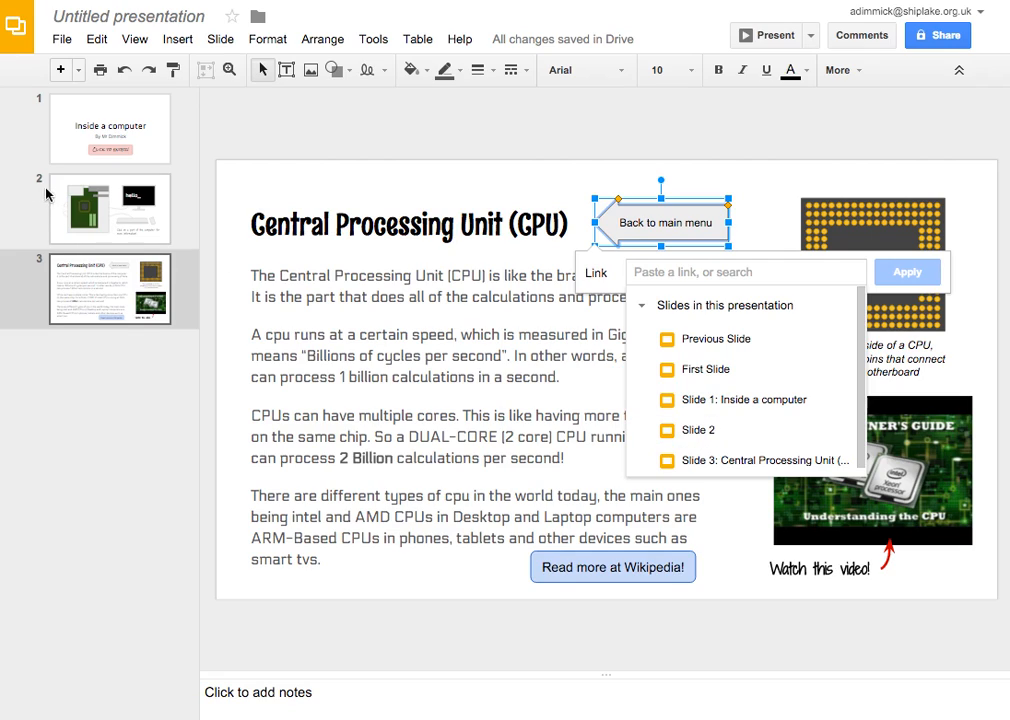
mouse_move(766, 428)
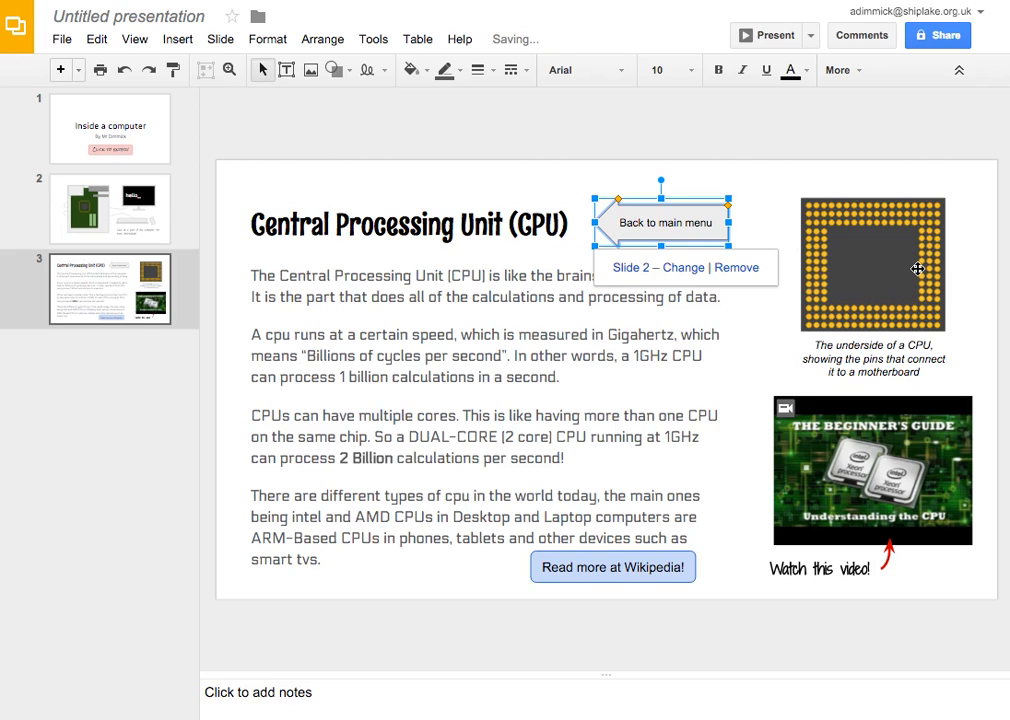
click(662, 160)
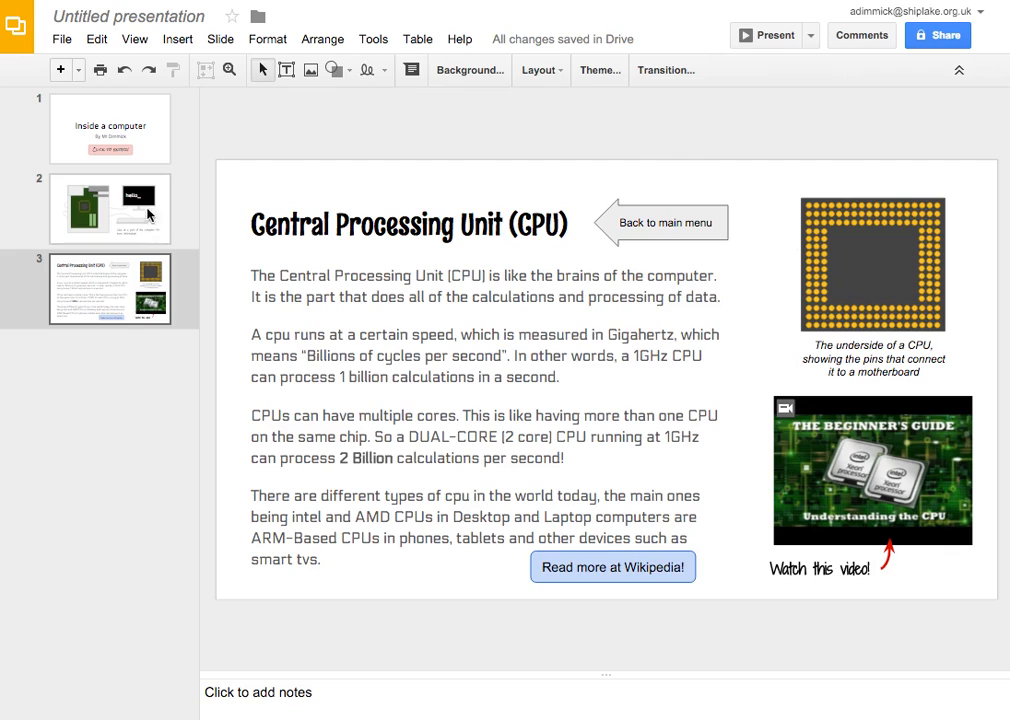
click(112, 128)
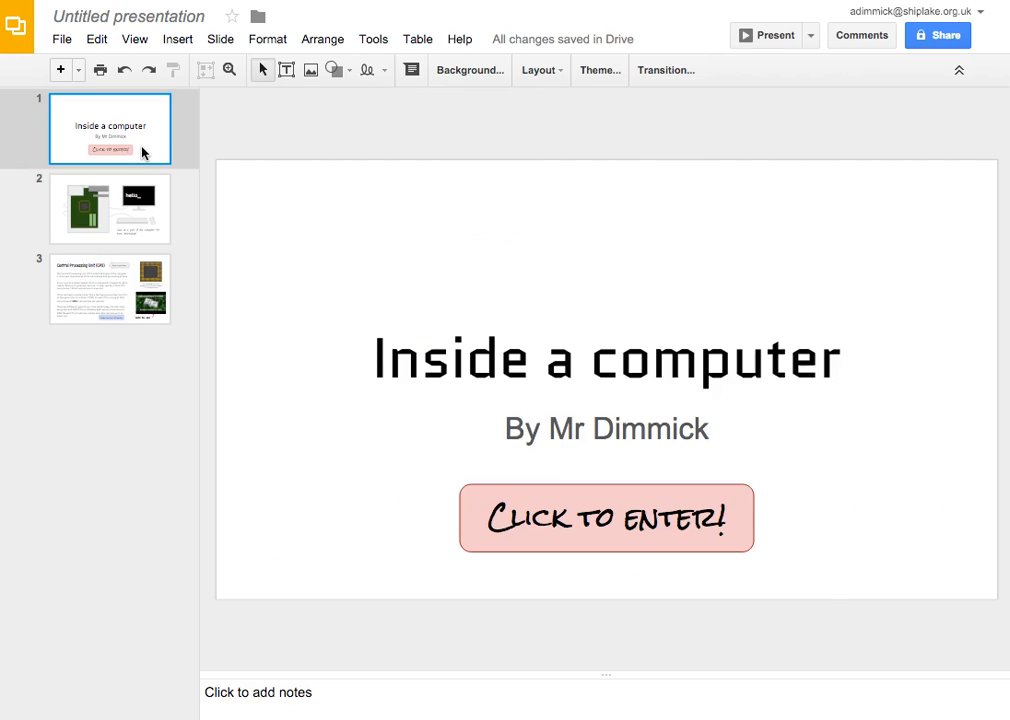
- Present the deck: follow the CPU outline to its slide, play the video, and use the back arrow
click(762, 36)
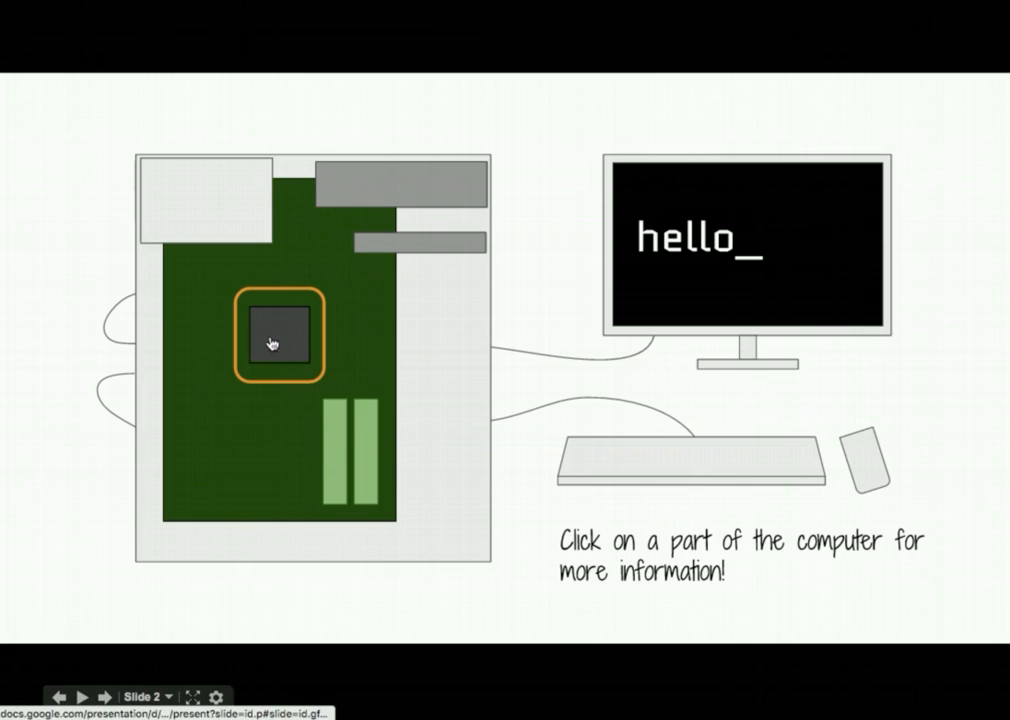
click(278, 336)
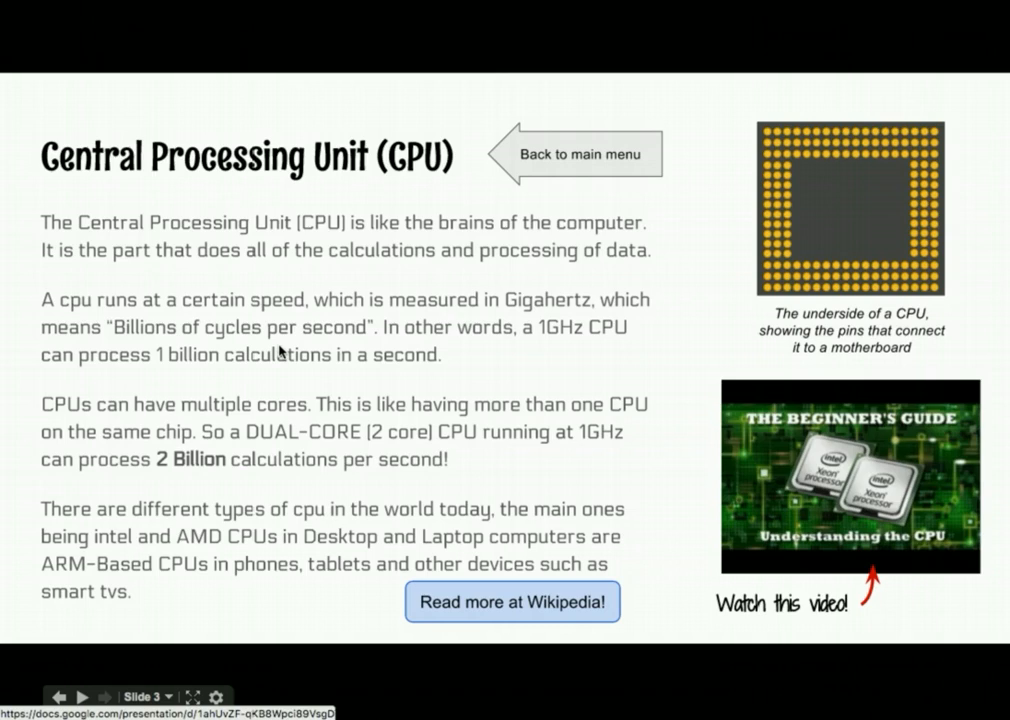
mouse_move(840, 486)
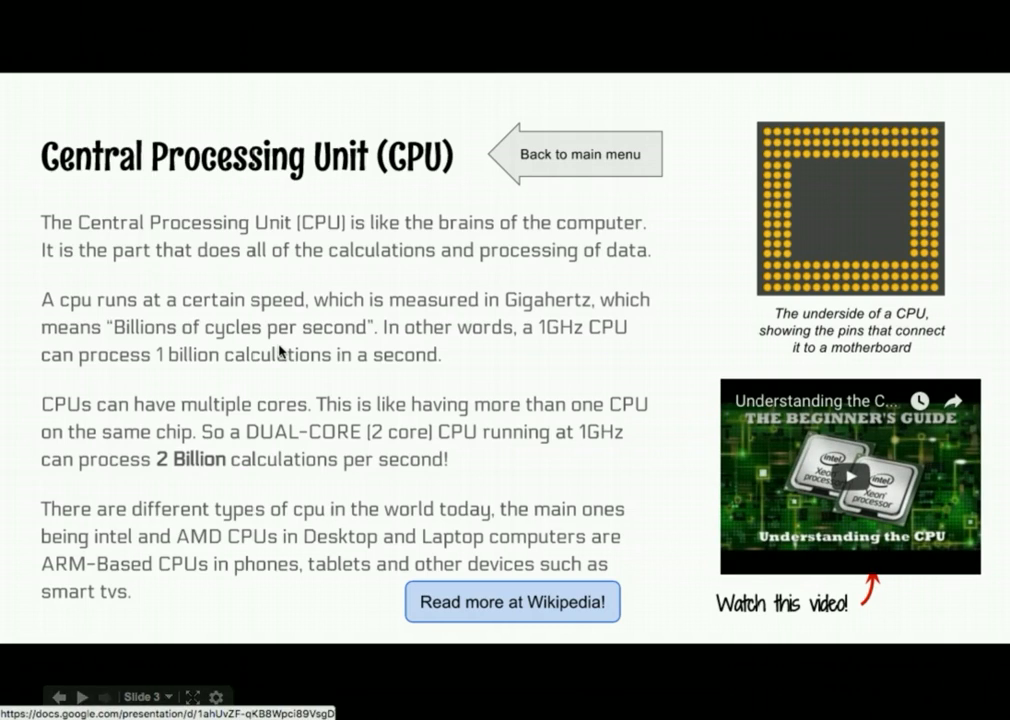
click(848, 480)
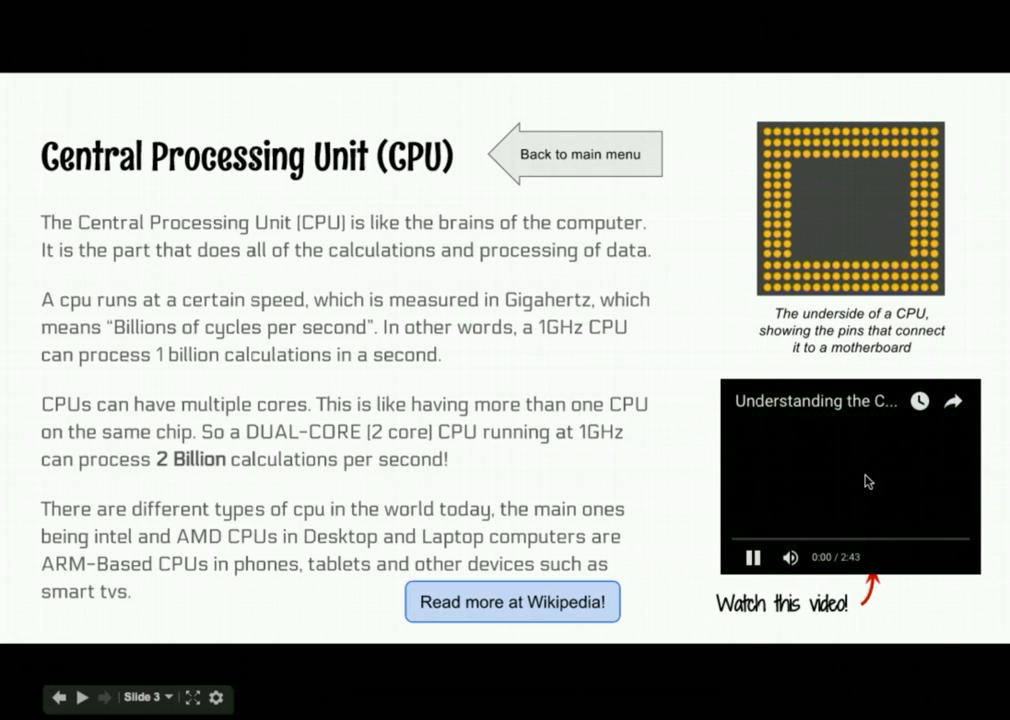
click(848, 482)
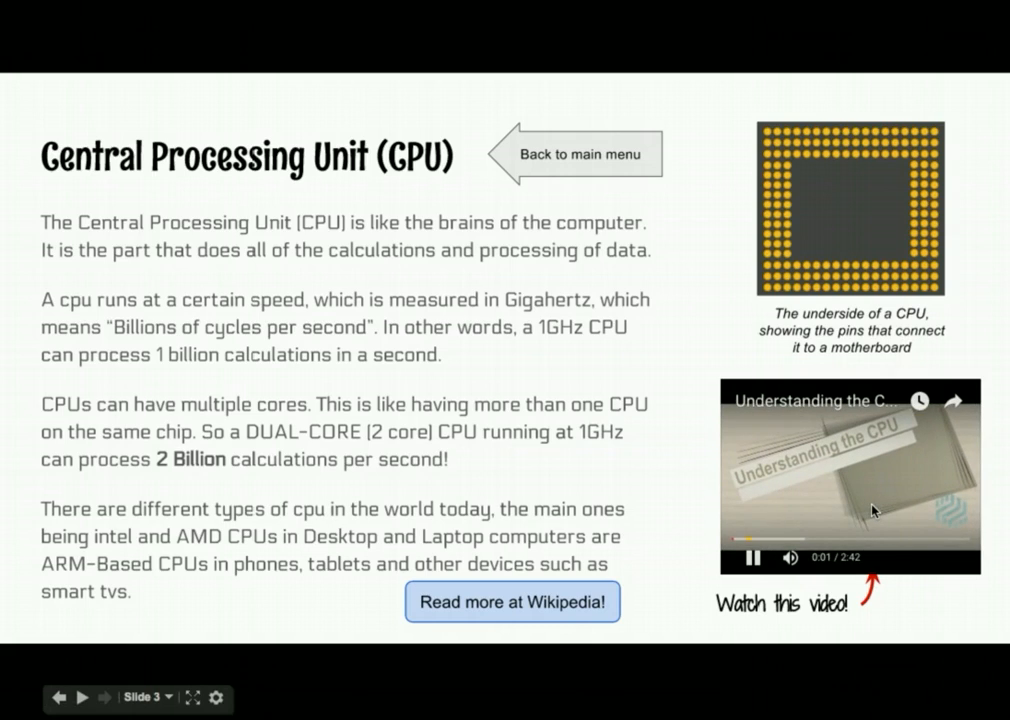
click(746, 560)
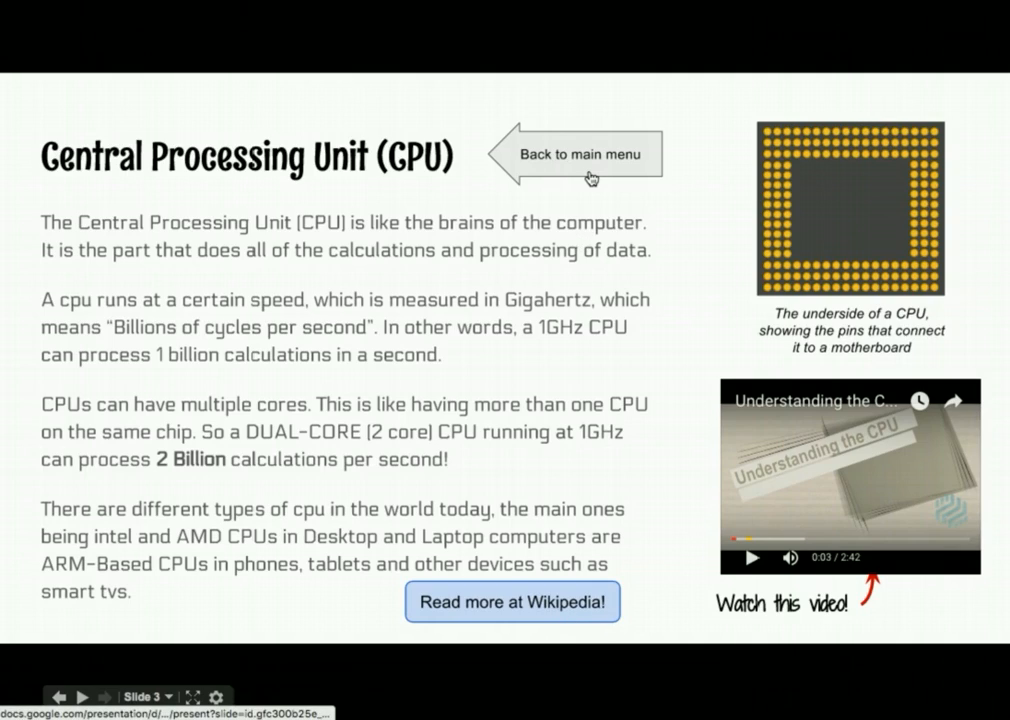
click(576, 156)
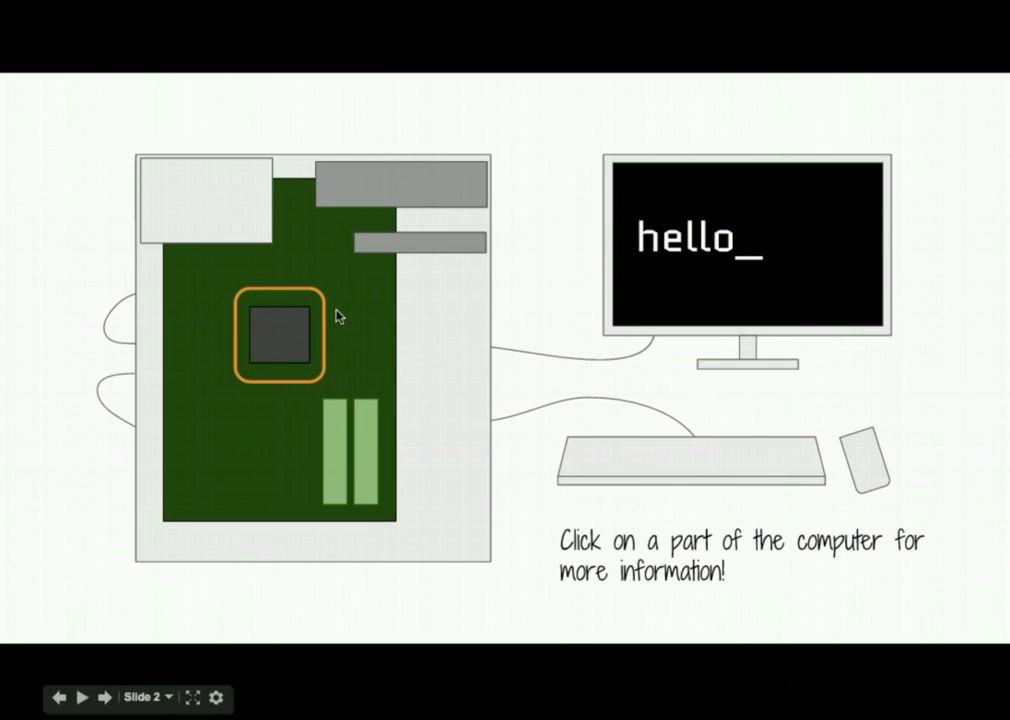
mouse_move(284, 392)
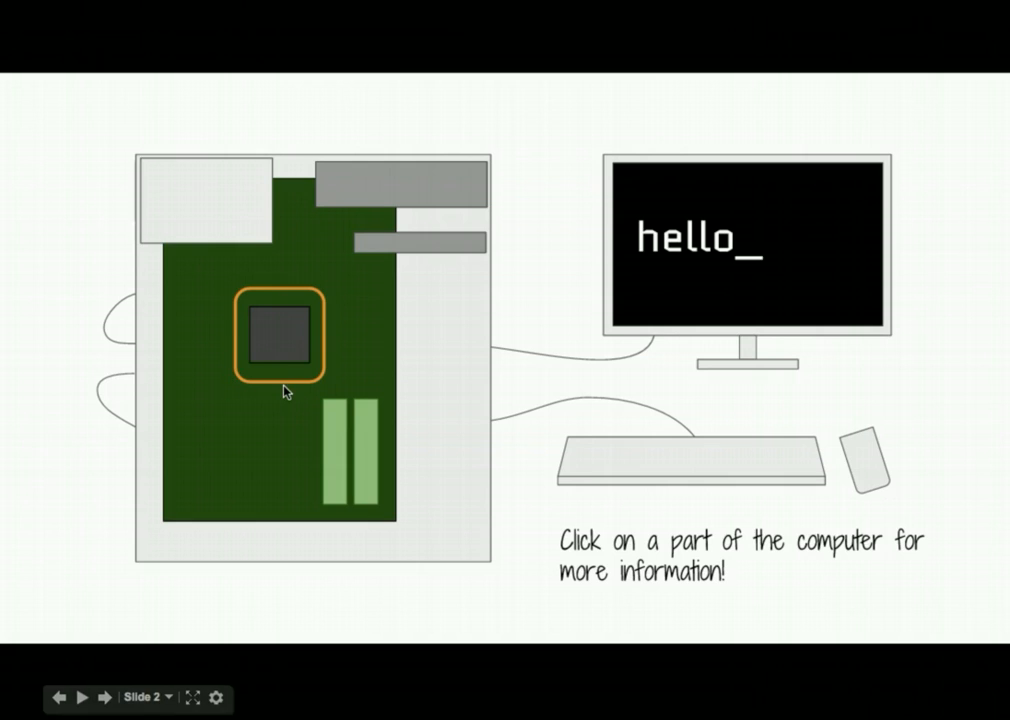
mouse_move(302, 390)
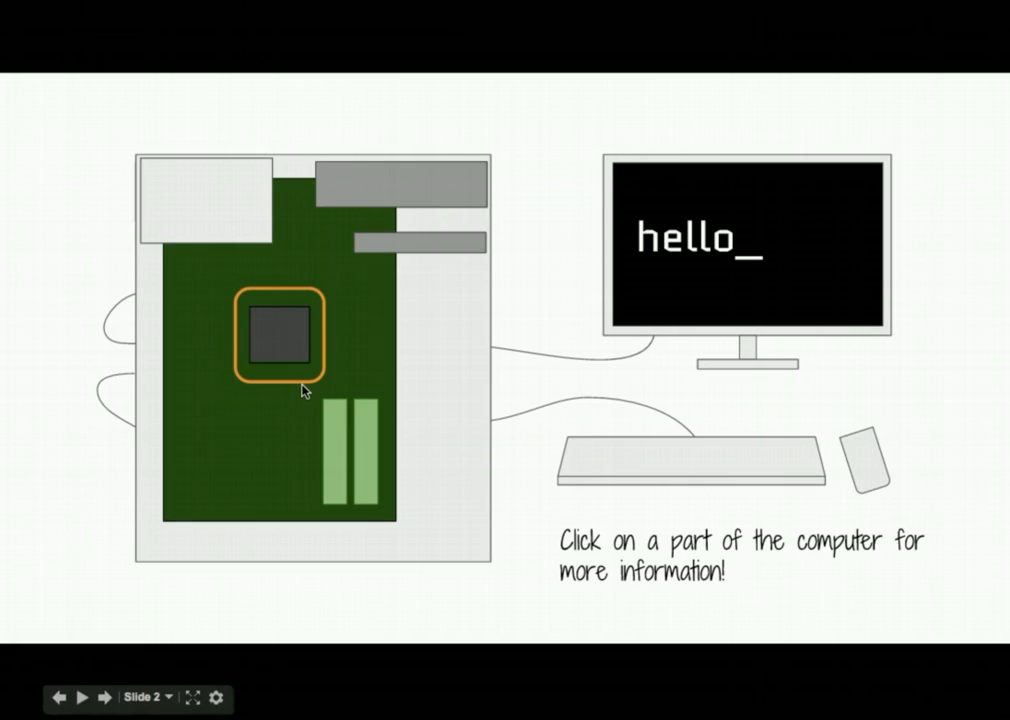